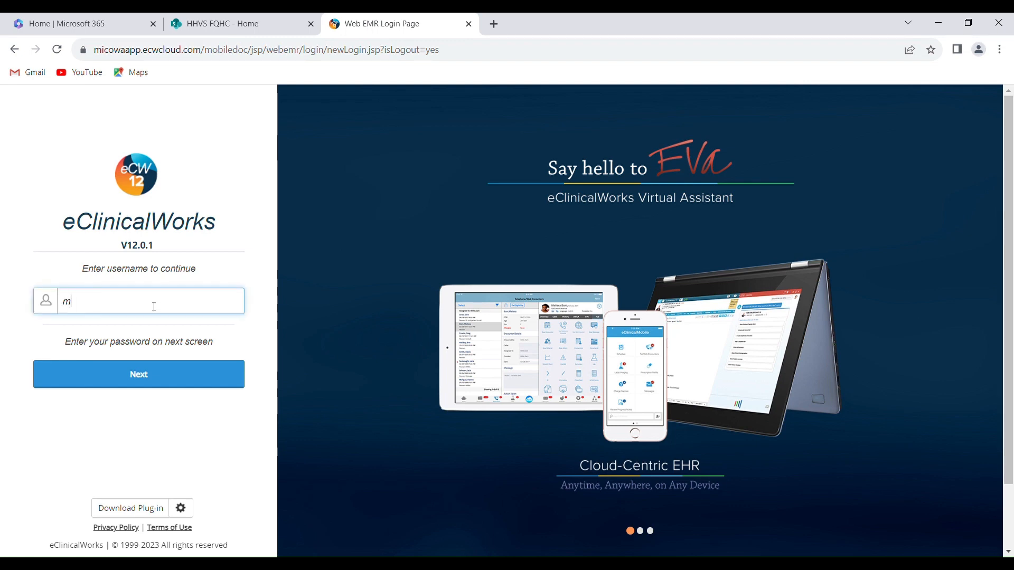
# - Log in to the web EMR as user 'imidas' to reach the October 2023 provider calendar
pyautogui.write('imidas')
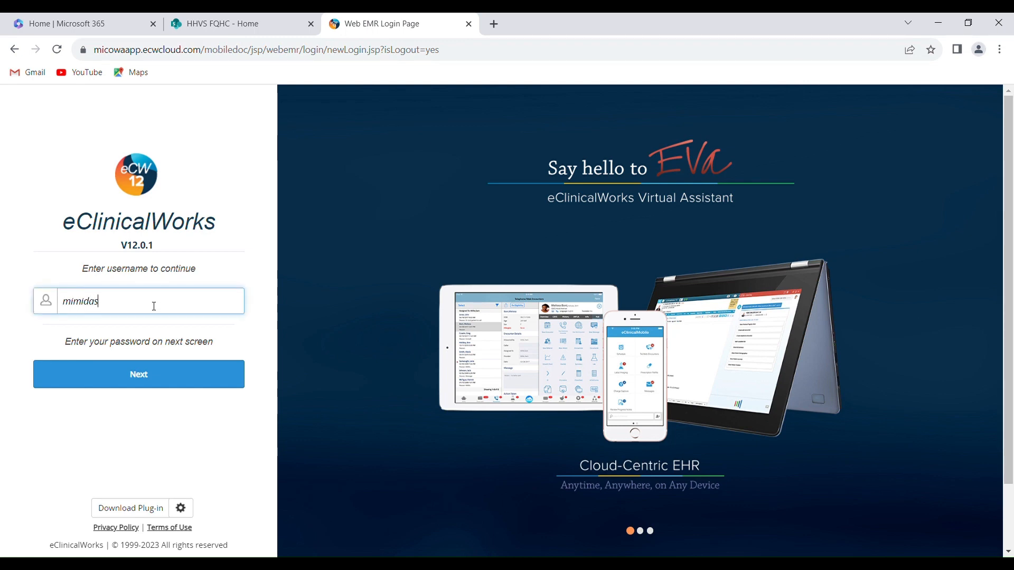
pyautogui.write('1')
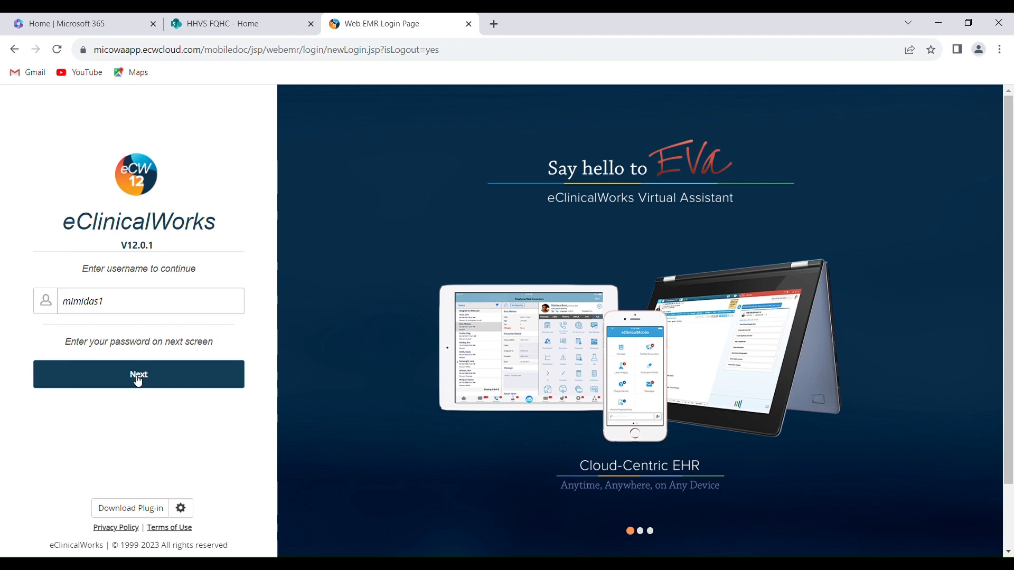
pyautogui.click(138, 374)
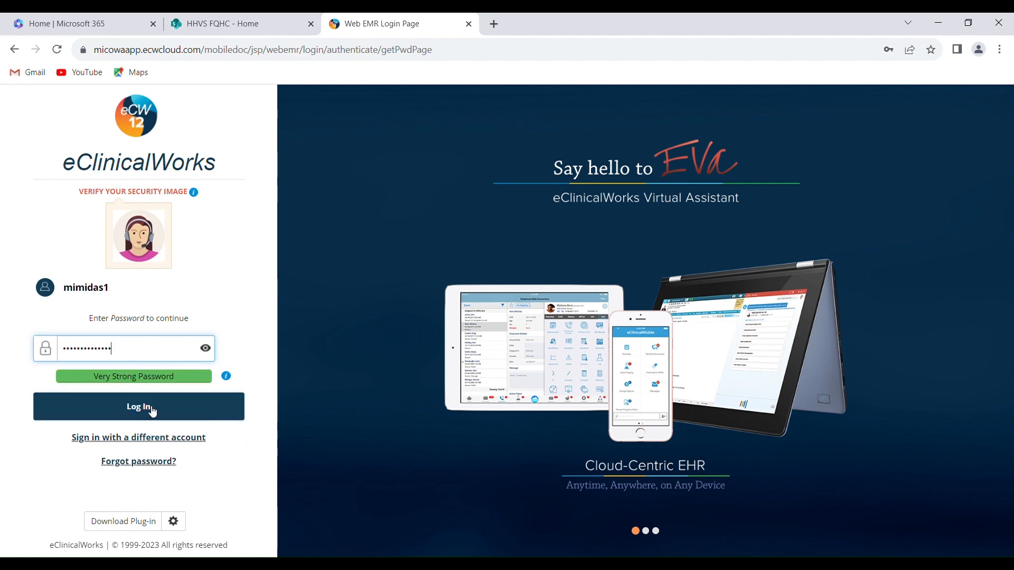
pyautogui.click(138, 406)
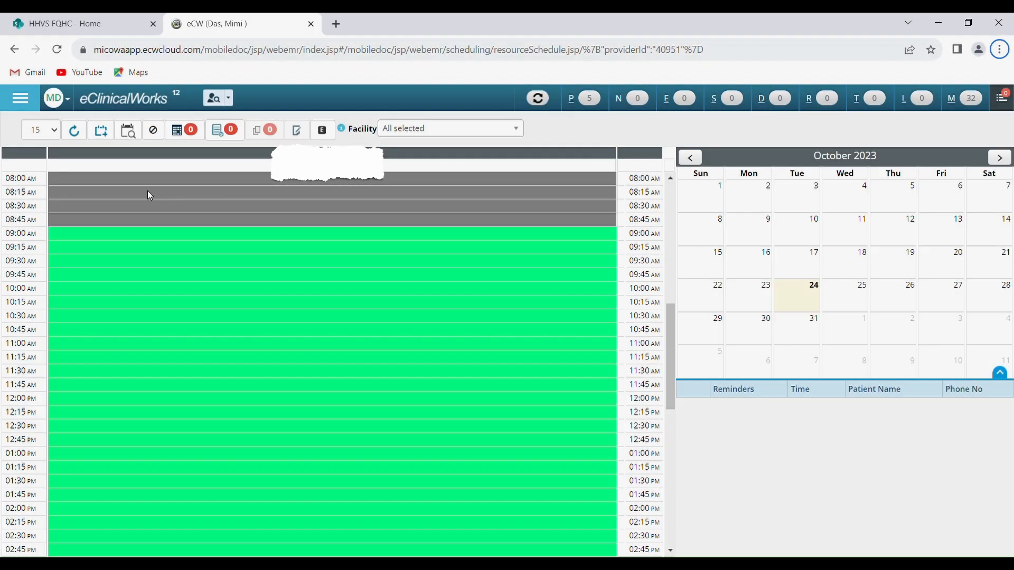
# - Expand the side navigation, view Favorites, and star Attorneys under the File menu
pyautogui.click(20, 97)
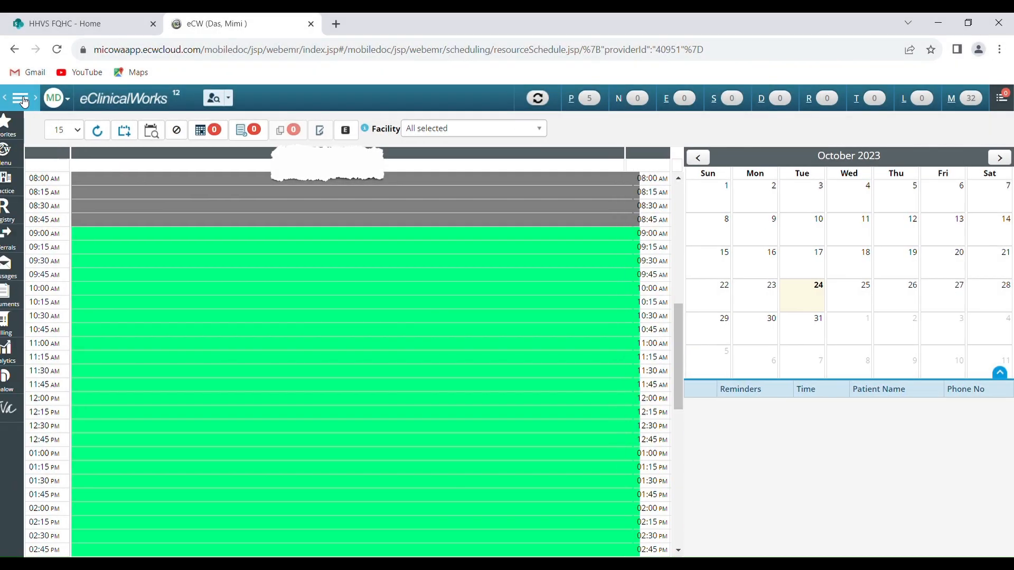
pyautogui.click(20, 98)
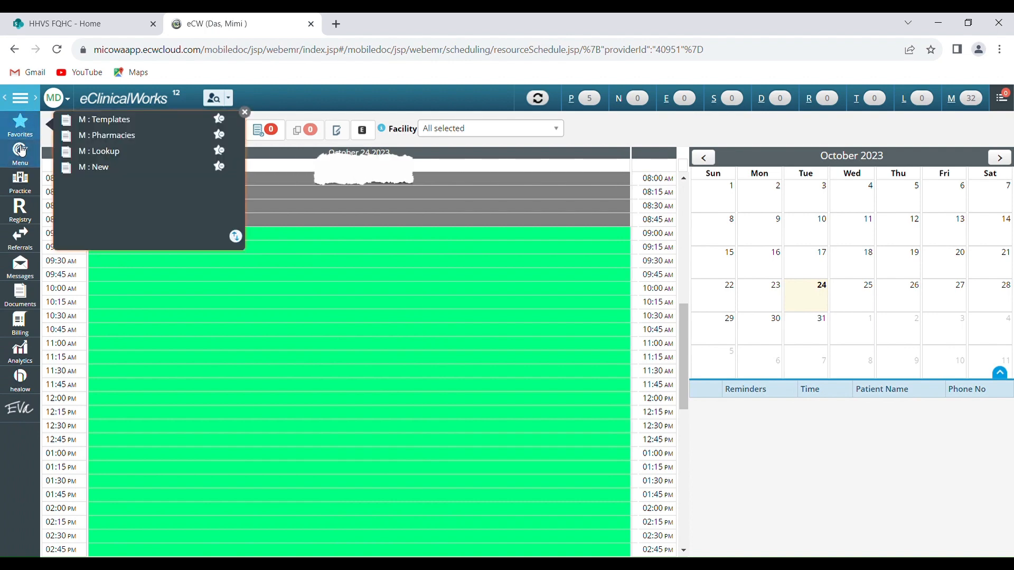
pyautogui.click(20, 153)
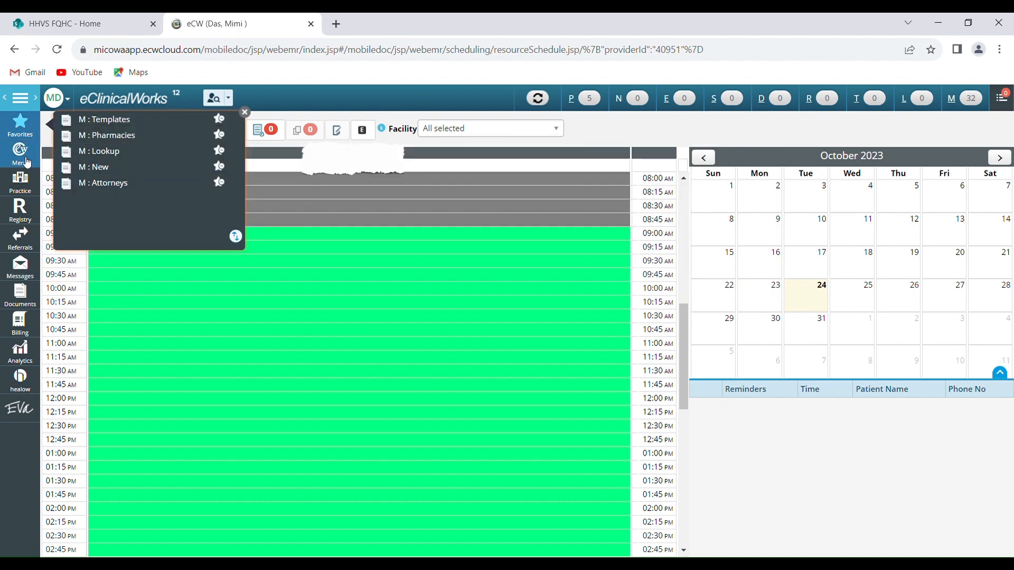
pyautogui.click(20, 155)
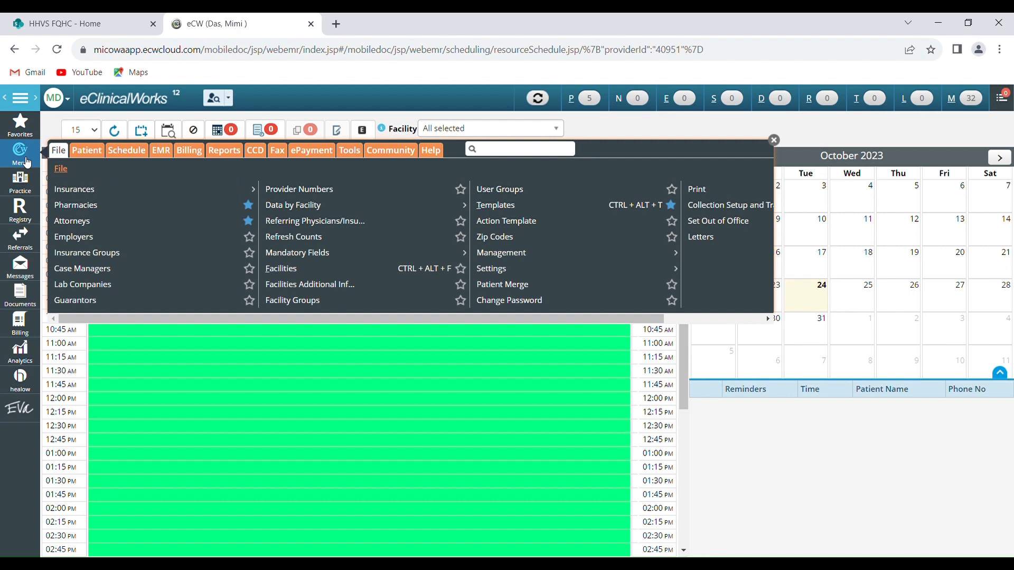
pyautogui.moveTo(87, 150)
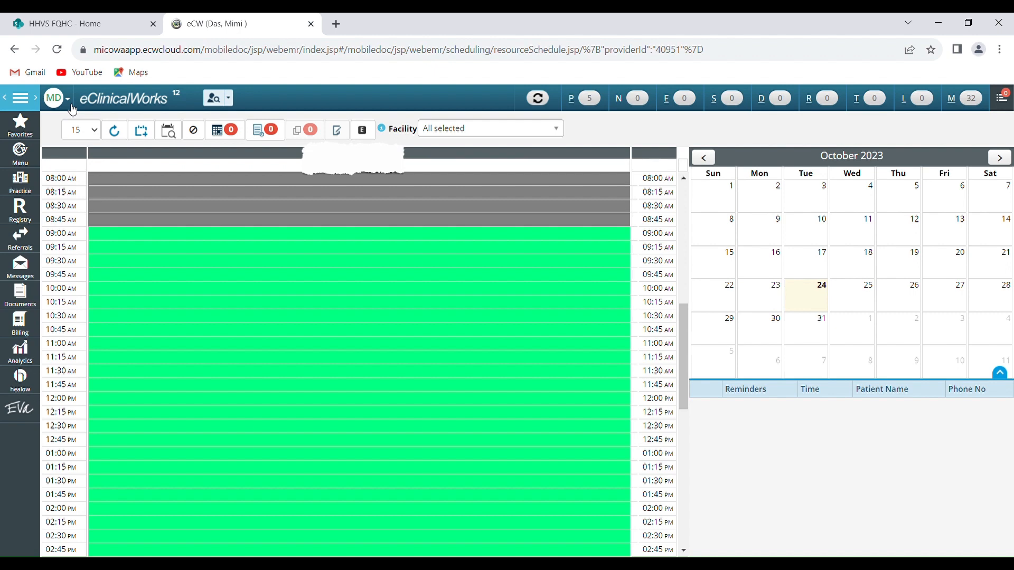
pyautogui.click(55, 98)
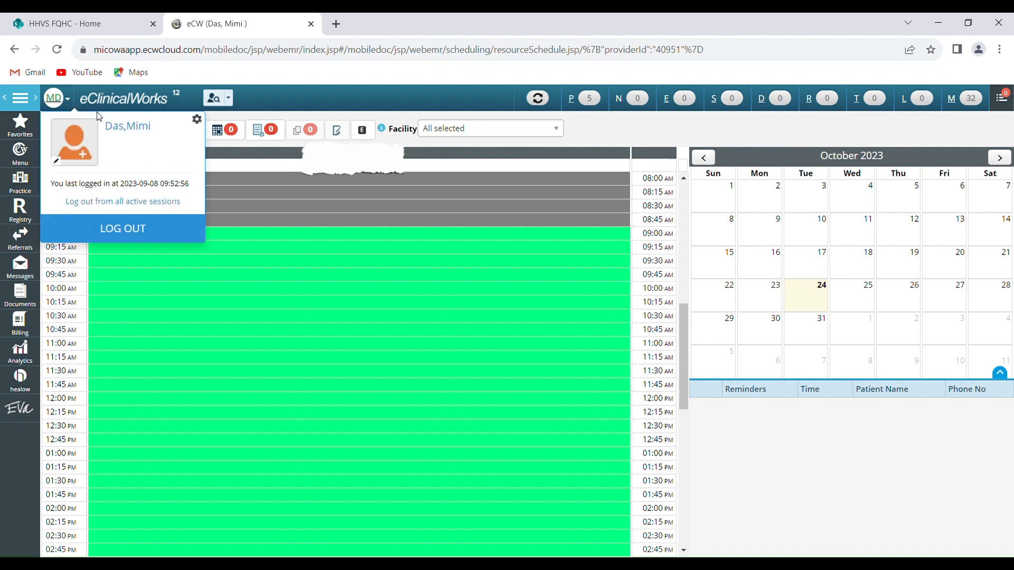
pyautogui.moveTo(83, 193)
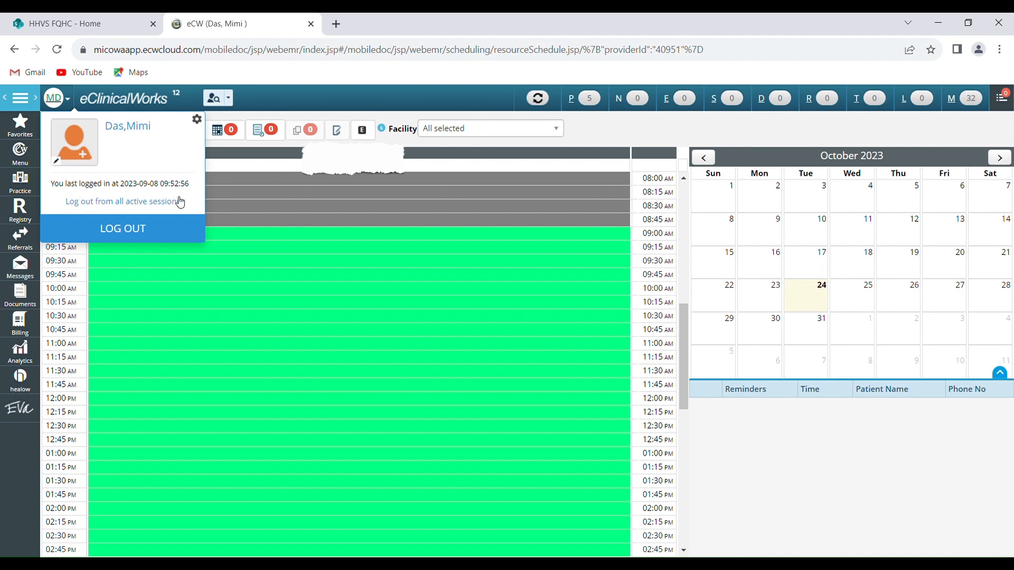
pyautogui.moveTo(190, 139)
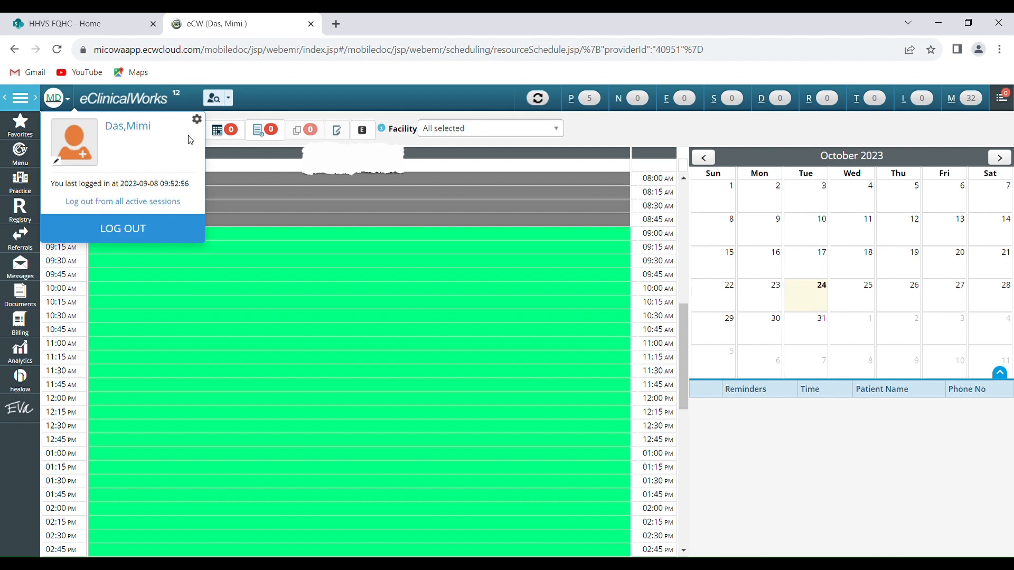
pyautogui.click(196, 120)
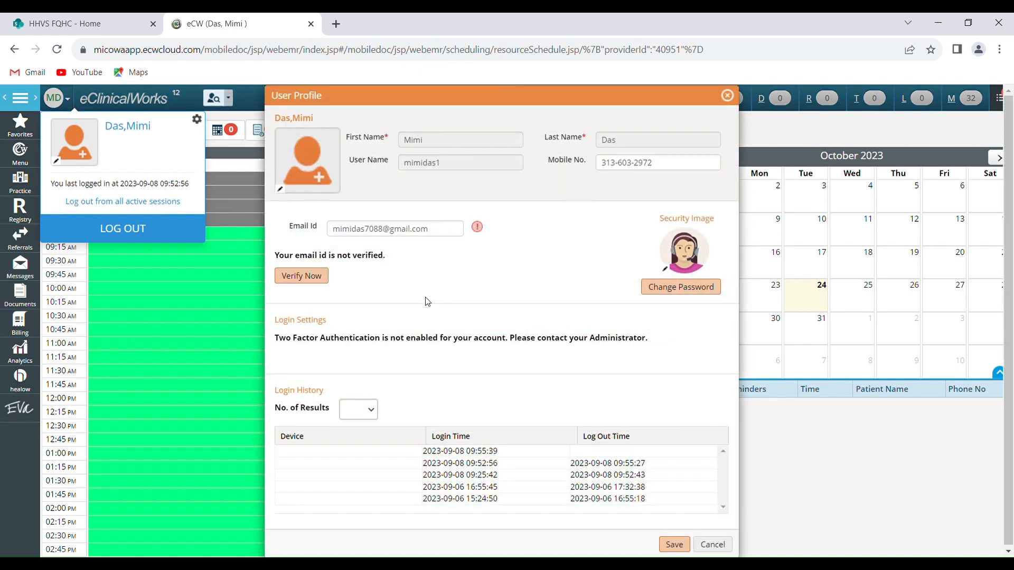
pyautogui.moveTo(585, 367)
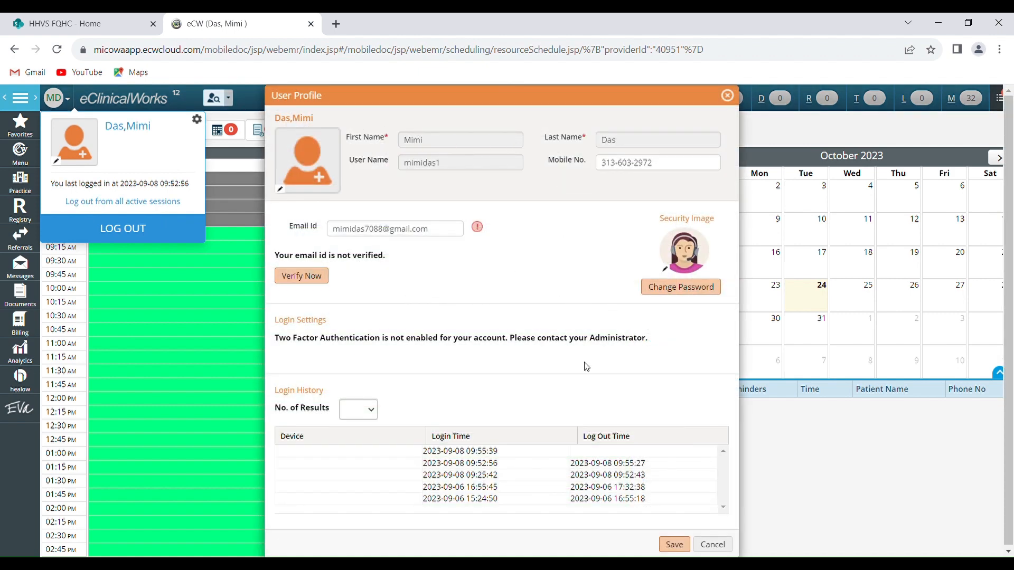
pyautogui.moveTo(643, 429)
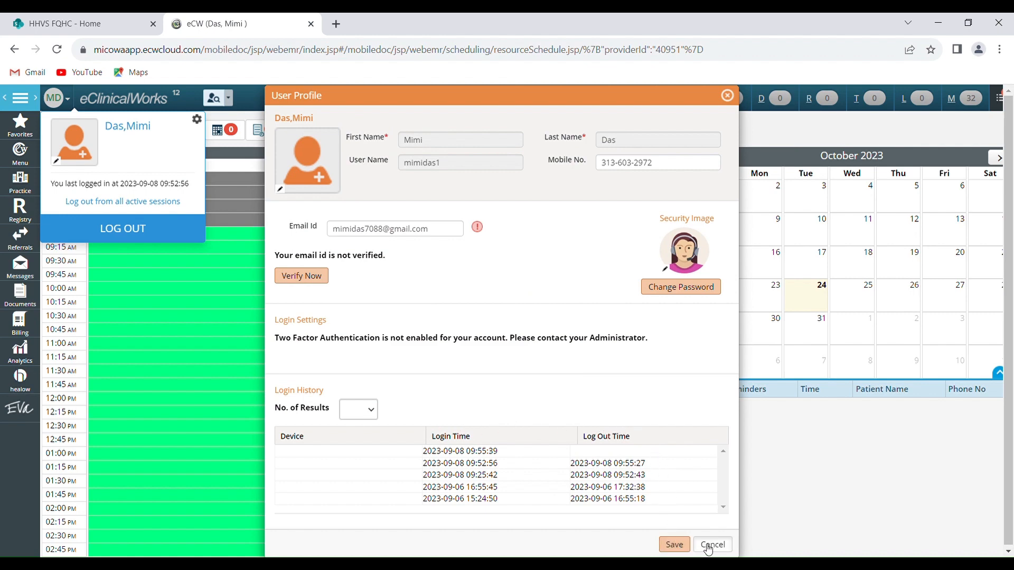
pyautogui.click(711, 543)
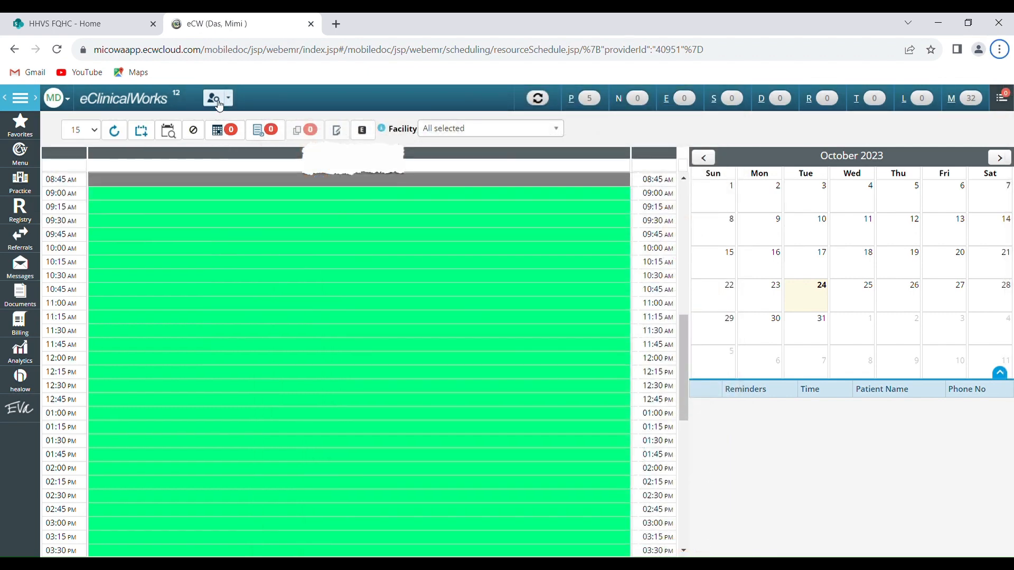
pyautogui.moveTo(449, 118)
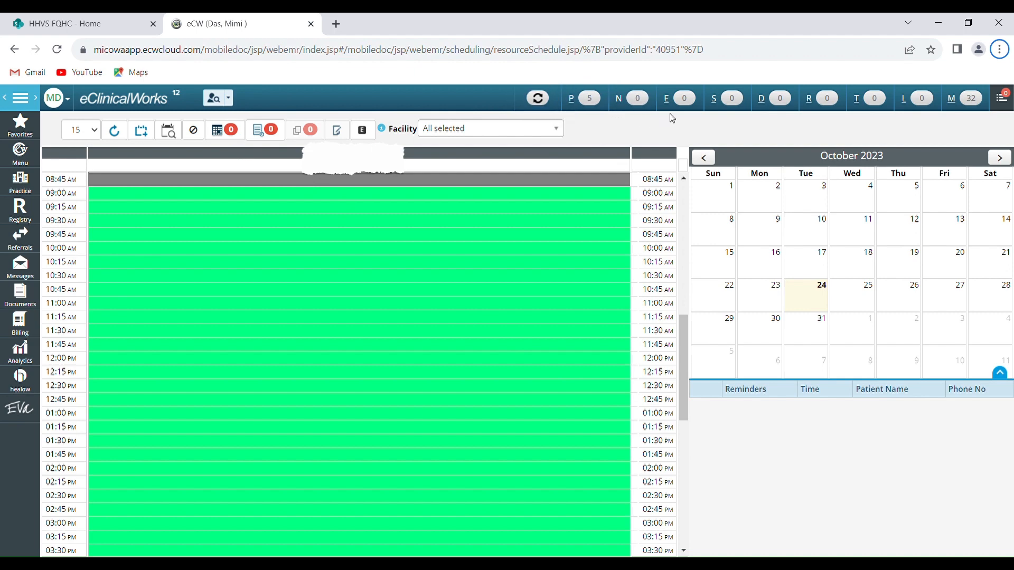
pyautogui.moveTo(817, 117)
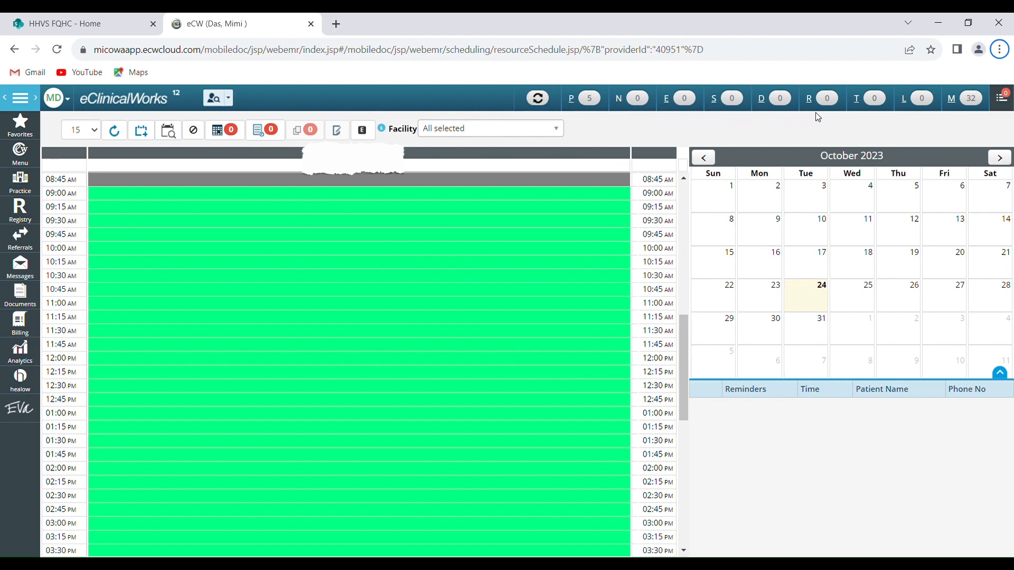
pyautogui.moveTo(950, 98)
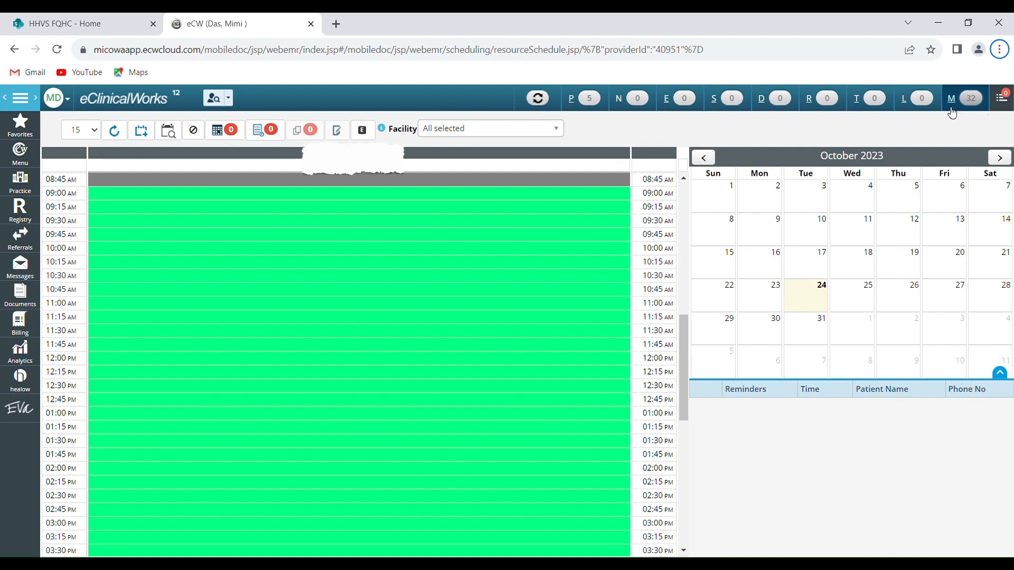
pyautogui.moveTo(638, 131)
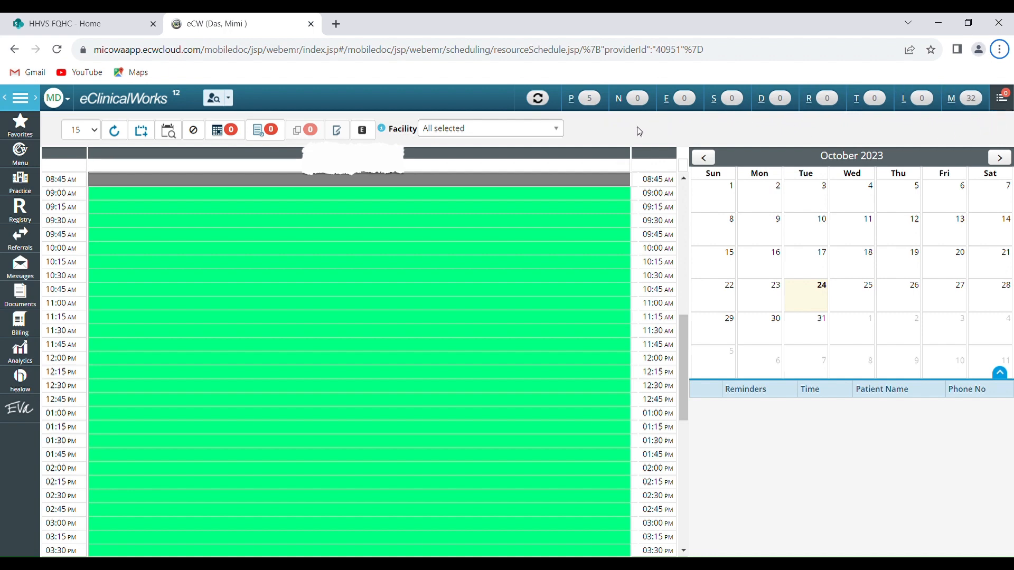
pyautogui.moveTo(99, 160)
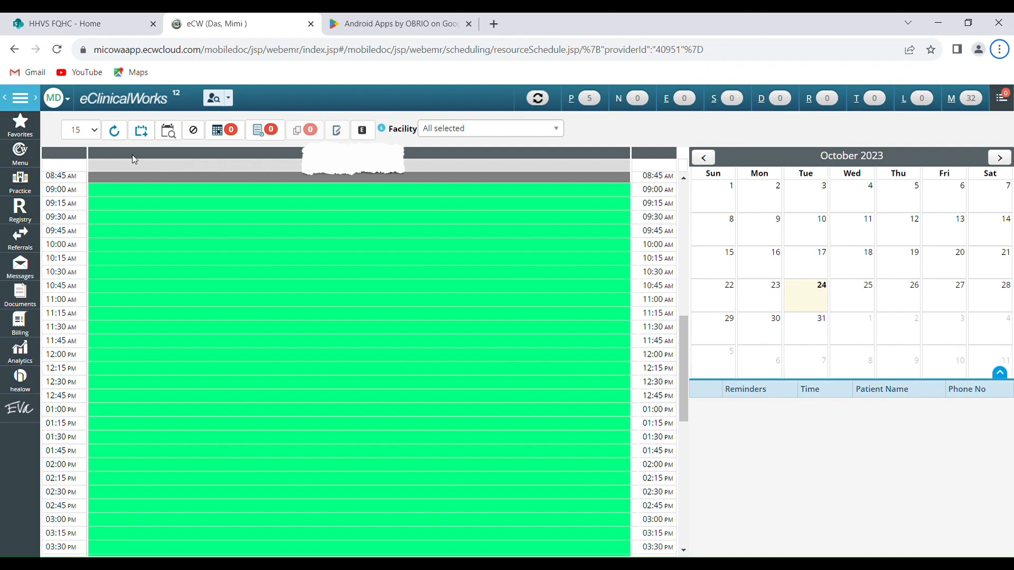
# - Open the resource schedule, then tick and untick All under My Providers
pyautogui.click(20, 181)
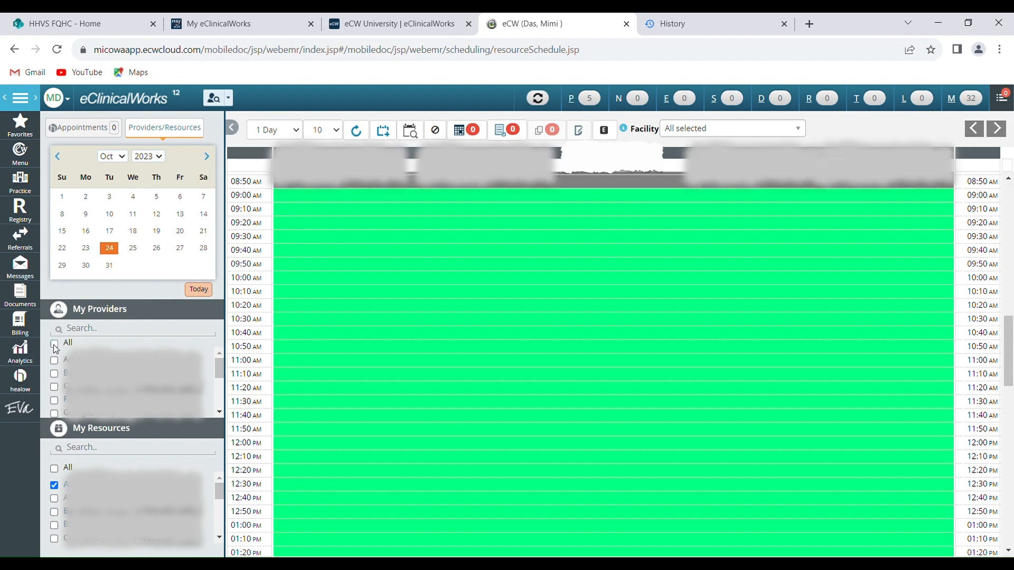
pyautogui.click(54, 343)
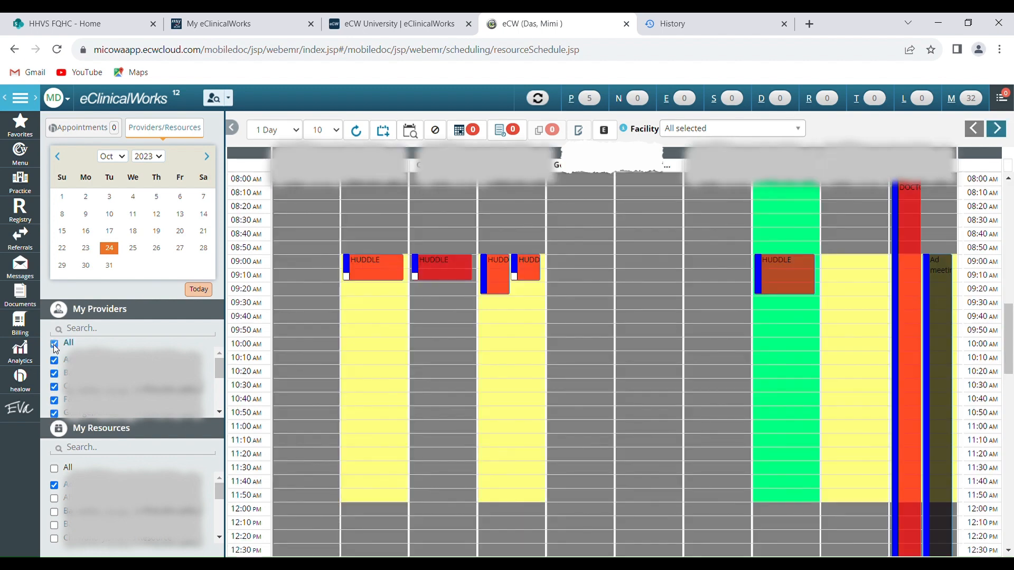
pyautogui.click(54, 342)
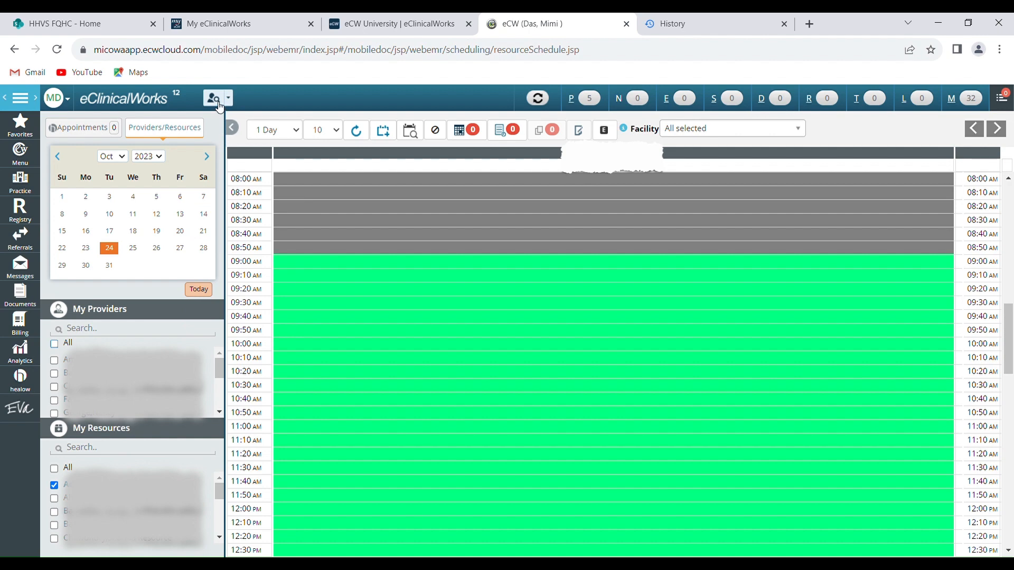
# - Search Patient Lookup for the last name 'Test'
pyautogui.click(213, 98)
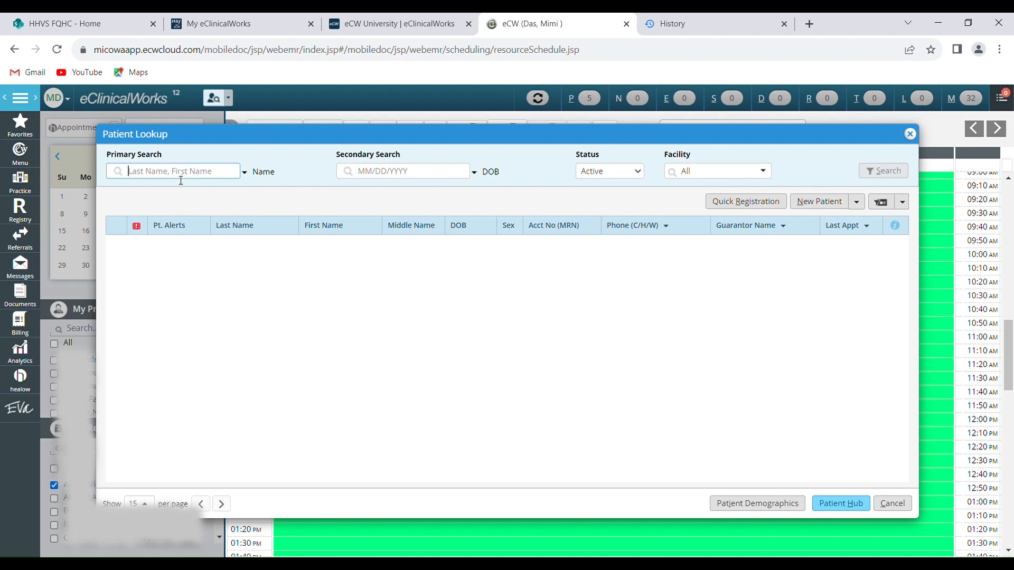
pyautogui.write('Test')
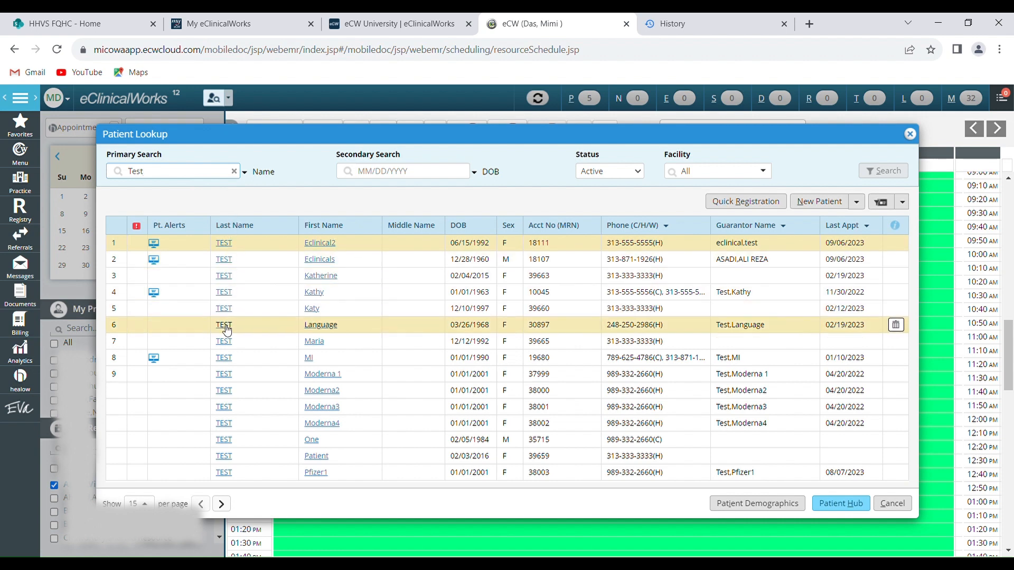
pyautogui.moveTo(223, 341)
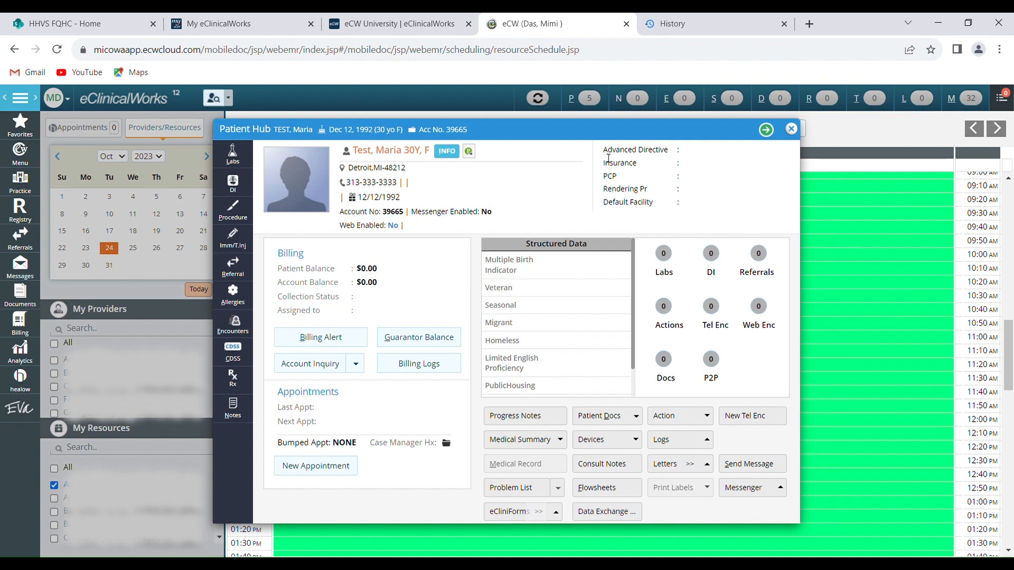
pyautogui.moveTo(683, 159)
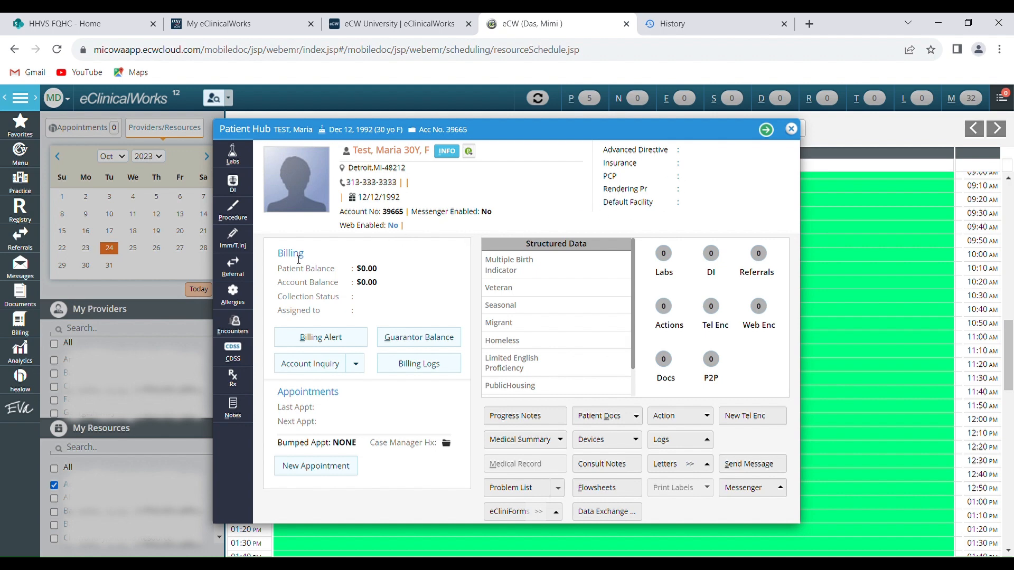
pyautogui.moveTo(311, 262)
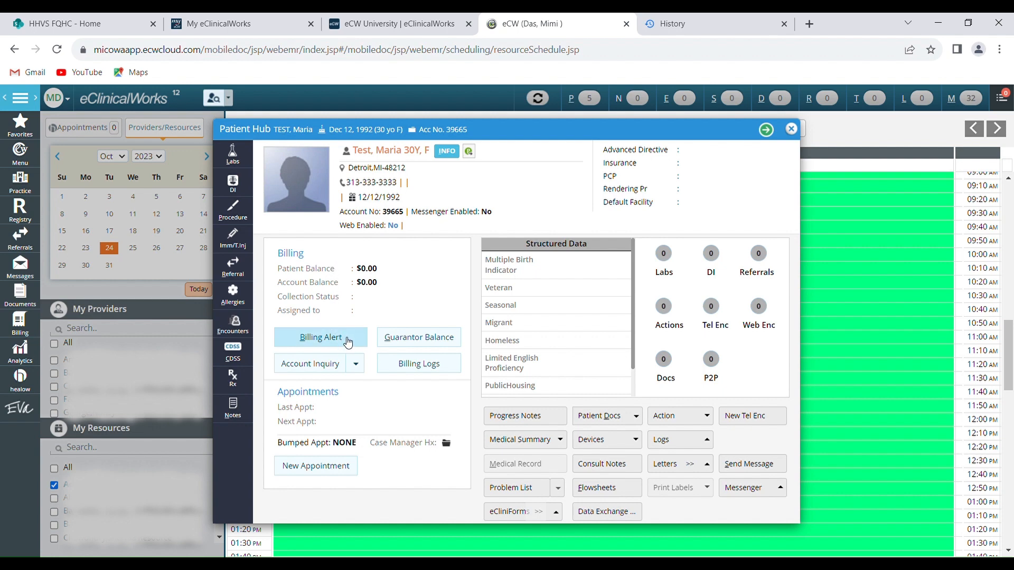
pyautogui.moveTo(329, 354)
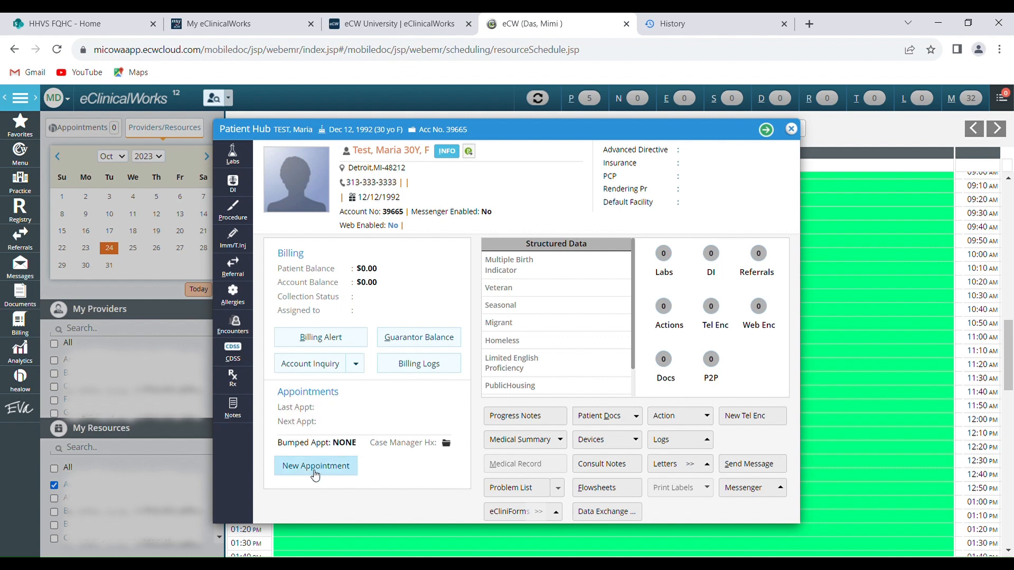
pyautogui.moveTo(432, 387)
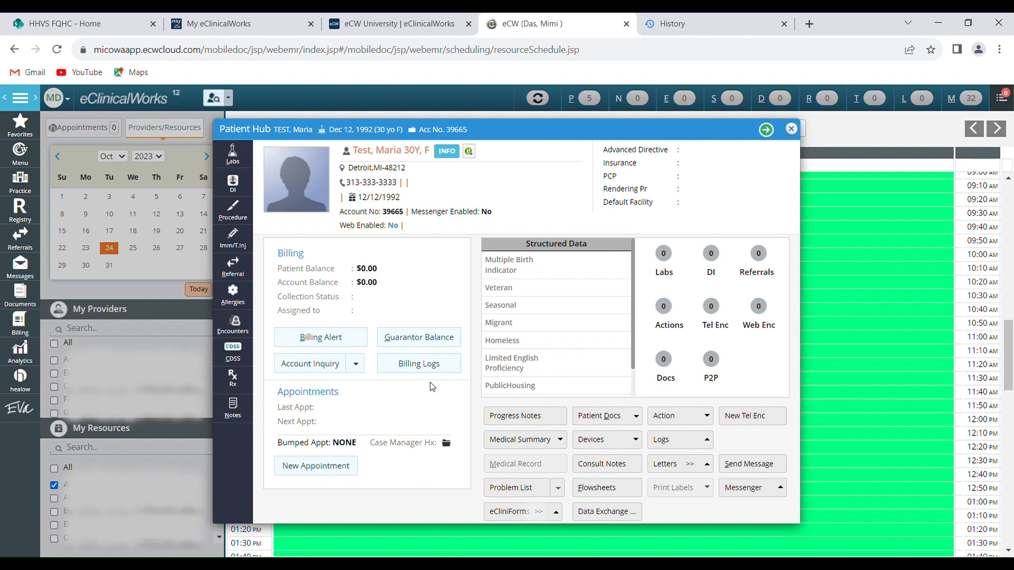
pyautogui.moveTo(519, 253)
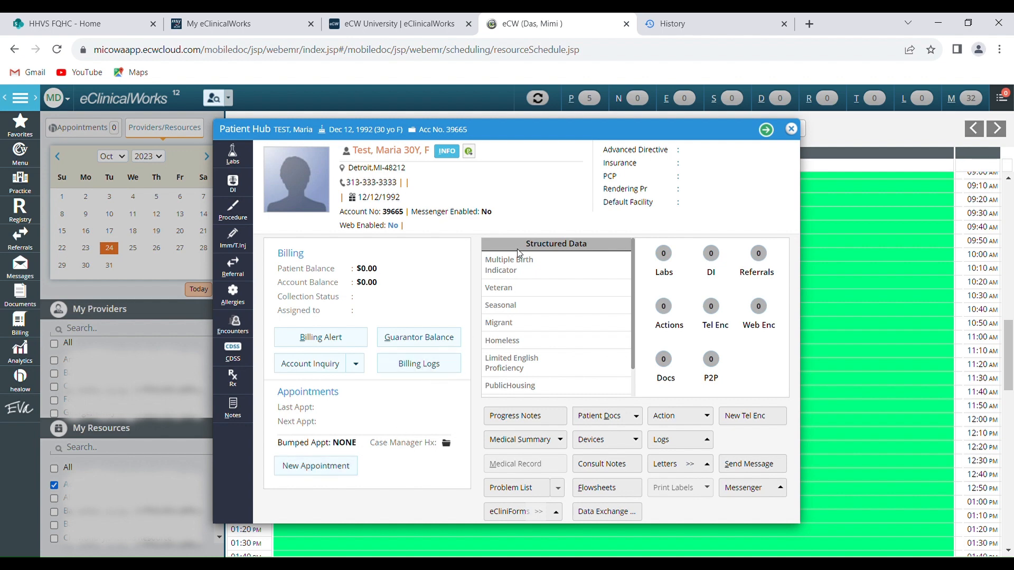
pyautogui.moveTo(530, 383)
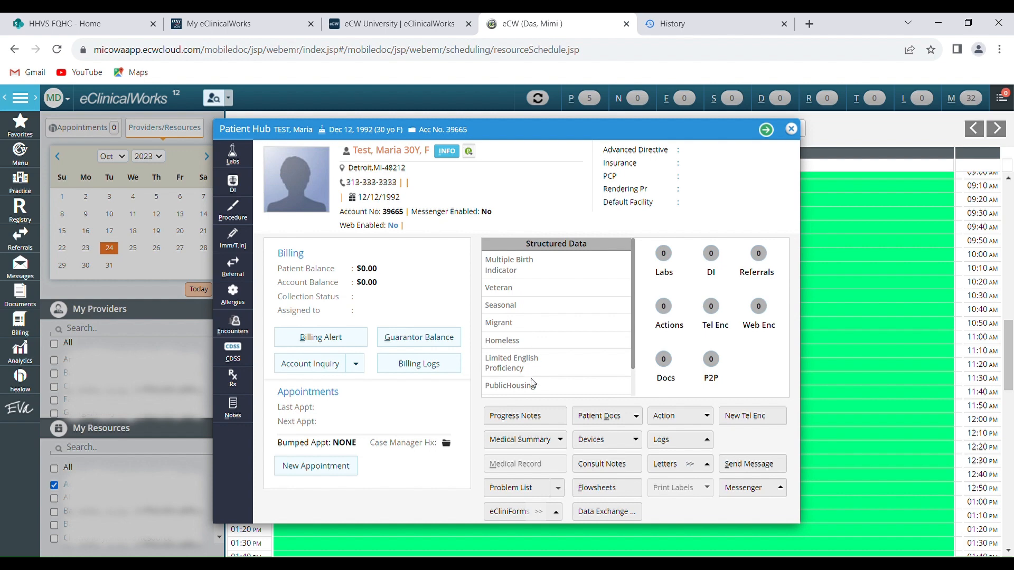
pyautogui.moveTo(634, 366)
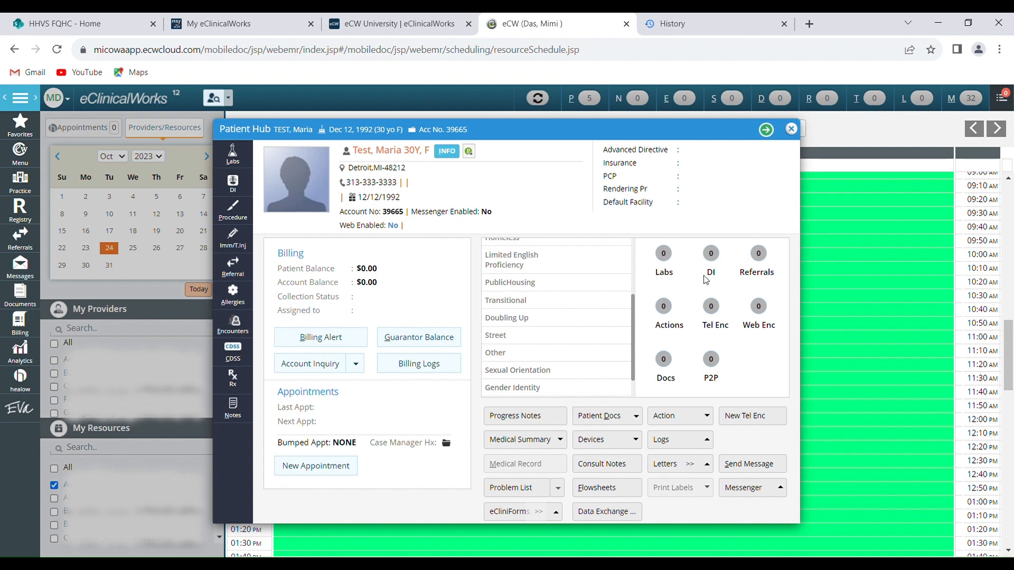
pyautogui.moveTo(716, 280)
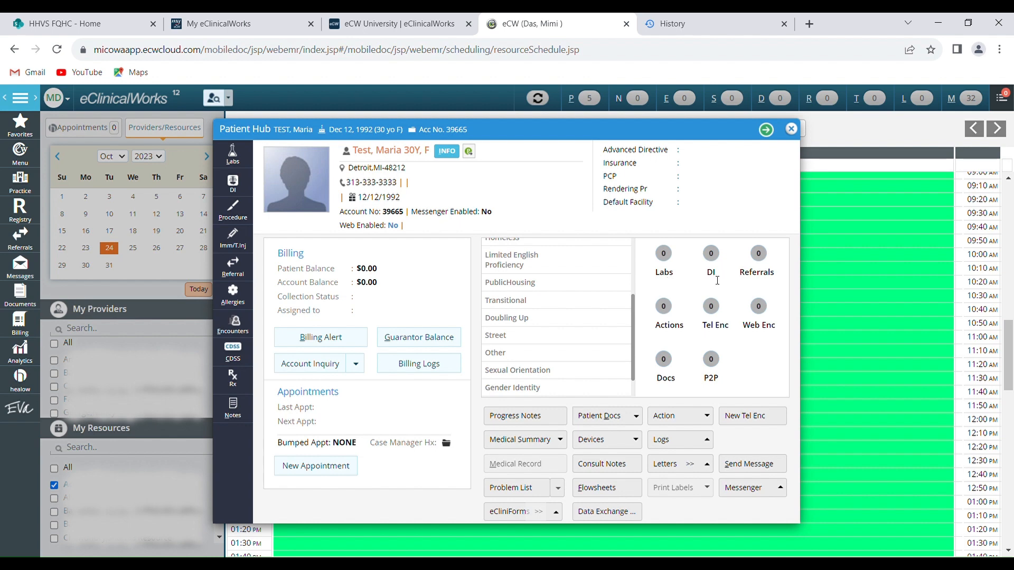
pyautogui.moveTo(761, 277)
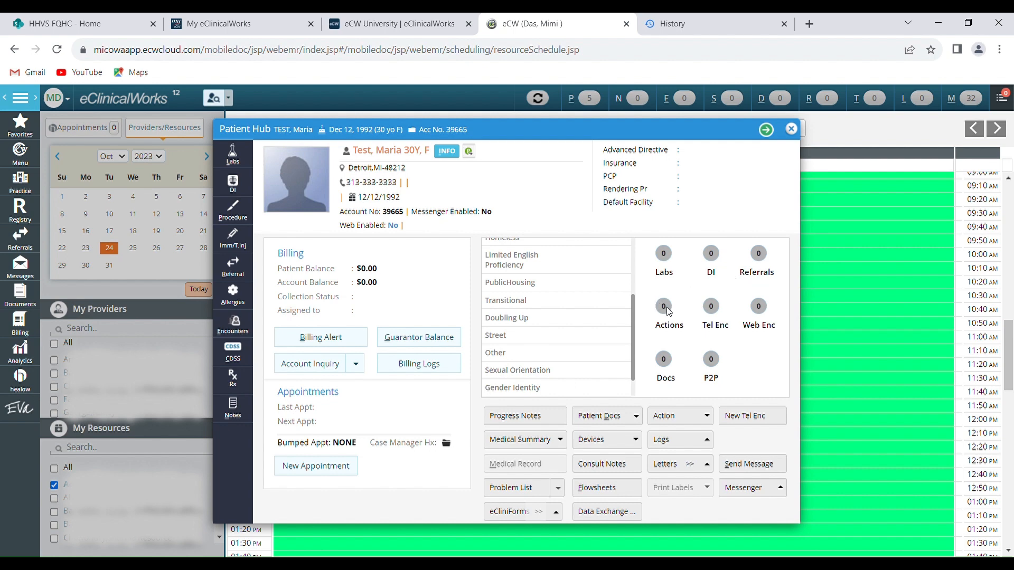
pyautogui.moveTo(713, 322)
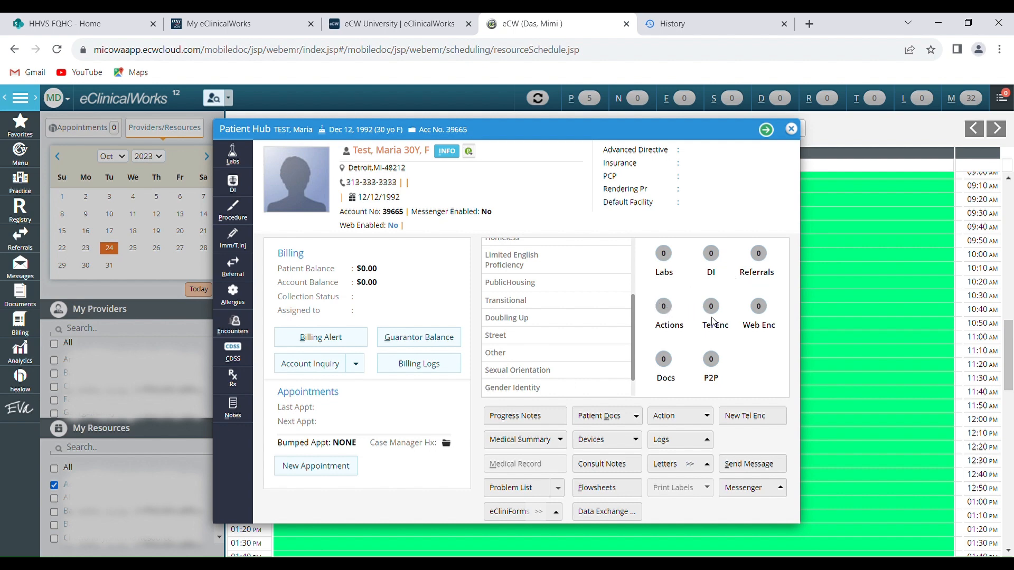
pyautogui.moveTo(738, 326)
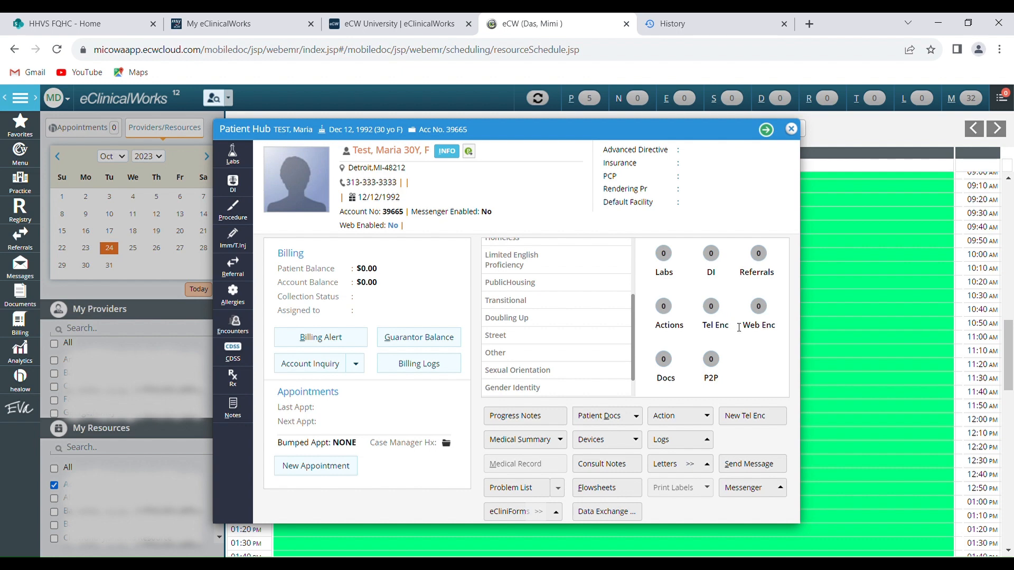
pyautogui.moveTo(676, 367)
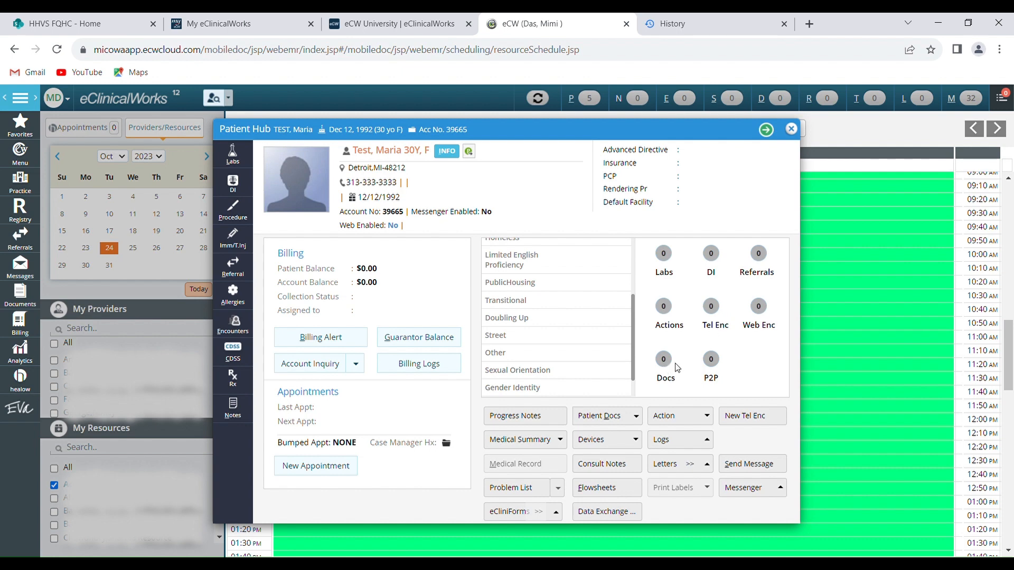
pyautogui.moveTo(712, 369)
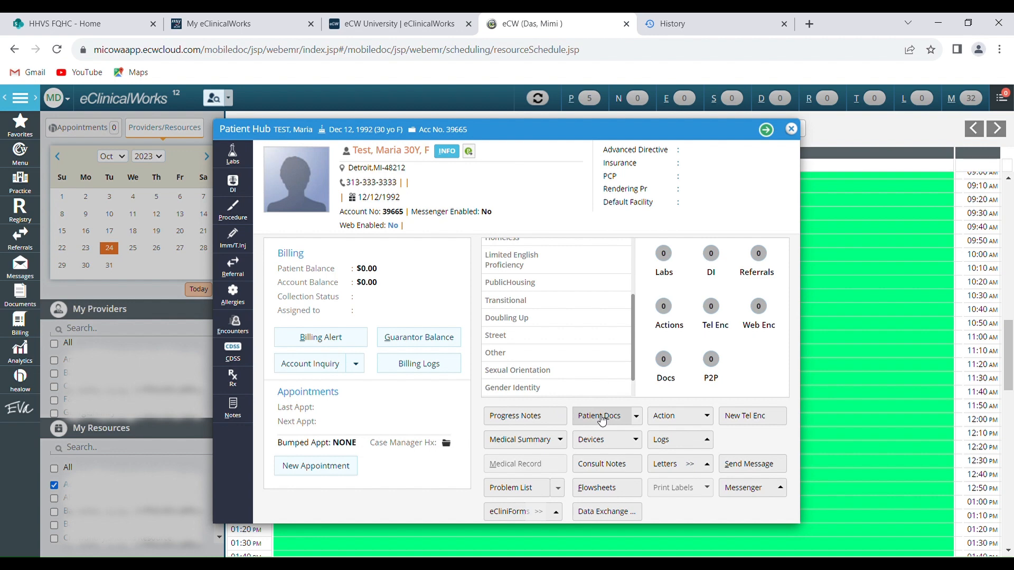
pyautogui.moveTo(691, 404)
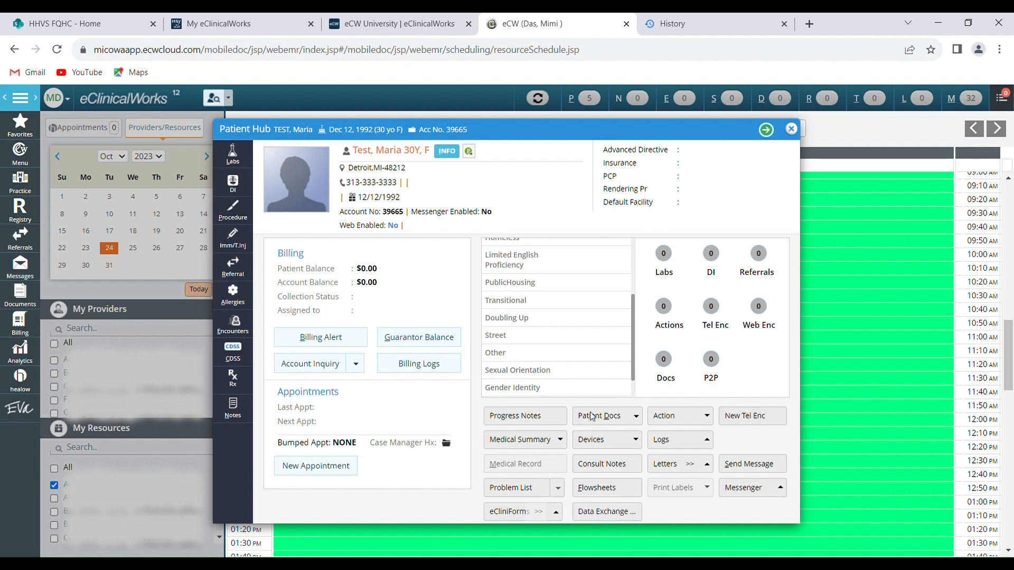
pyautogui.moveTo(582, 431)
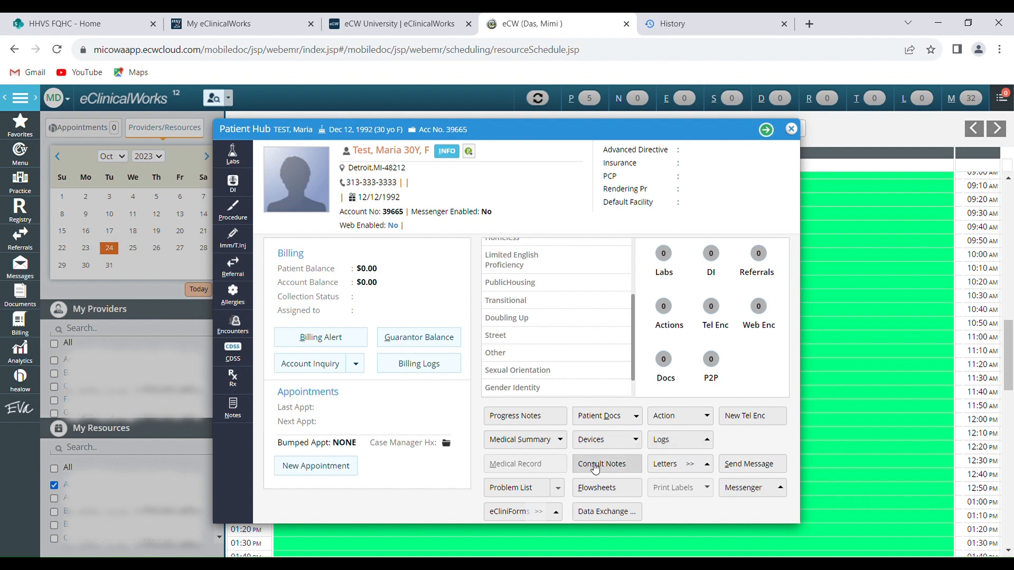
pyautogui.moveTo(748, 463)
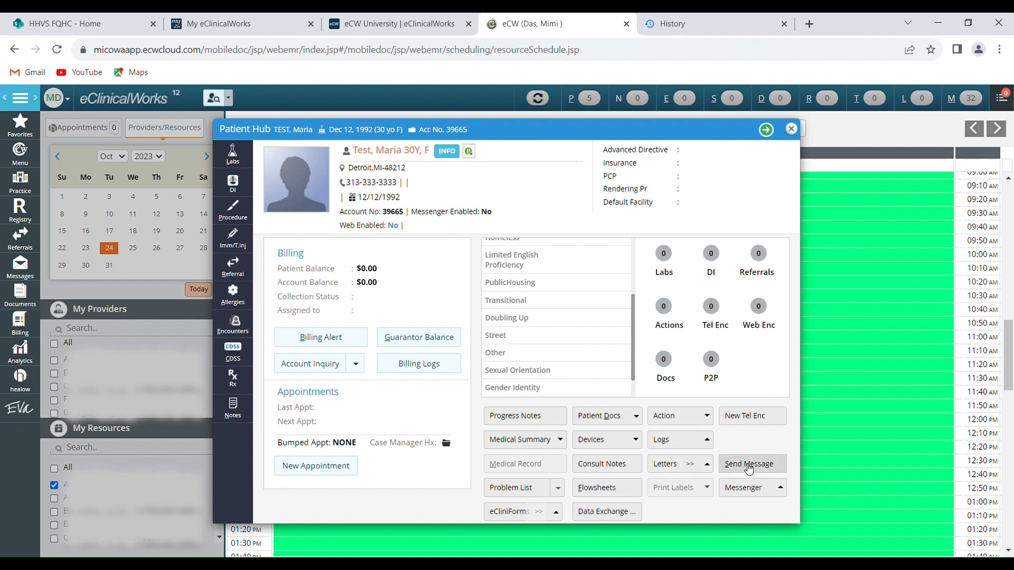
pyautogui.moveTo(522, 487)
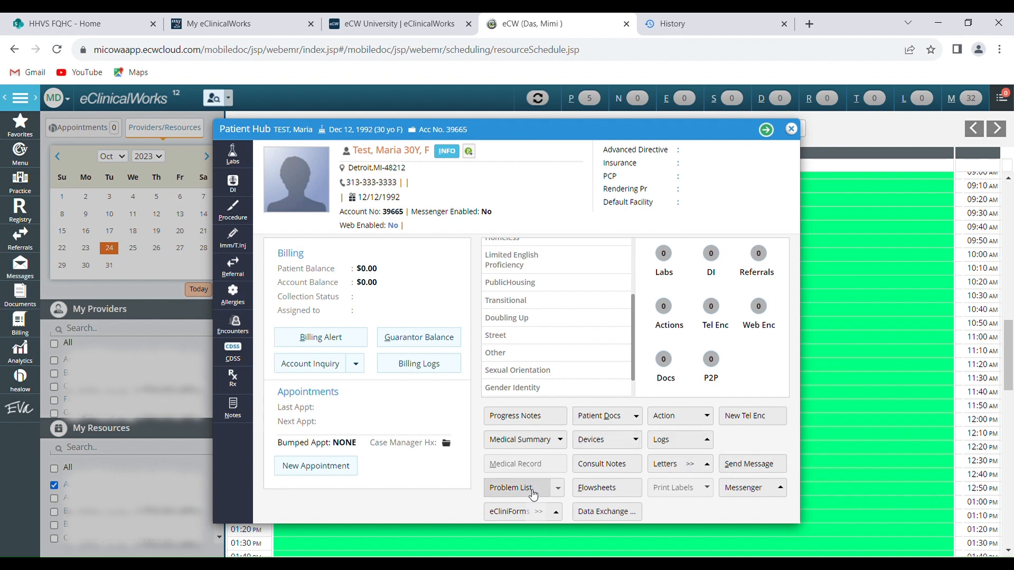
pyautogui.moveTo(591, 488)
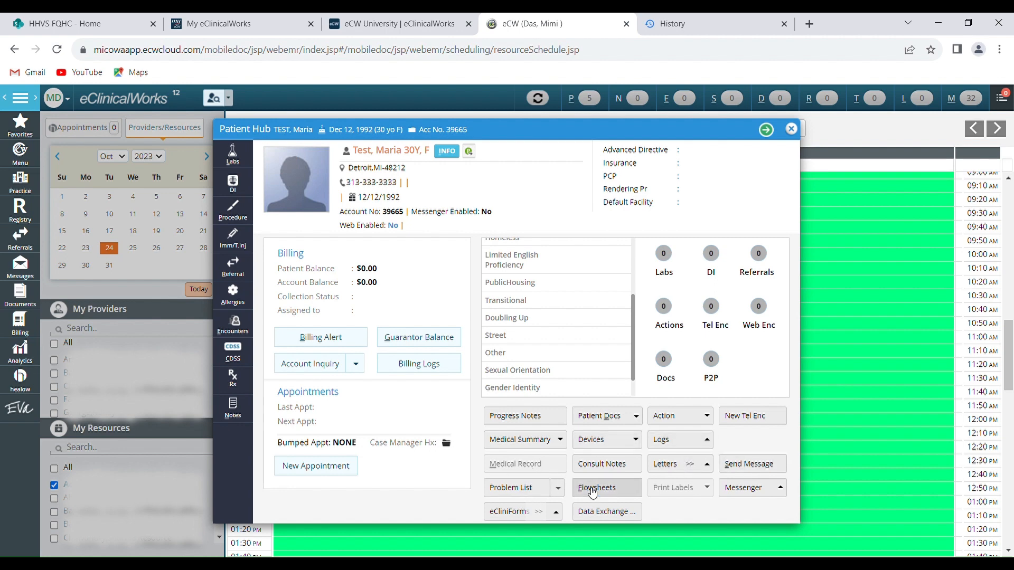
pyautogui.moveTo(743, 488)
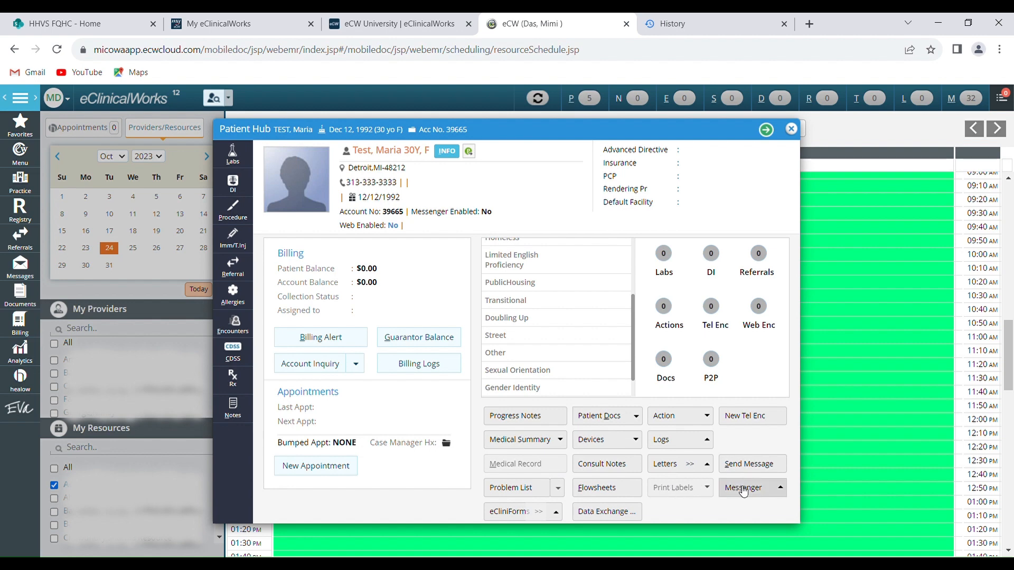
pyautogui.moveTo(509, 512)
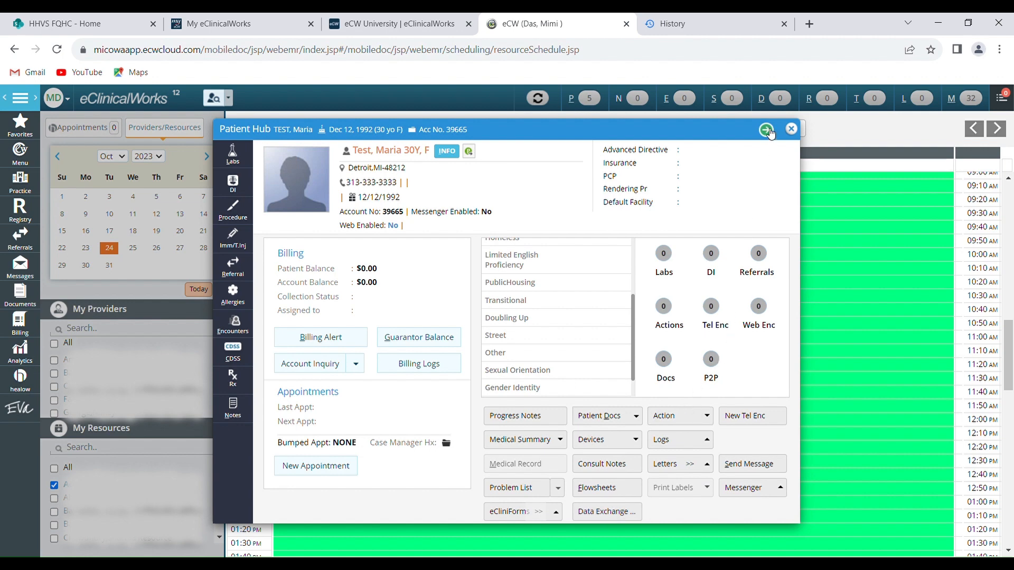
# - Open the Overview side panel beside Maria Test's Patient Hub
pyautogui.click(765, 129)
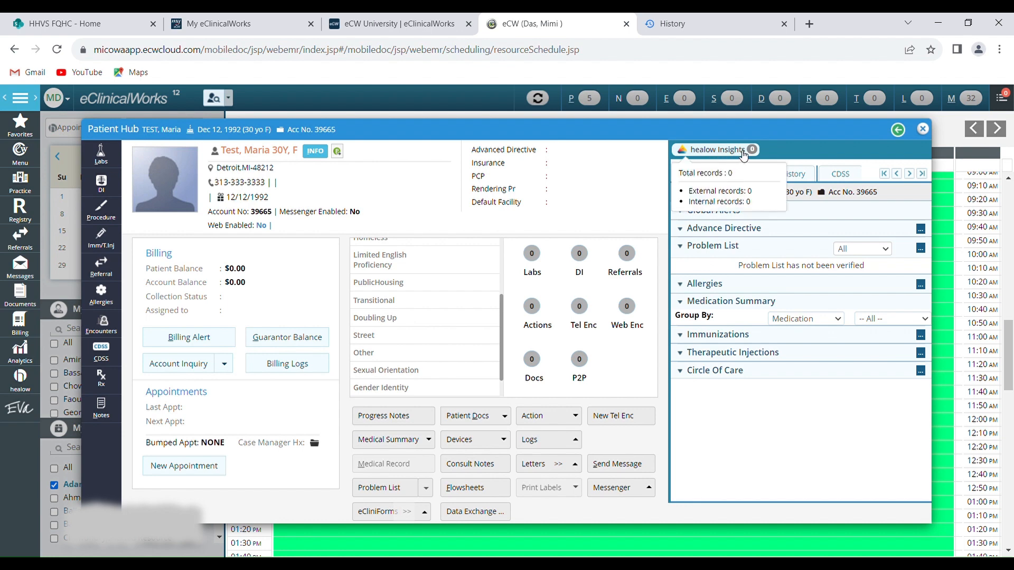
pyautogui.moveTo(737, 158)
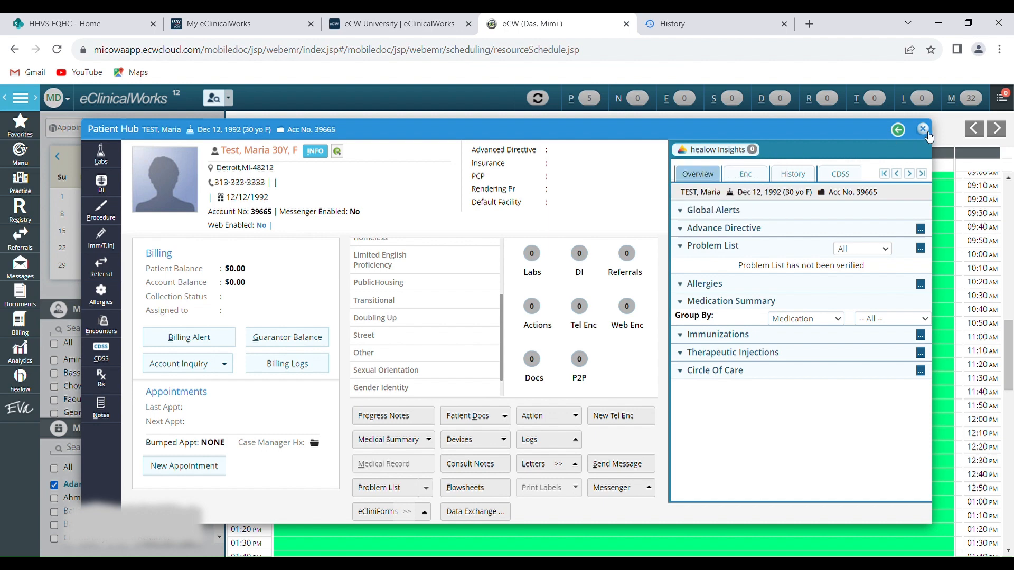
# - Close the Patient Hub and advance the mini calendar to November 2023
pyautogui.click(922, 129)
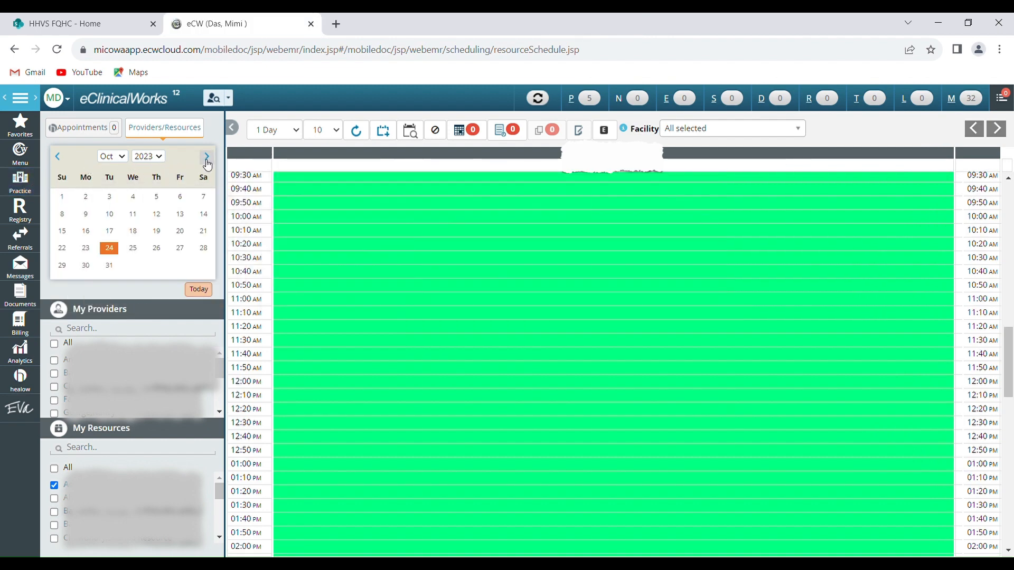
pyautogui.click(205, 156)
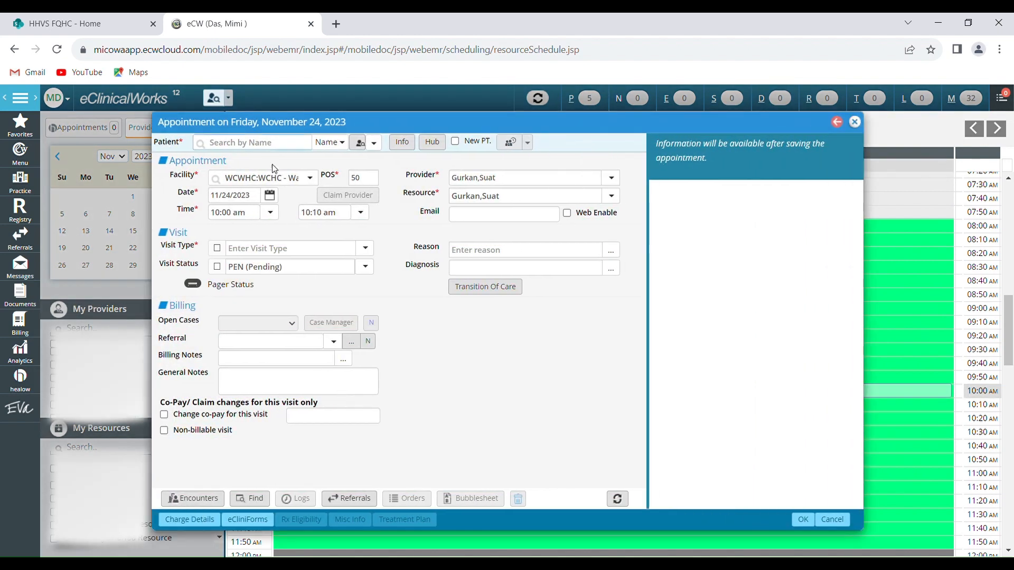
# - Search 'Test' and pick patient Test, Katy (DOB 12/10/1997) for the appointment
pyautogui.write('Test')
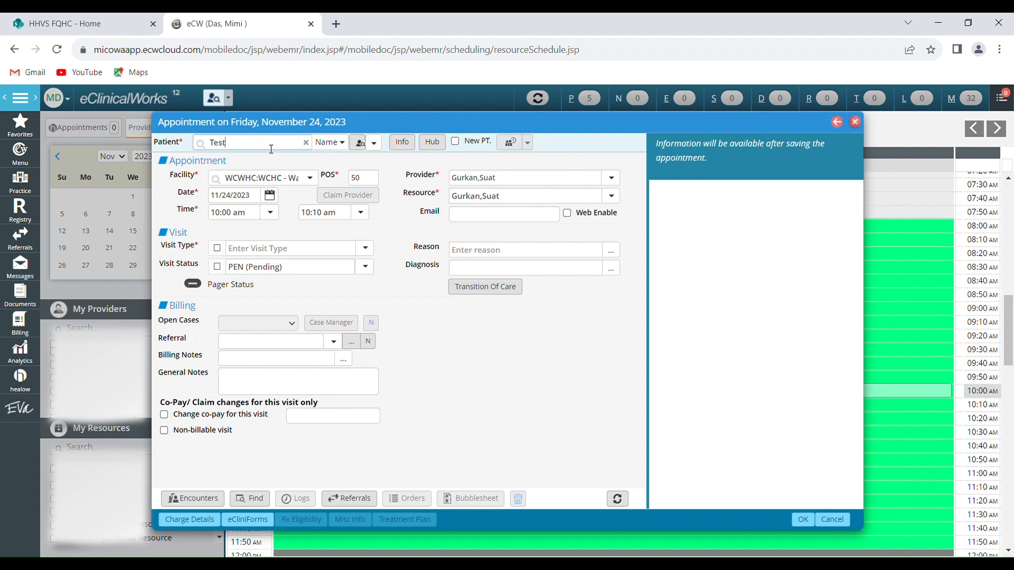
pyautogui.write('Test')
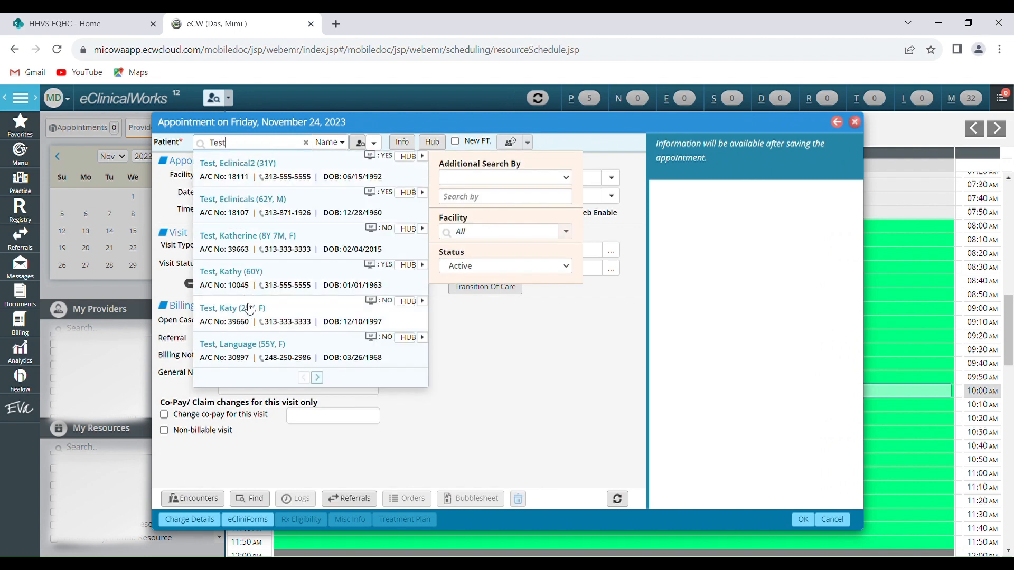
pyautogui.click(233, 308)
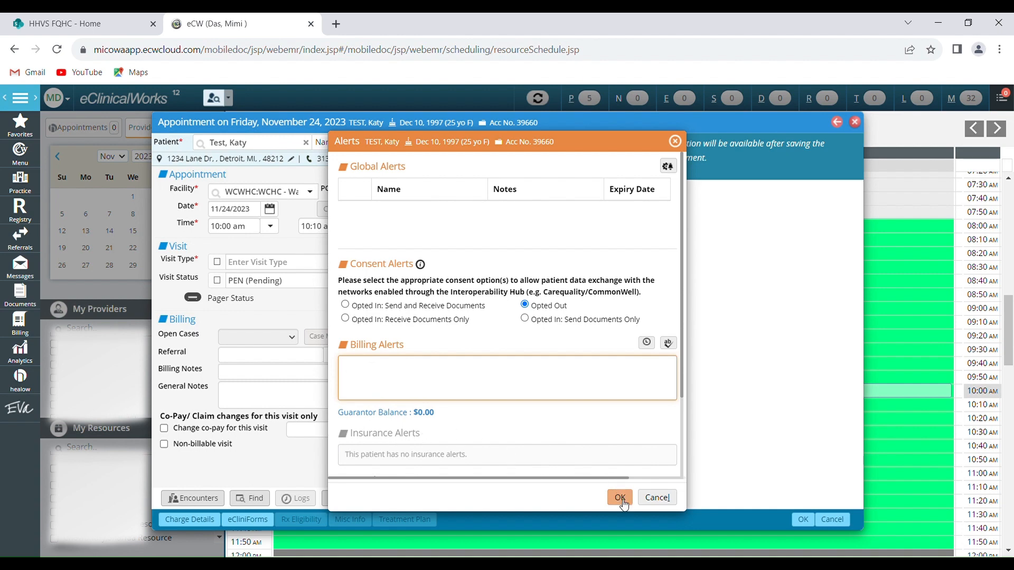
# - Acknowledge alerts, set visit type Dent Visit (DV) and reason cavity, and save
pyautogui.click(619, 497)
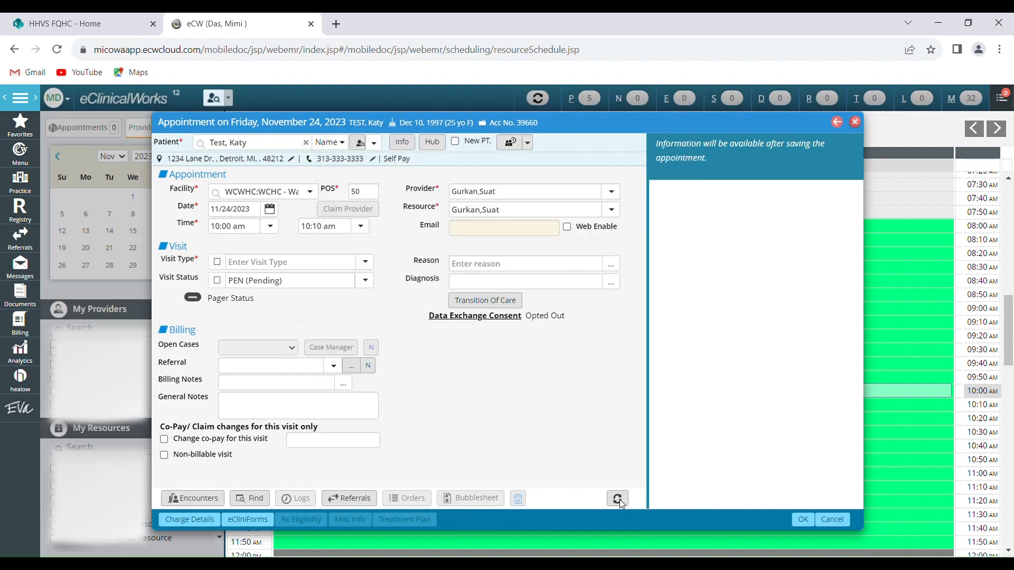
pyautogui.click(617, 498)
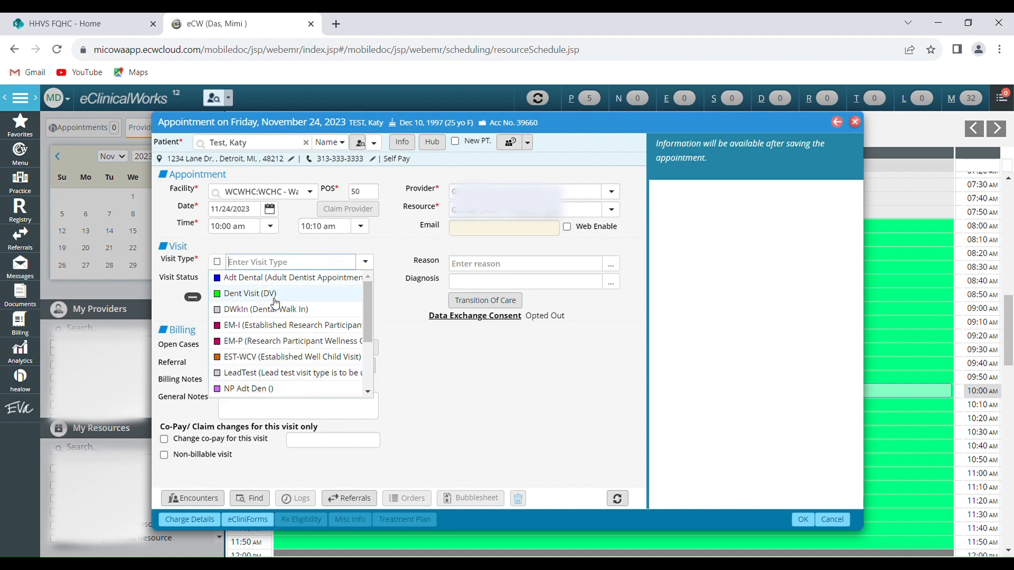
pyautogui.click(250, 293)
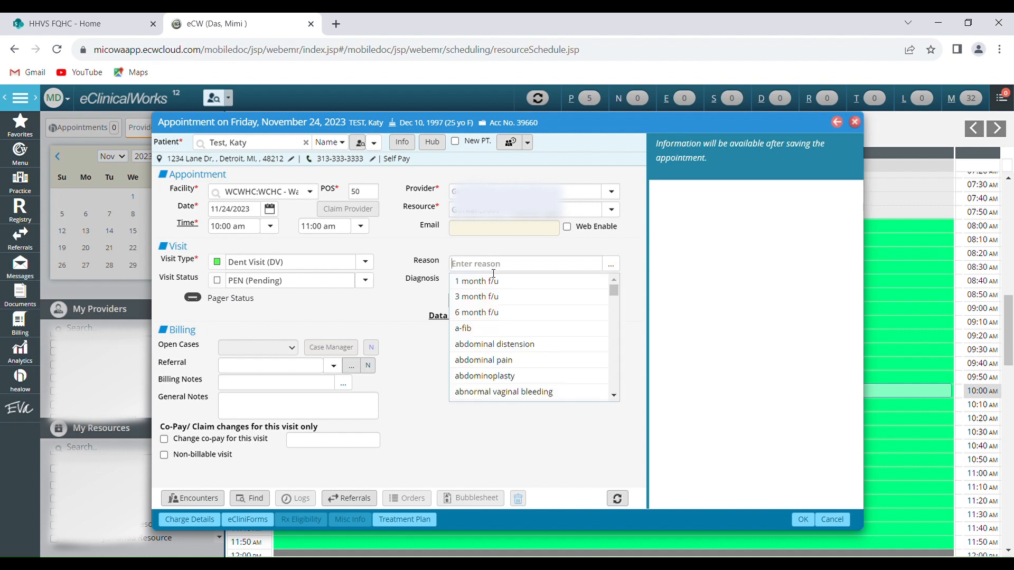
pyautogui.write('cavity')
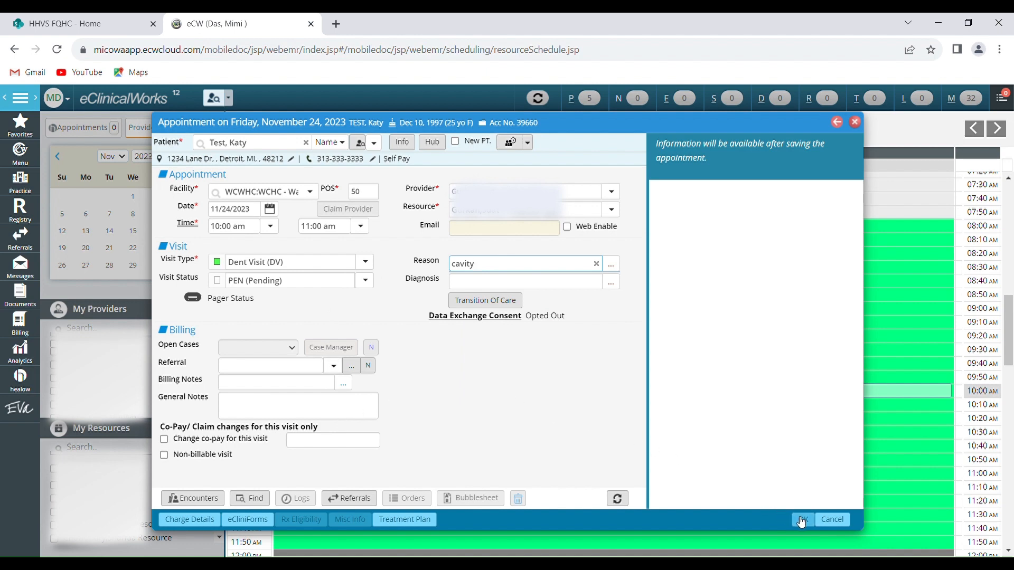
pyautogui.click(802, 519)
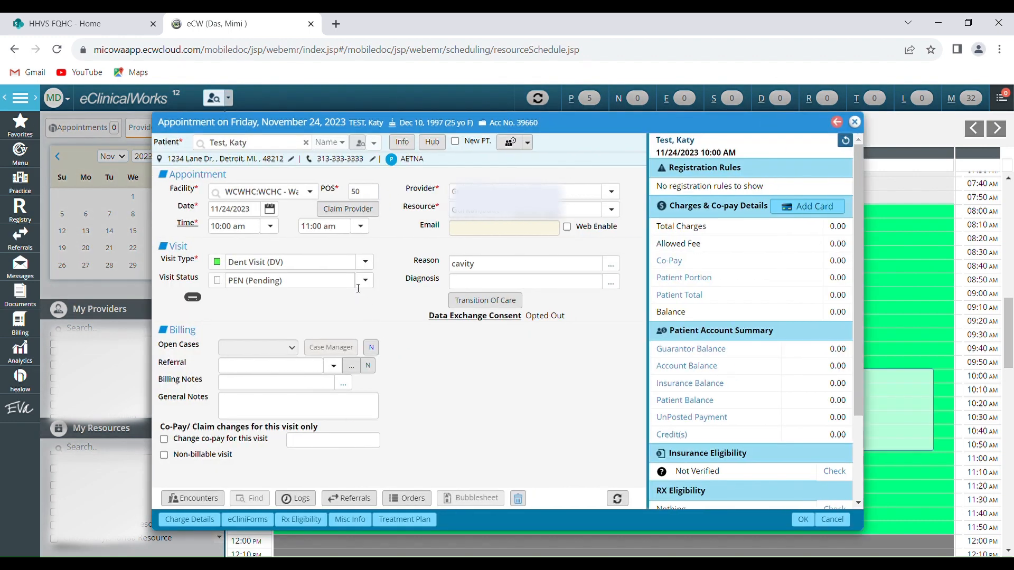
# - Set the visit status to ARR (Front Desk Check-In)
pyautogui.click(363, 280)
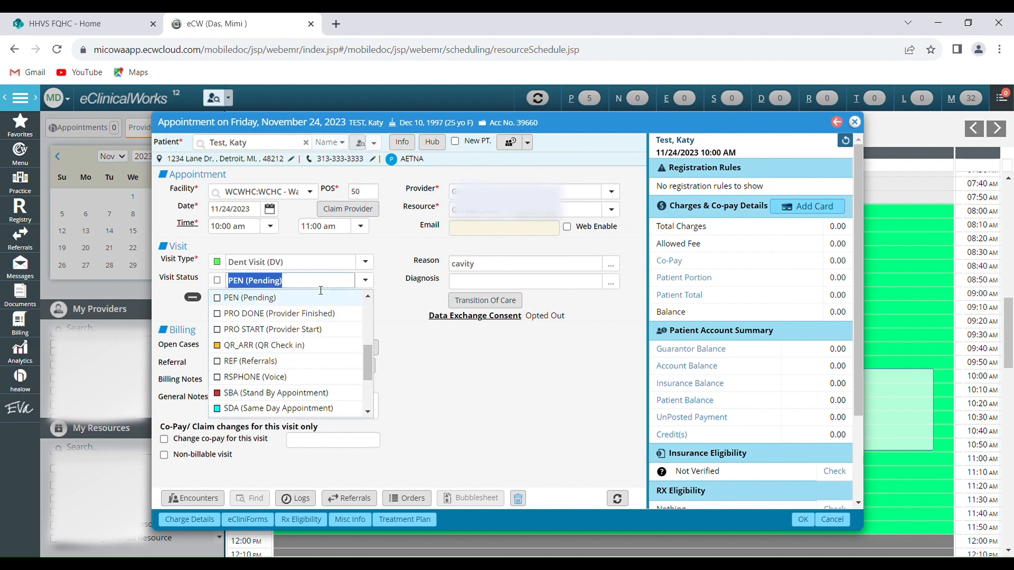
pyautogui.write('arr')
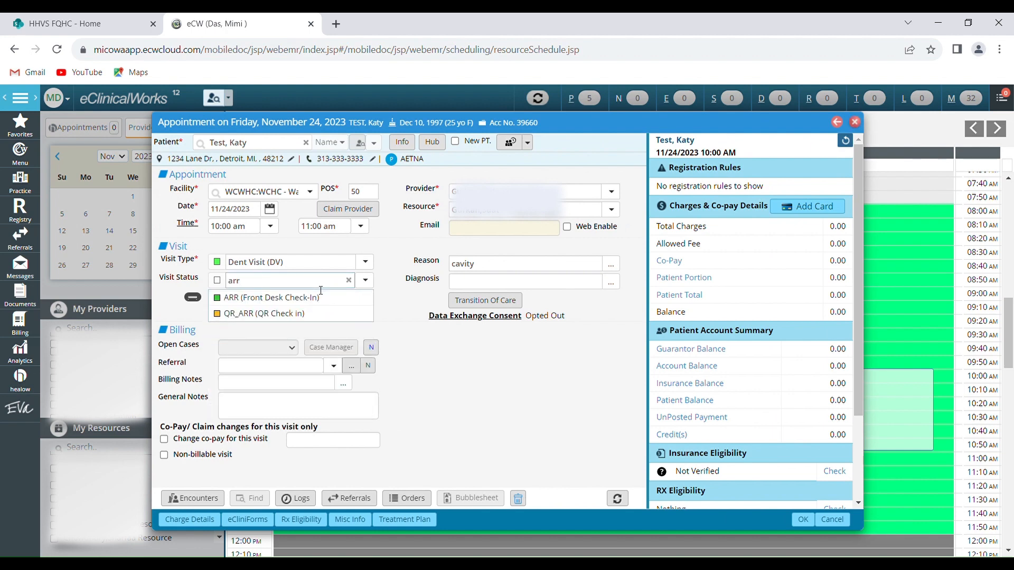
pyautogui.click(269, 298)
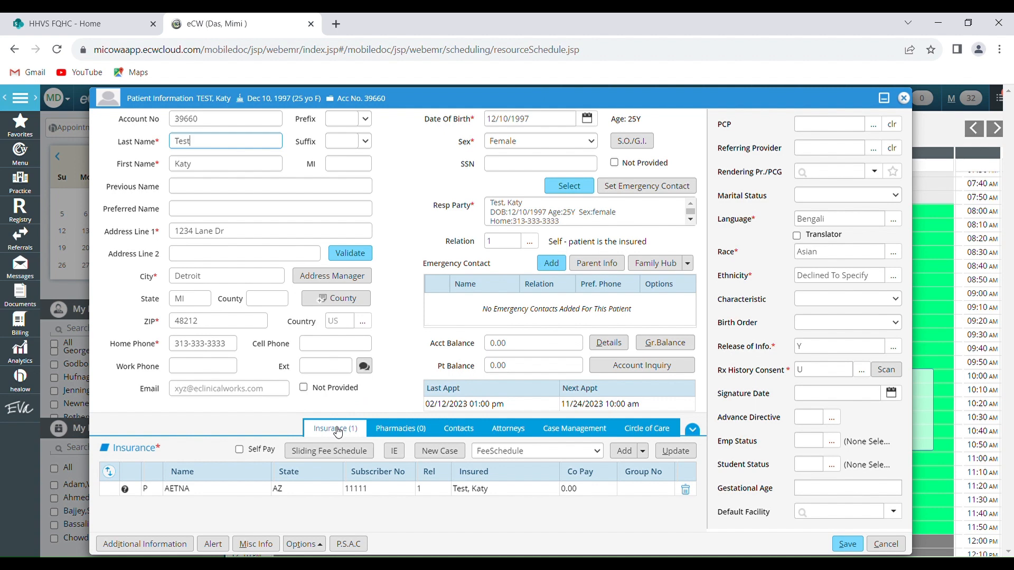
pyautogui.moveTo(485, 440)
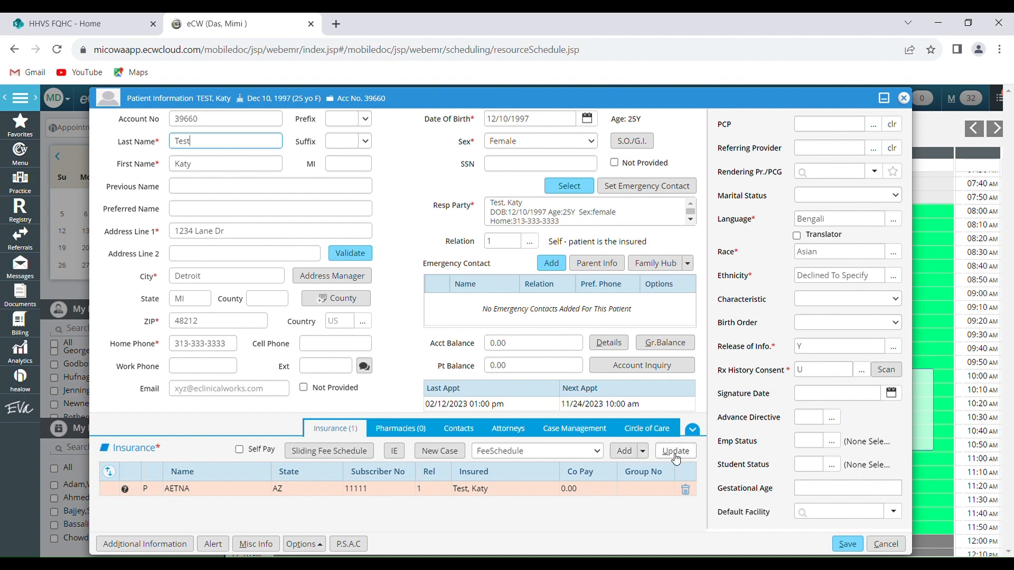
# - Open the AETNA insurance row's Patient-Insurance Detail and review its contents
pyautogui.click(675, 450)
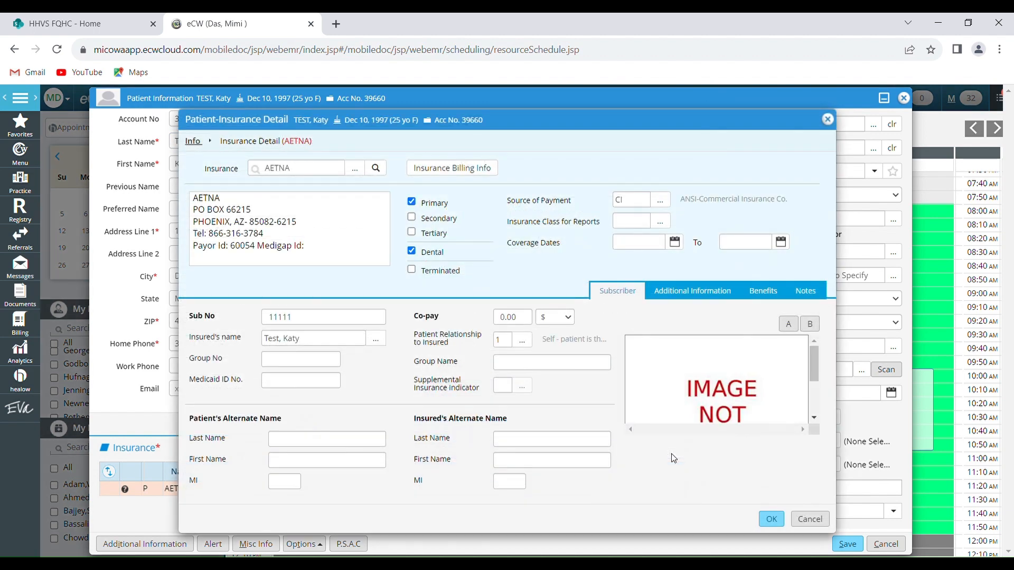
pyautogui.moveTo(495, 285)
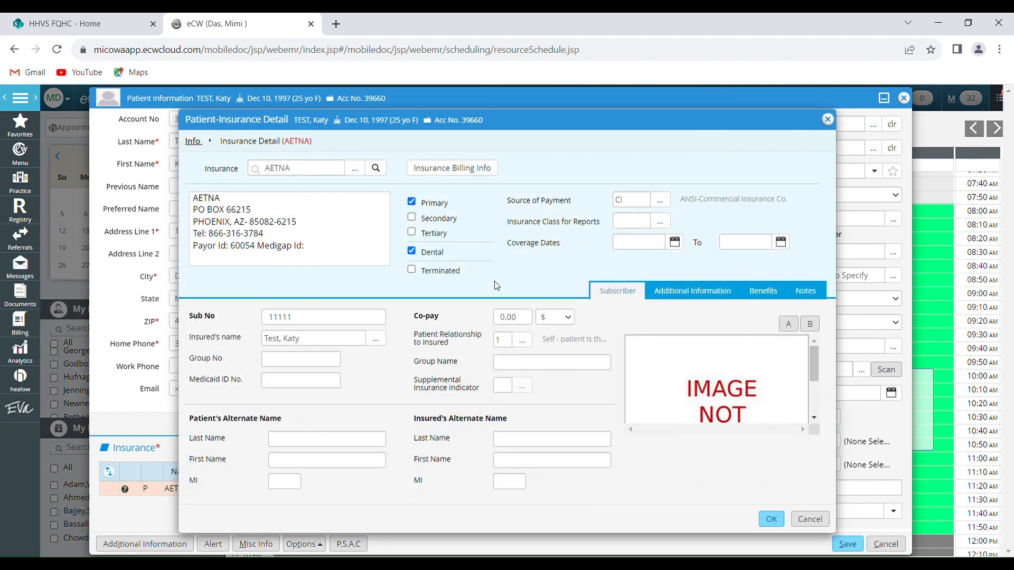
pyautogui.moveTo(343, 406)
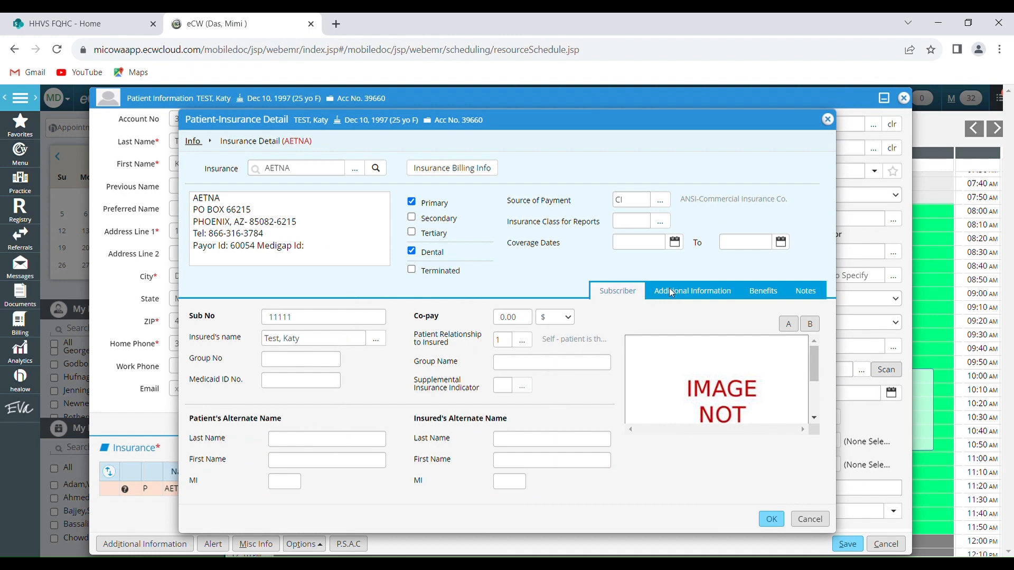
pyautogui.click(762, 290)
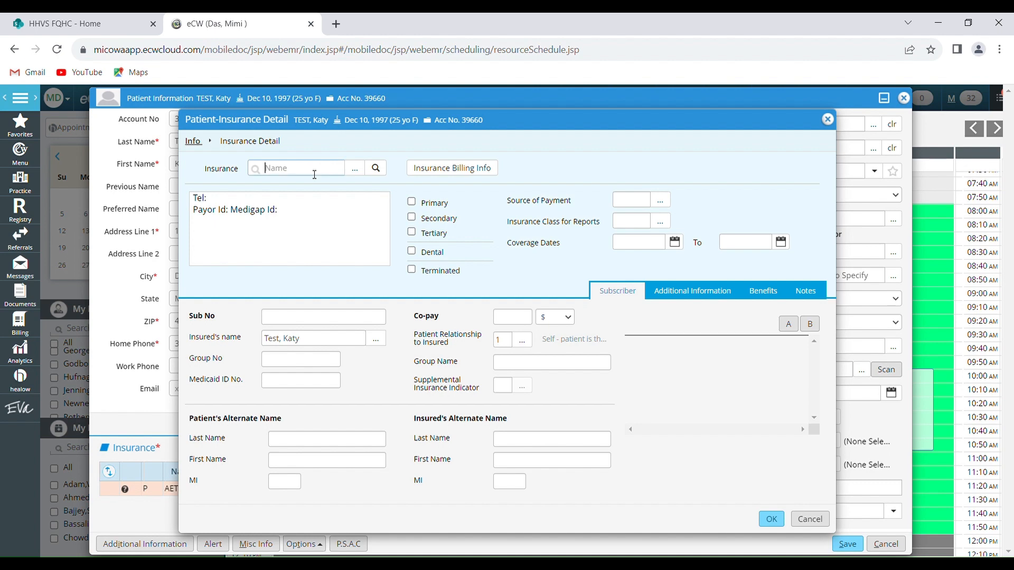
# - Add Blue Cross Blue Shield as dental insurance with subscriber number 12345, accepting both save warnings
pyautogui.write('blue')
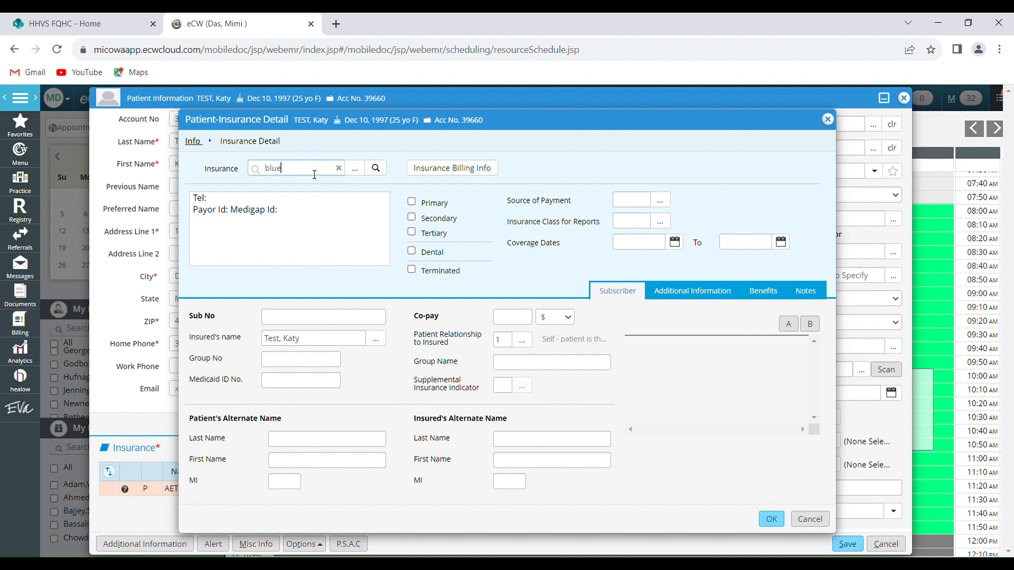
pyautogui.click(375, 167)
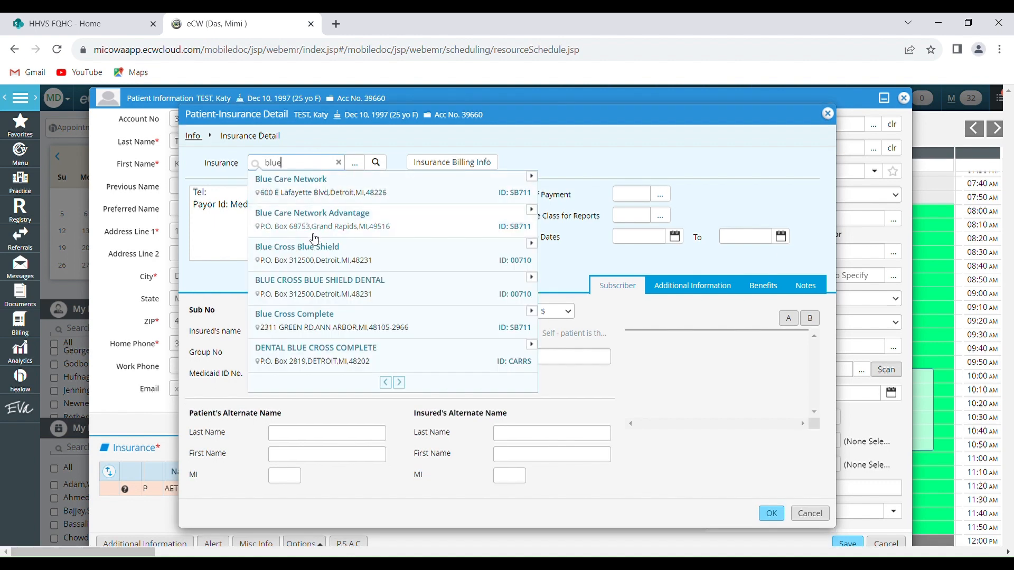
pyautogui.moveTo(316, 260)
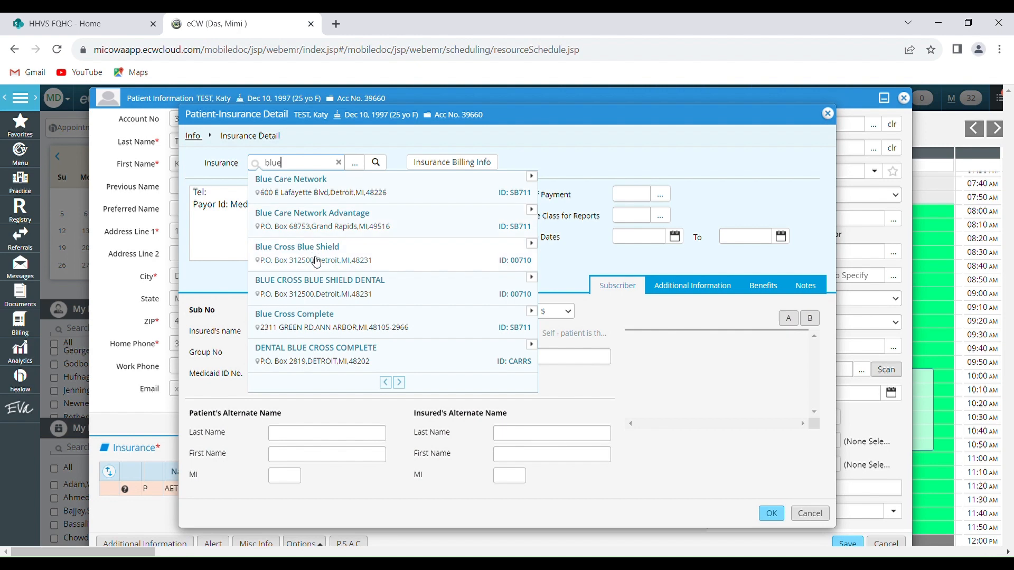
pyautogui.click(297, 247)
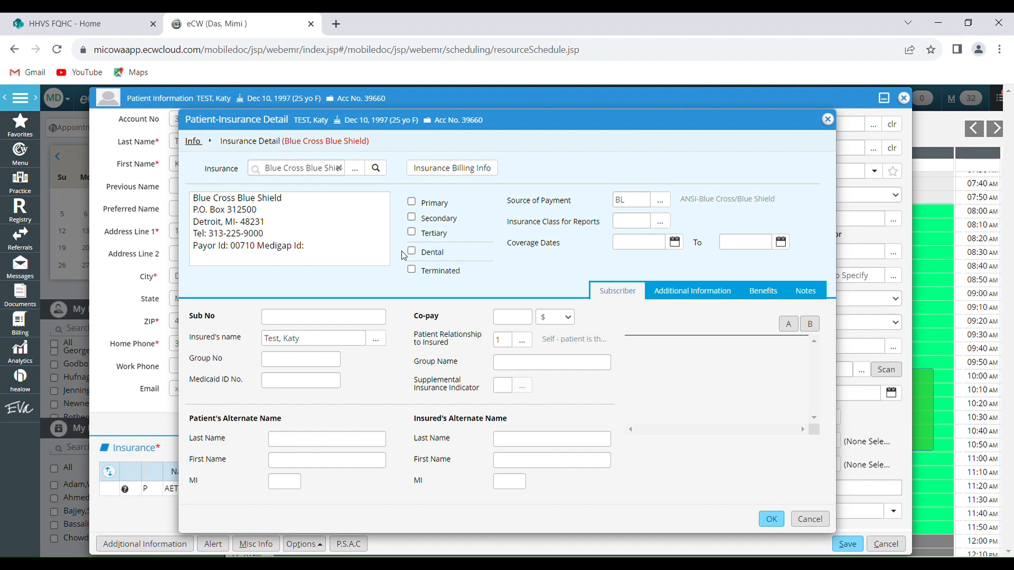
pyautogui.click(411, 251)
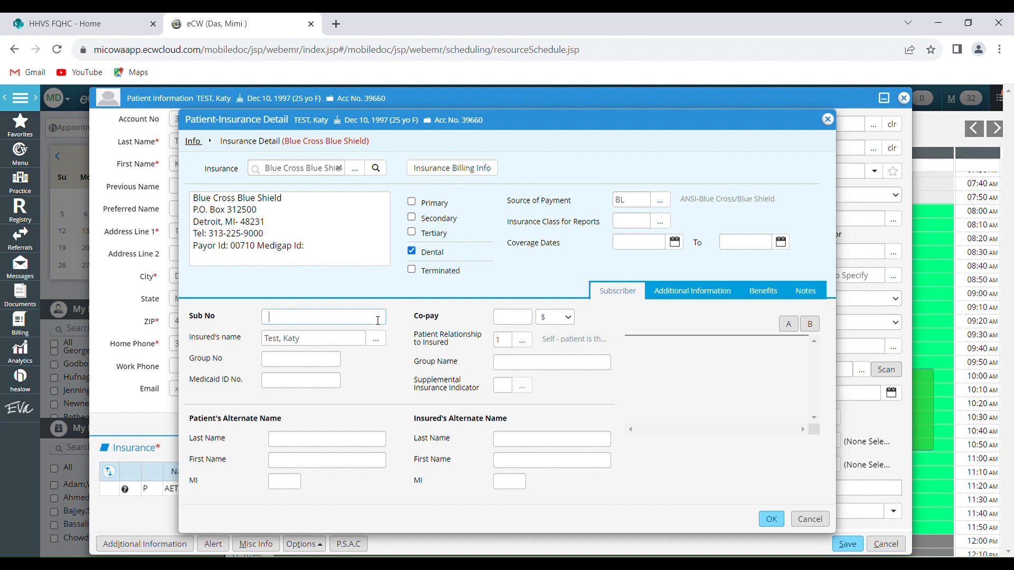
pyautogui.write('12345')
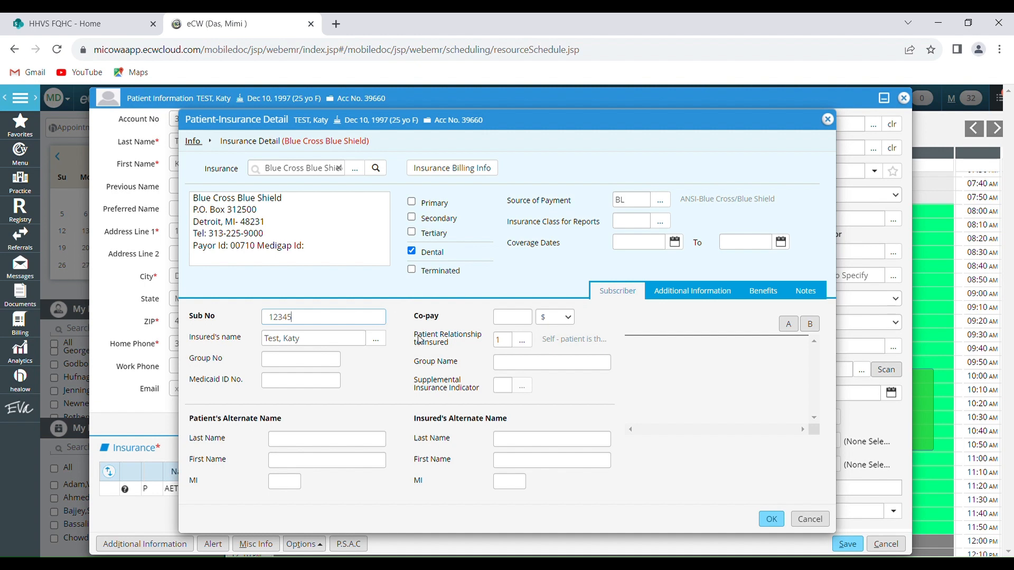
pyautogui.moveTo(470, 355)
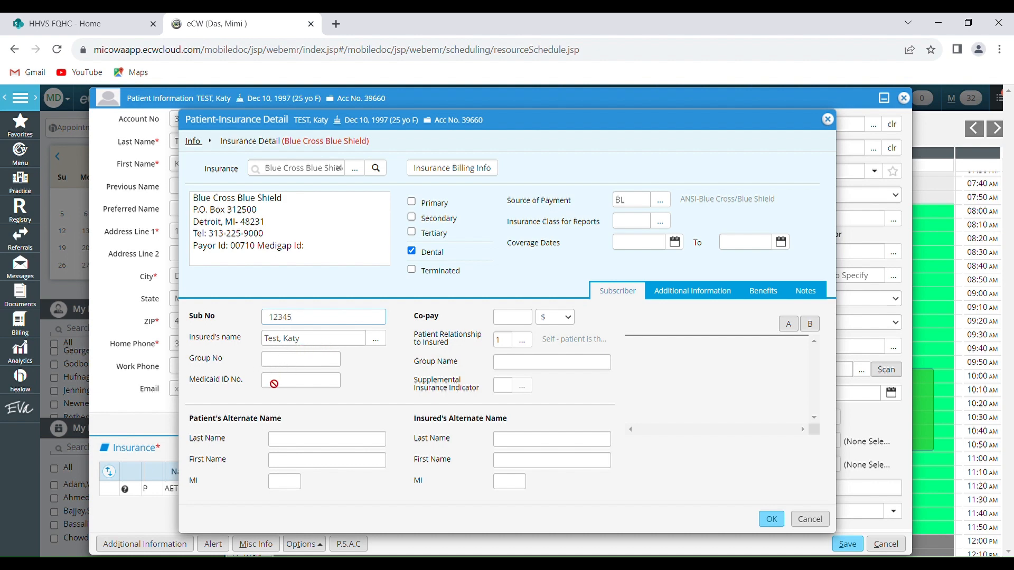
pyautogui.moveTo(476, 367)
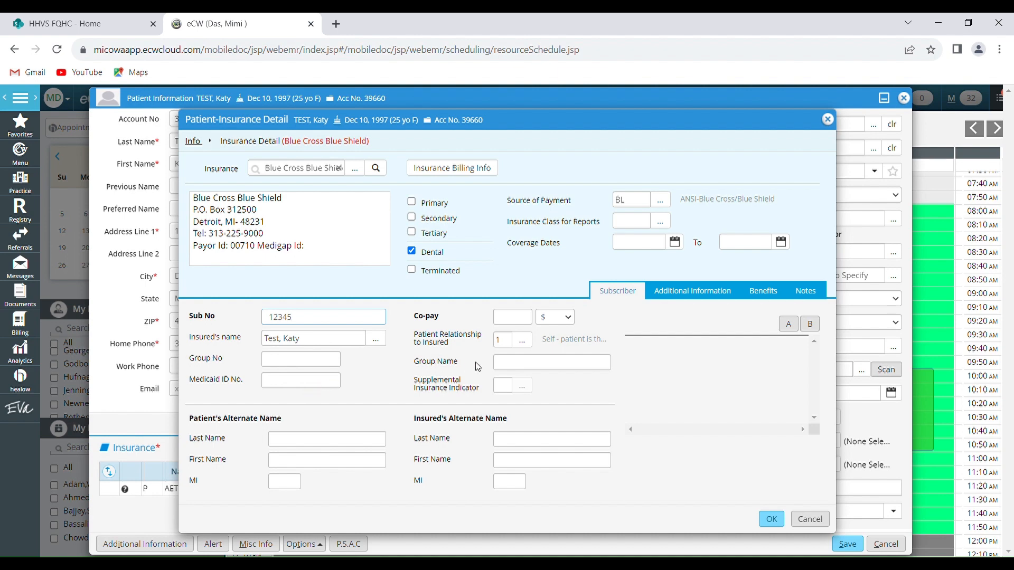
pyautogui.moveTo(264, 433)
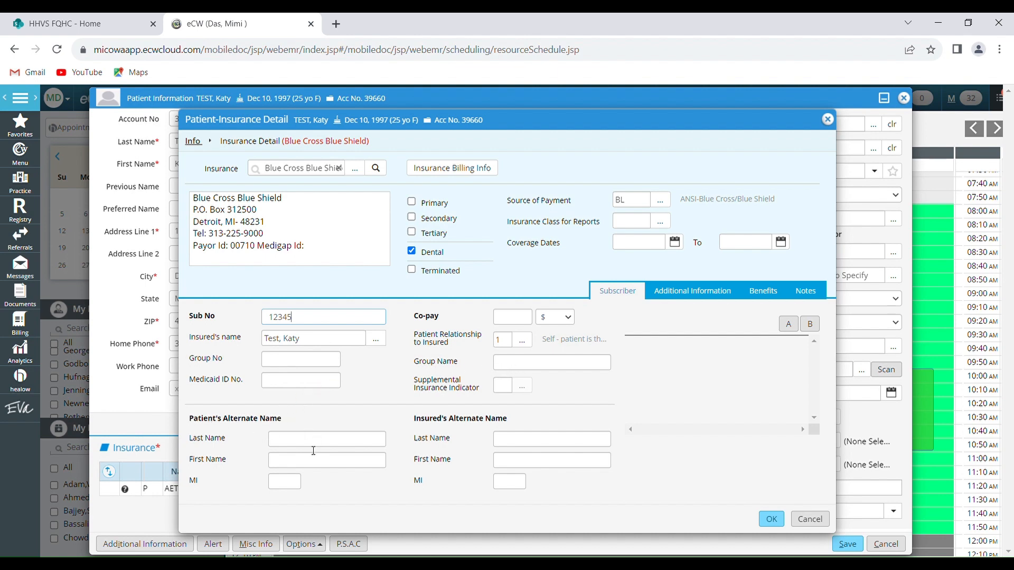
pyautogui.moveTo(453, 428)
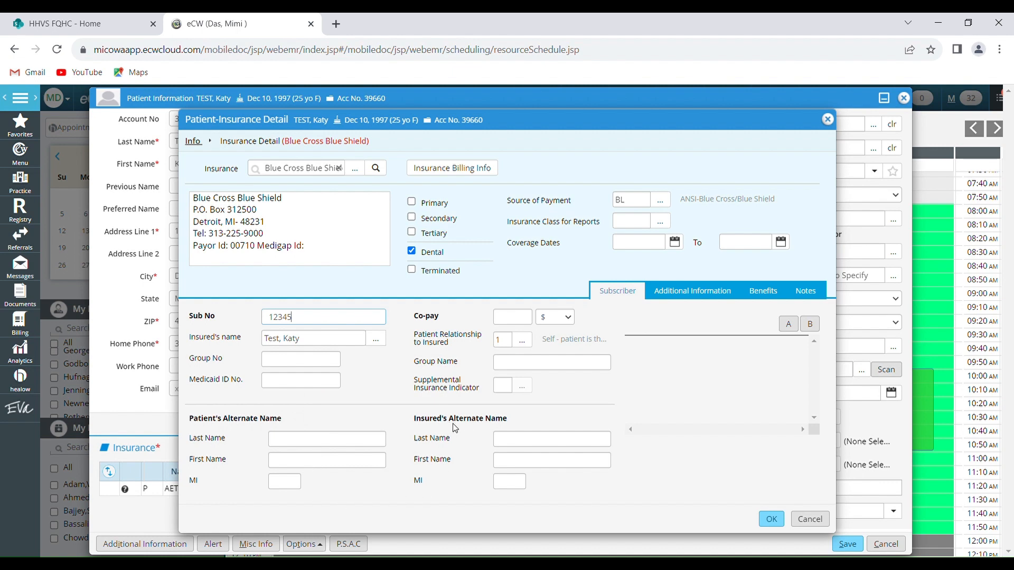
pyautogui.moveTo(601, 329)
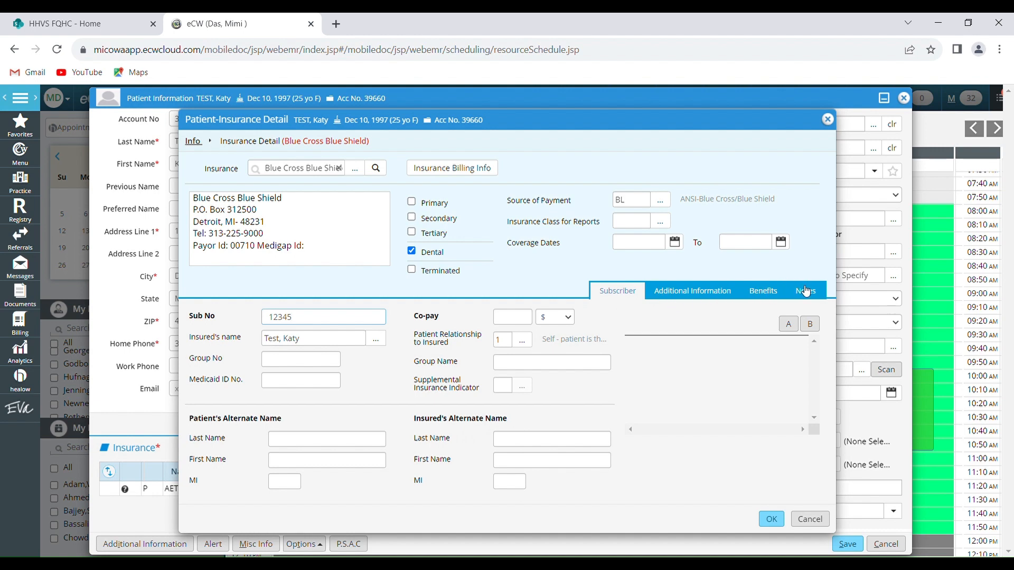
pyautogui.moveTo(782, 343)
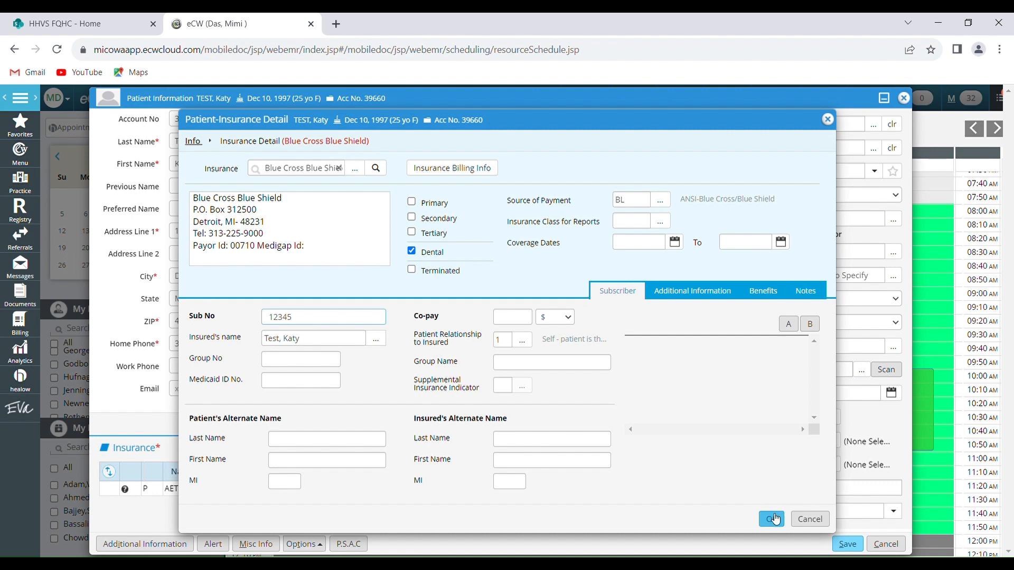
pyautogui.click(770, 518)
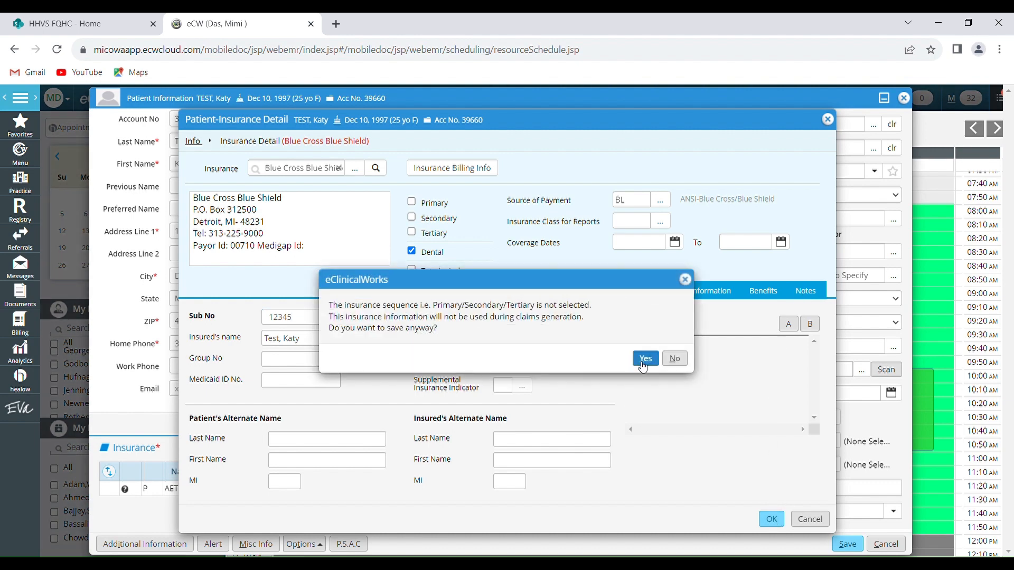
pyautogui.click(645, 358)
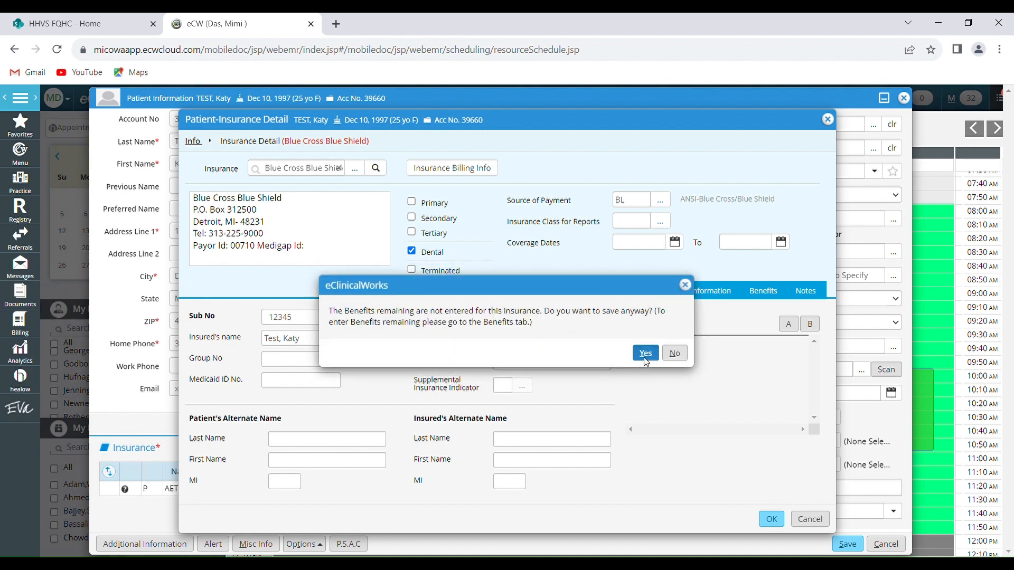
pyautogui.click(644, 353)
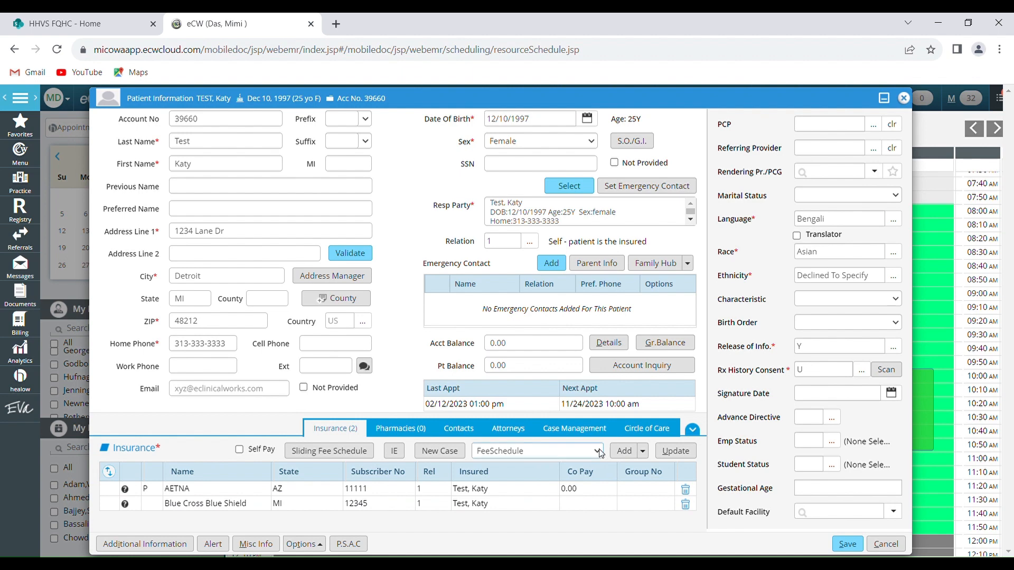
pyautogui.moveTo(573, 432)
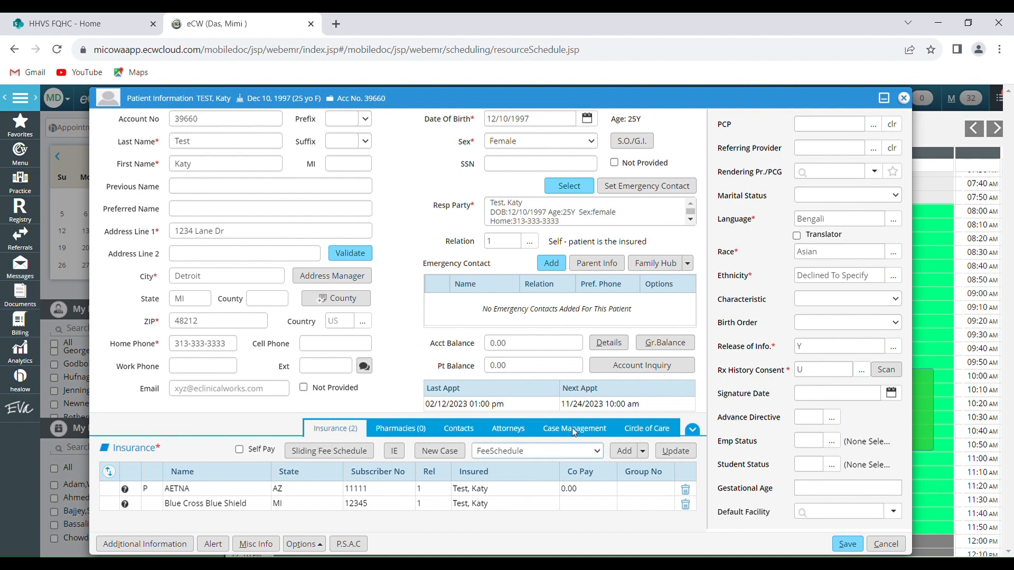
pyautogui.moveTo(493, 462)
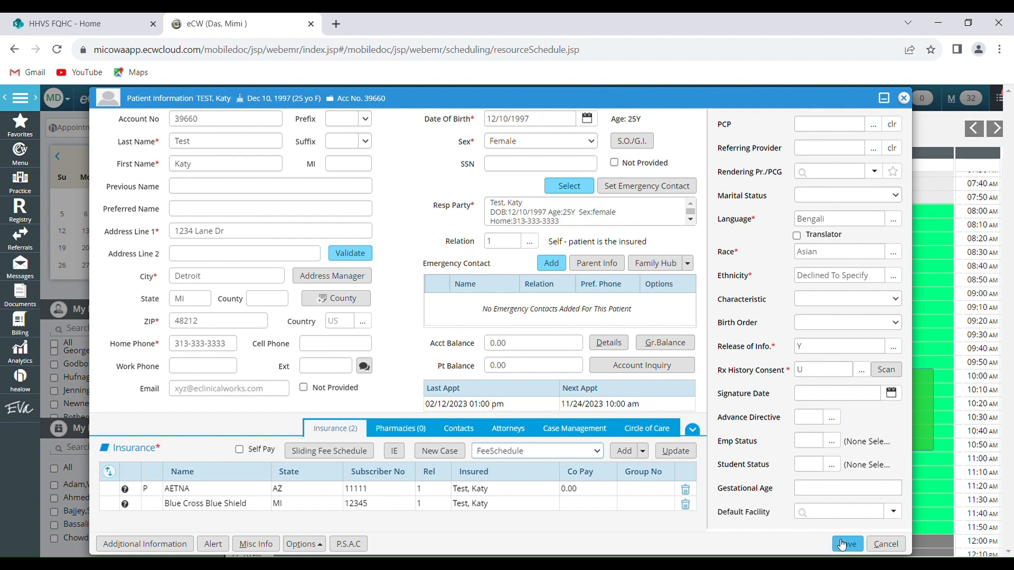
# - Save Katy Test's patient information with the AETNA and Blue Cross Blue Shield insurances
pyautogui.click(846, 543)
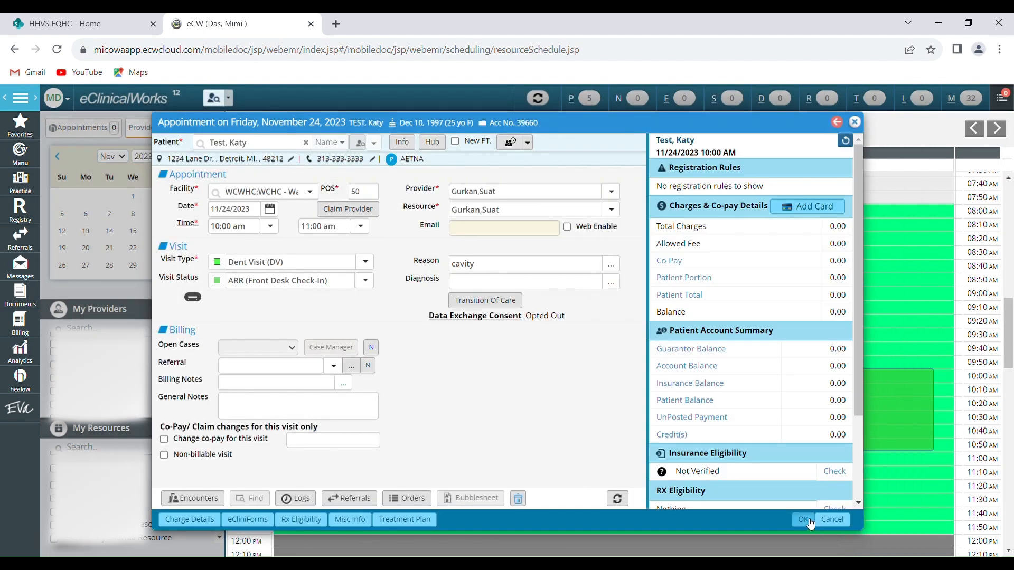
pyautogui.click(802, 519)
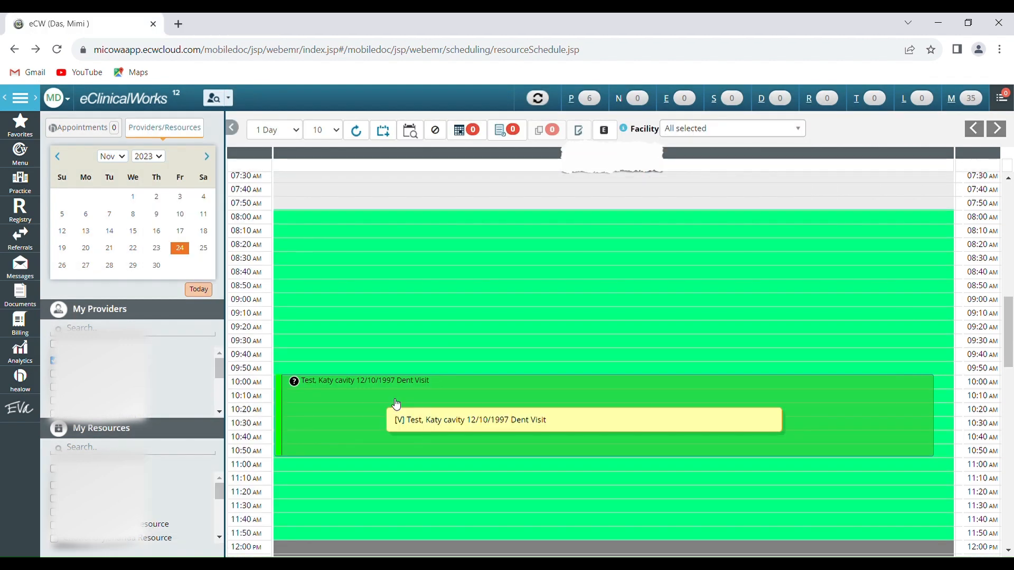
pyautogui.click(389, 414)
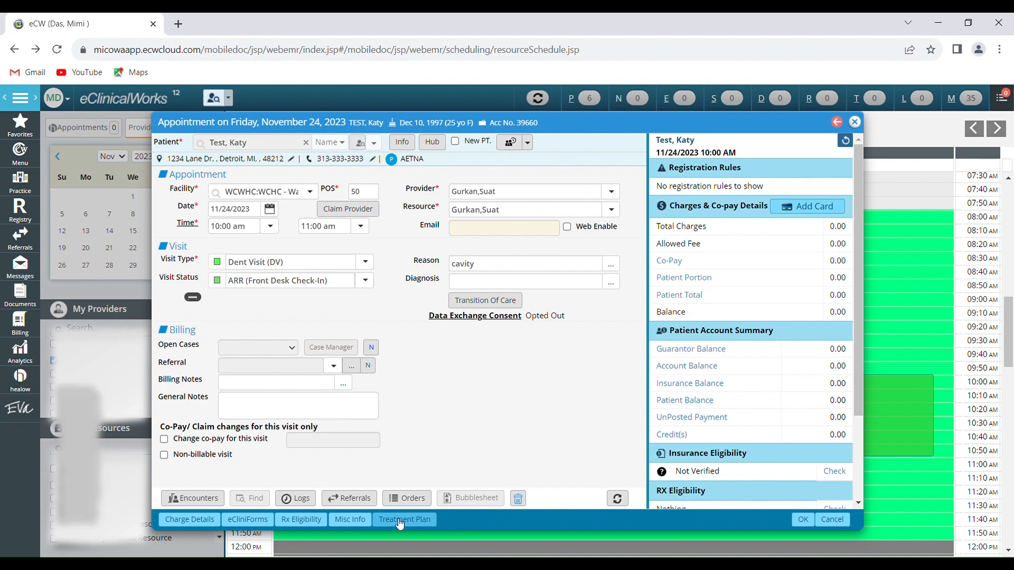
# - Add the D0140 limited oral evaluation to the visit's treatment plan and reopen the plan
pyautogui.click(403, 519)
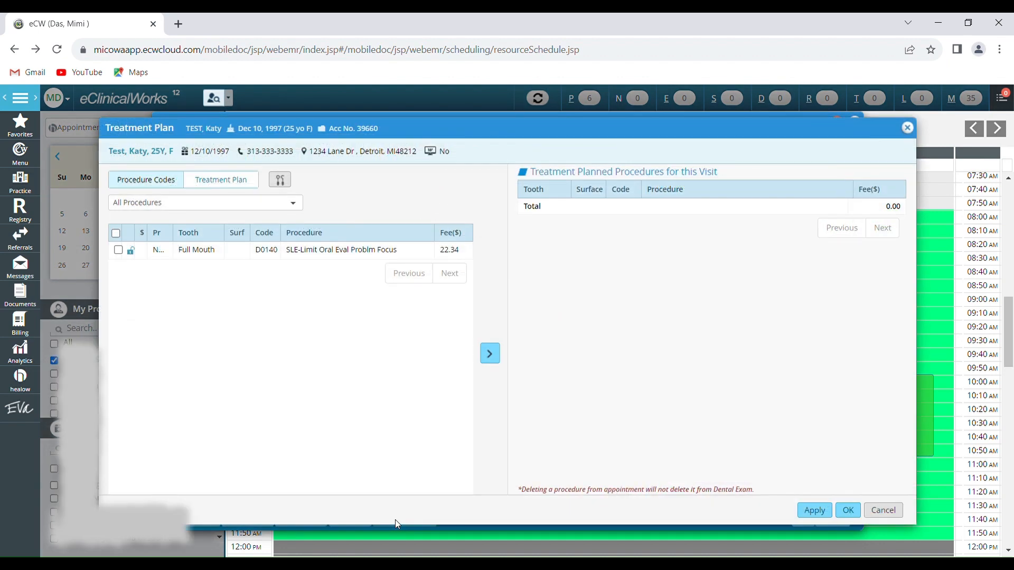
pyautogui.moveTo(173, 192)
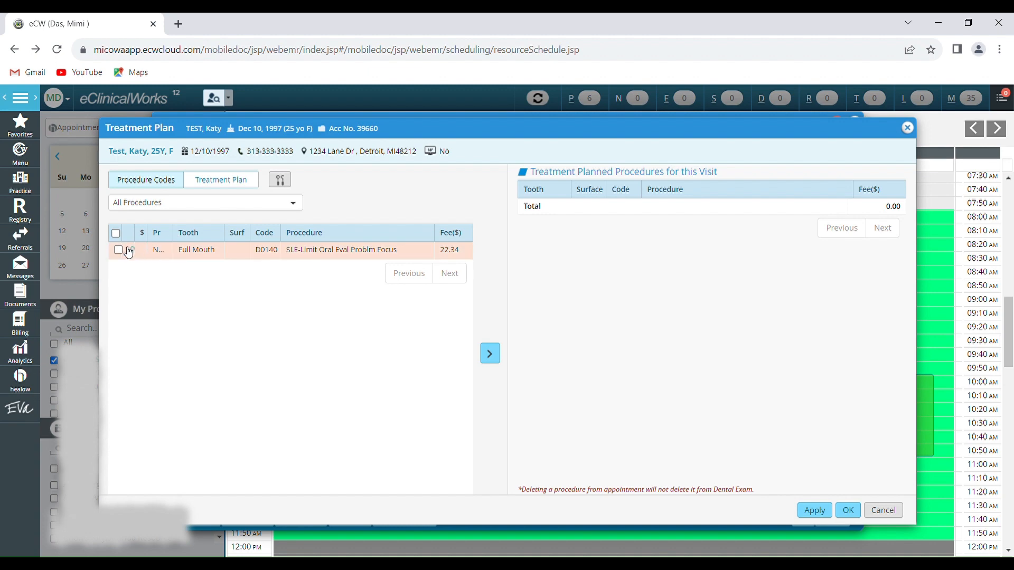
pyautogui.click(118, 251)
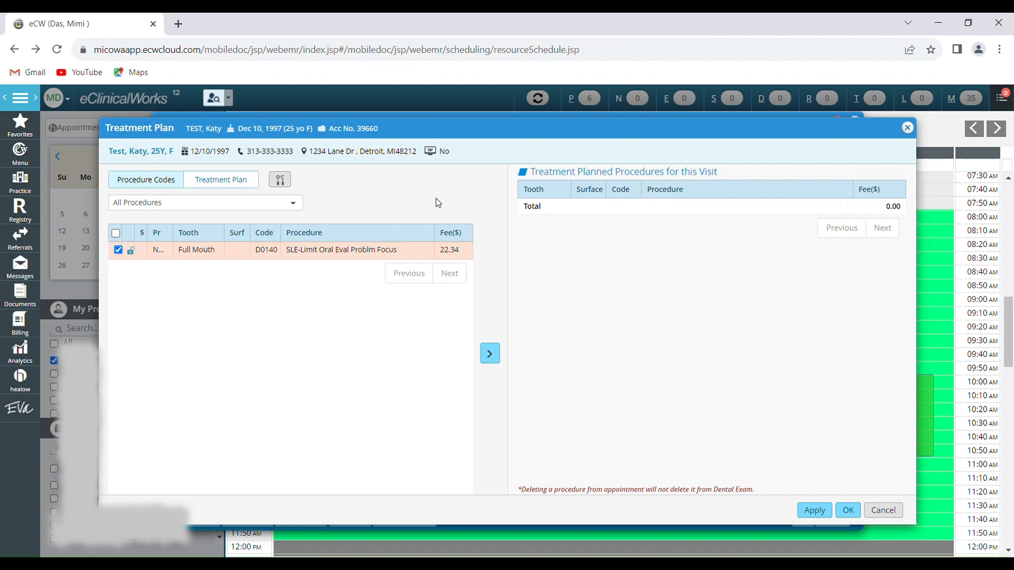
pyautogui.click(489, 354)
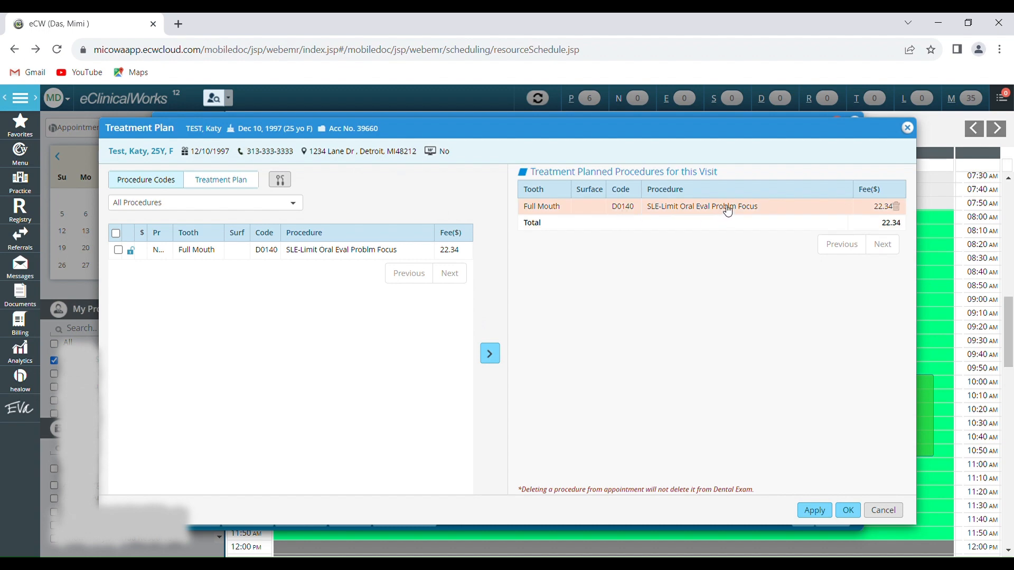
pyautogui.moveTo(898, 208)
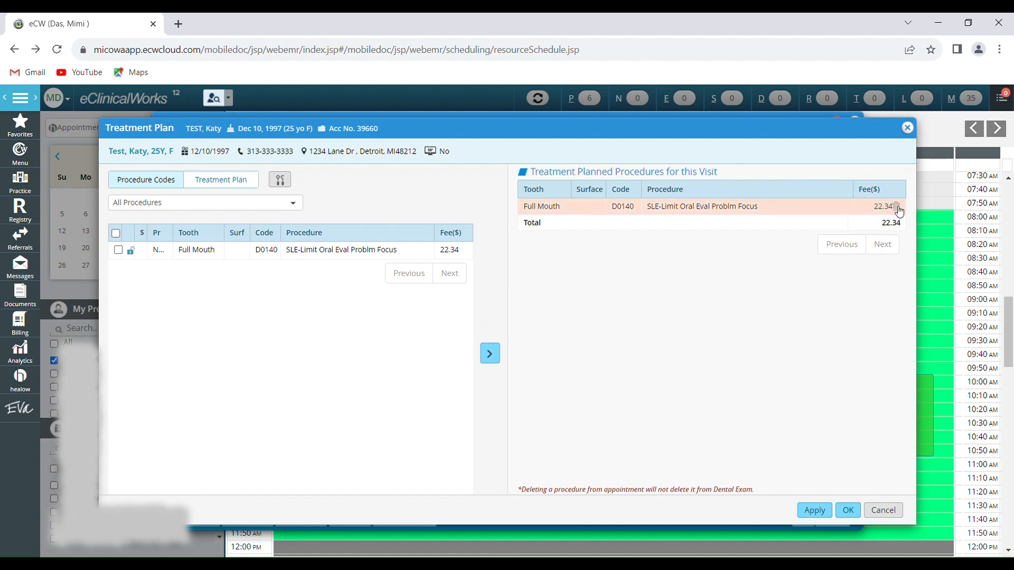
pyautogui.click(898, 205)
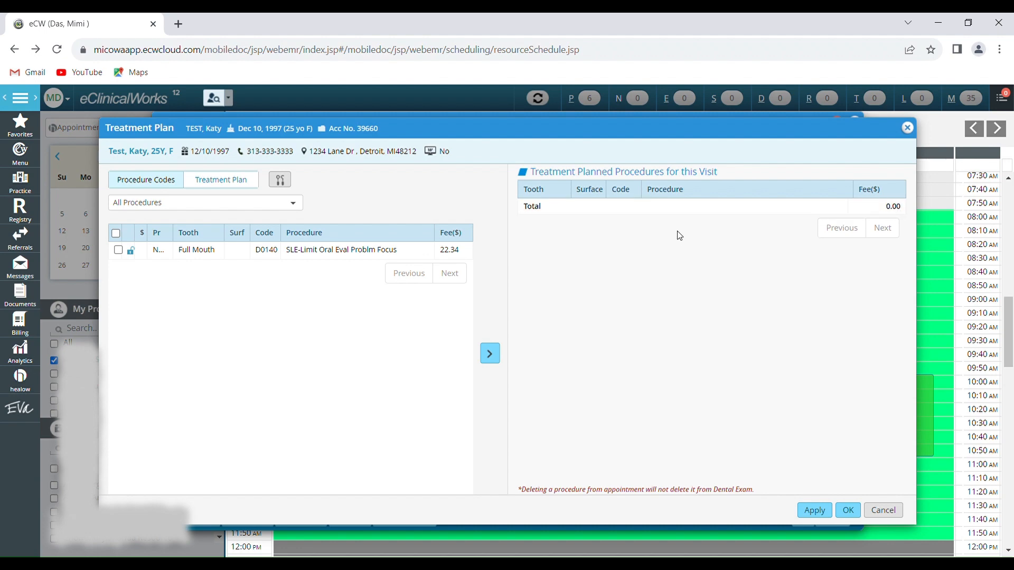
pyautogui.moveTo(535, 227)
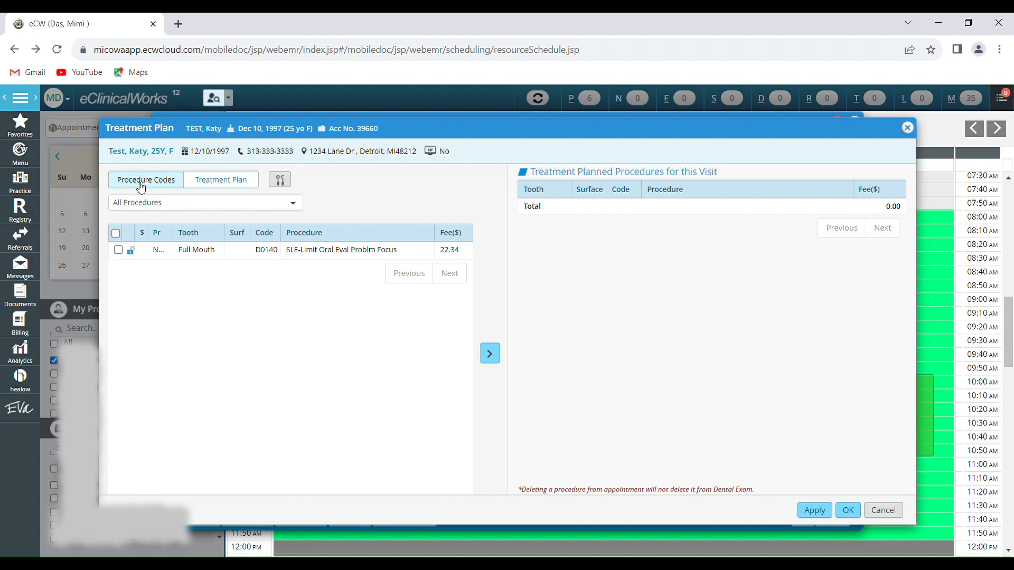
# - Add D0120 periodic oral exam and D0170 re-evaluation from Procedure Codes to the visit's plan
pyautogui.click(146, 179)
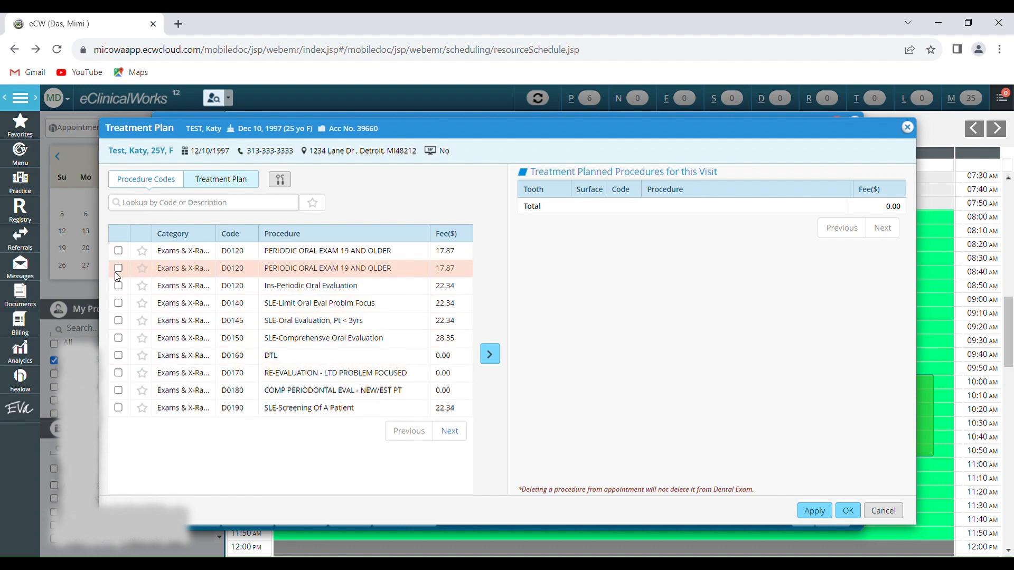
pyautogui.click(119, 267)
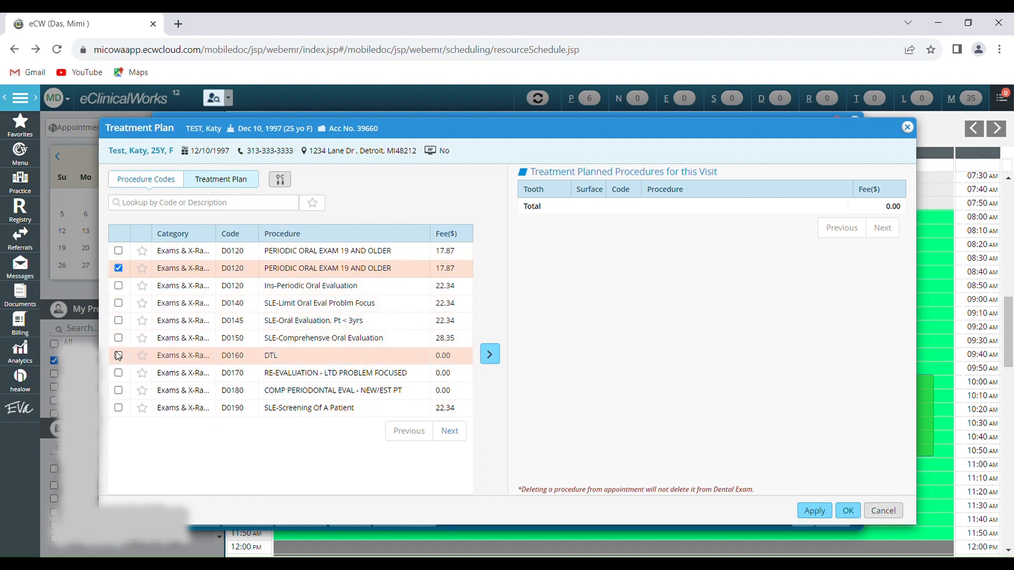
pyautogui.click(119, 373)
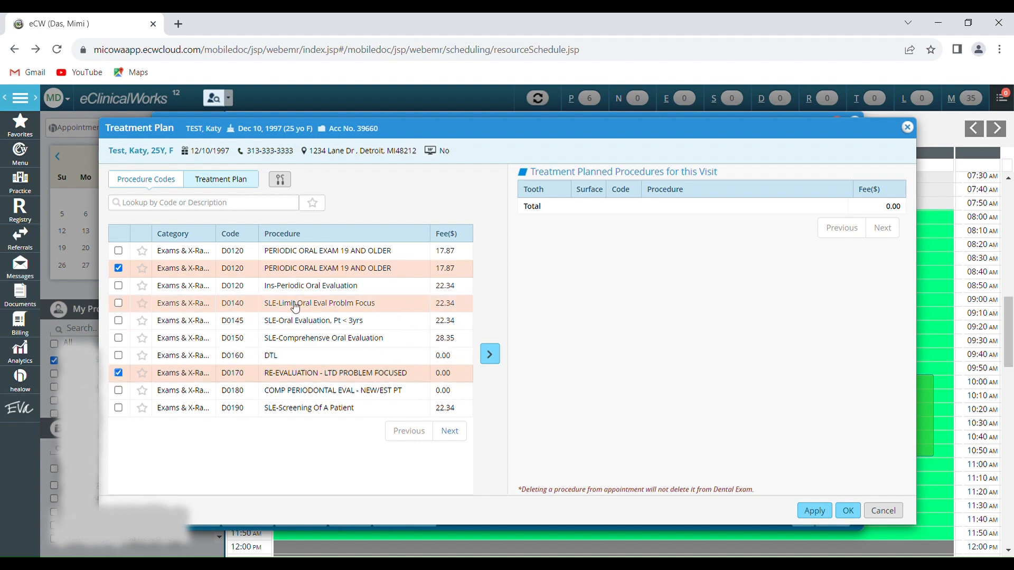
pyautogui.click(489, 354)
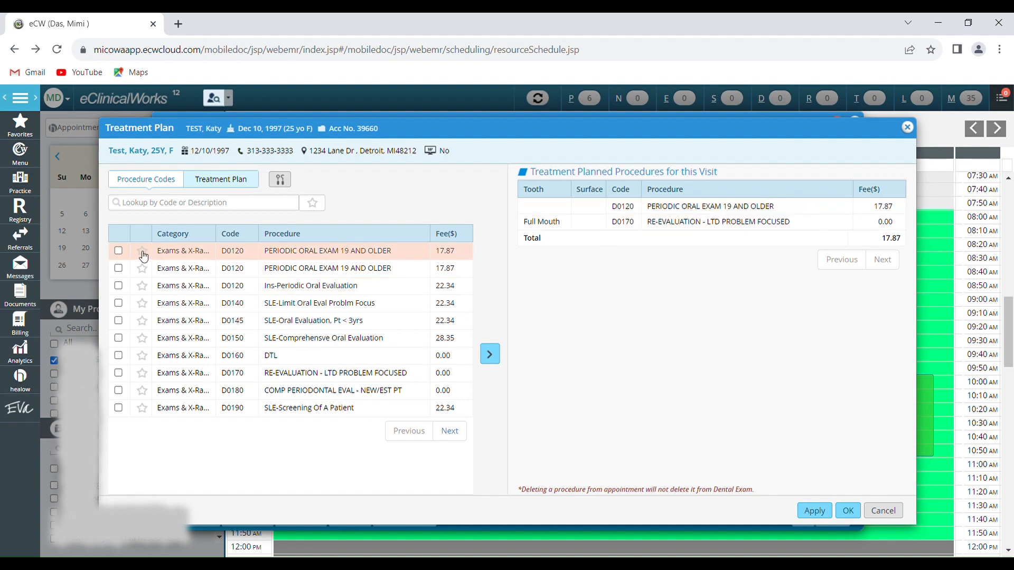
# - Star the periodic oral exam as a favourite and toggle the favourites filter on and off
pyautogui.click(142, 251)
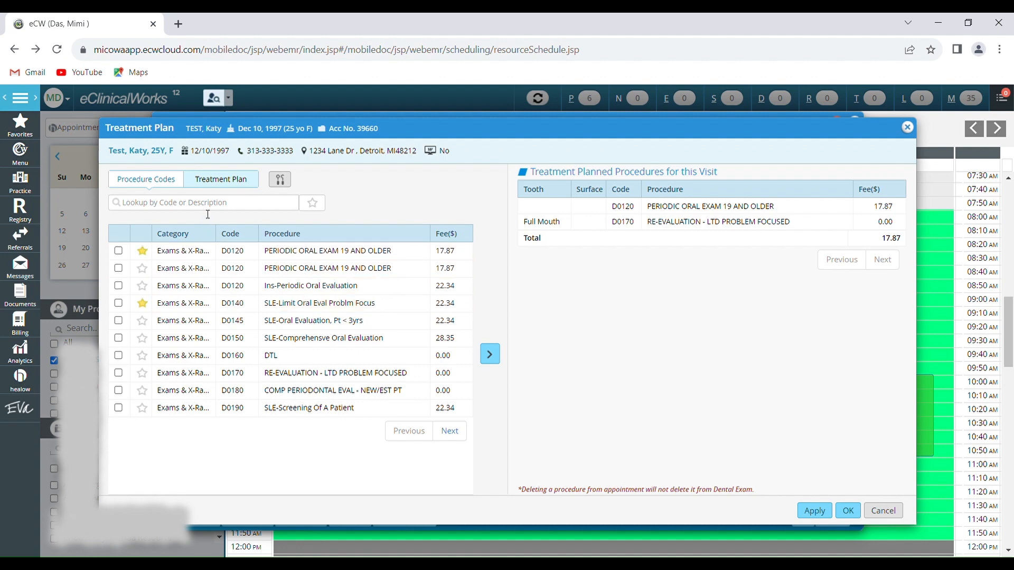
pyautogui.click(311, 202)
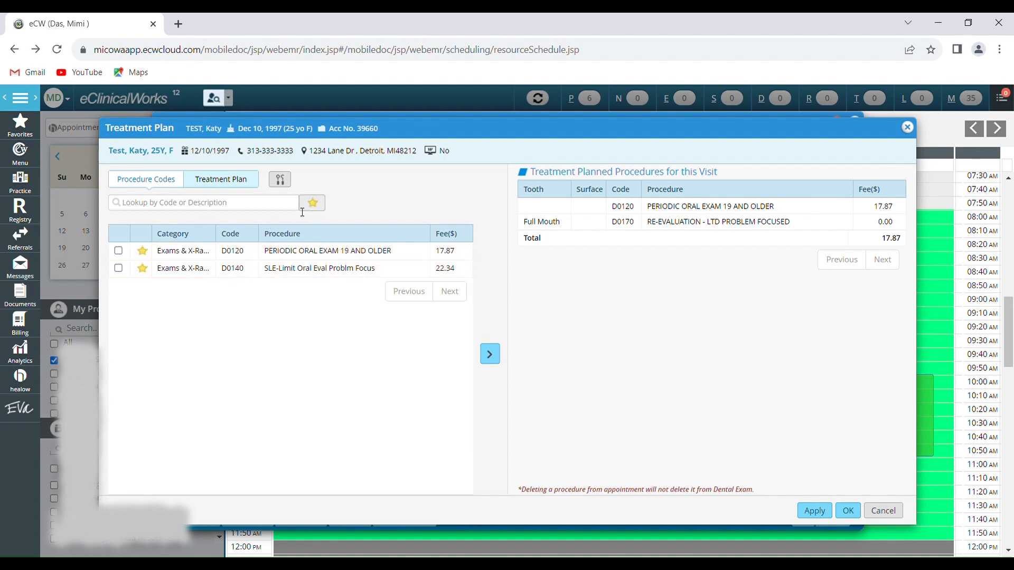
pyautogui.click(312, 202)
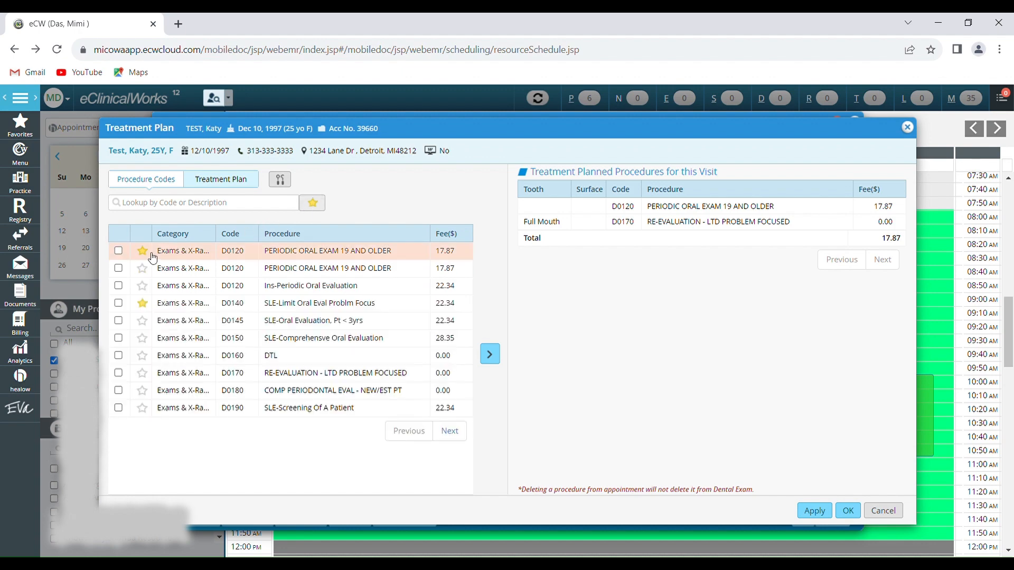
pyautogui.moveTo(152, 291)
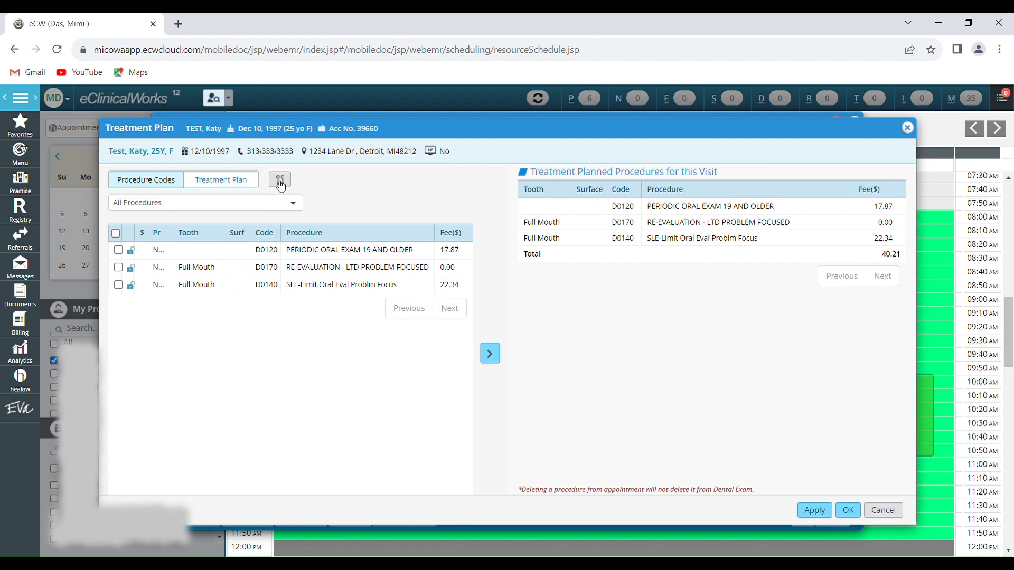
# - Plan D0140 limited oral evaluation from the Treatment Plan tab, bringing the total to 40.21
pyautogui.click(279, 179)
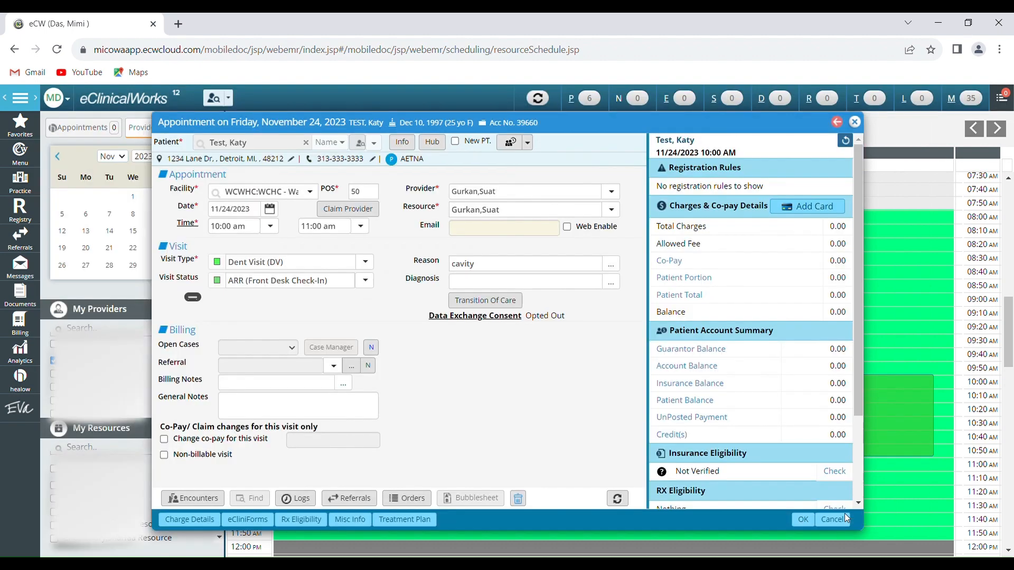
pyautogui.moveTo(805, 532)
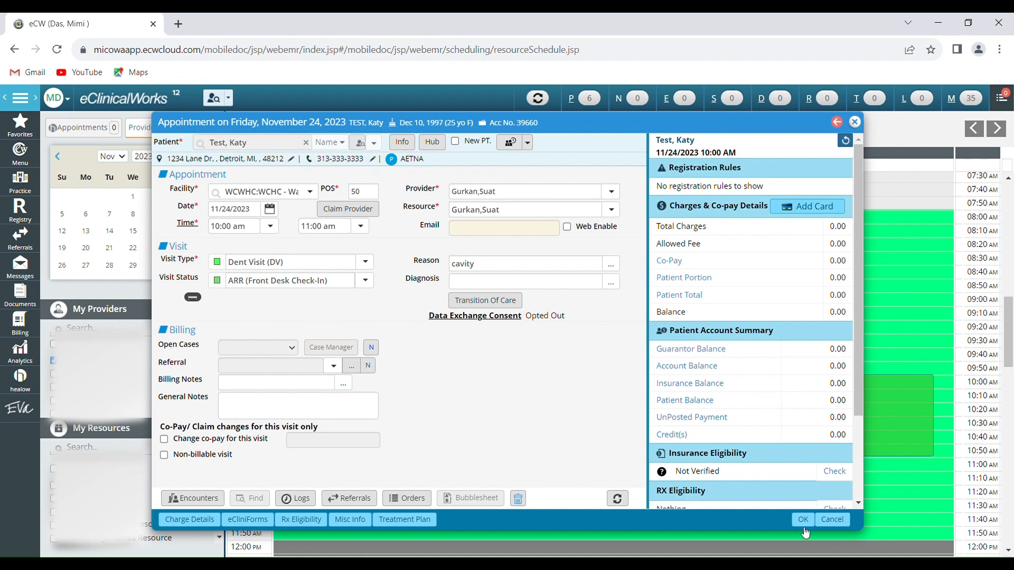
# - Save and close Katy's appointment, returning to the schedule
pyautogui.click(802, 519)
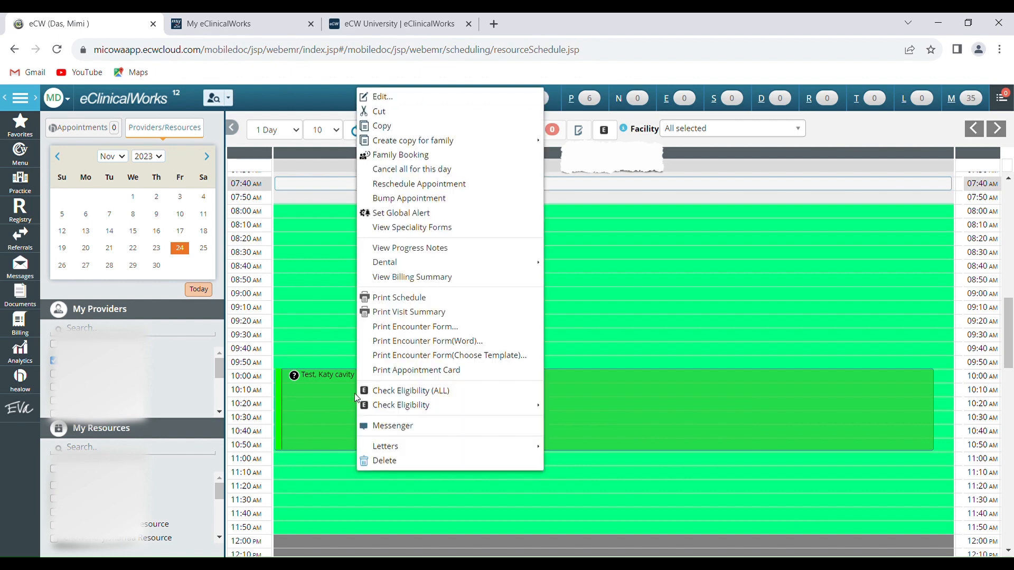
pyautogui.moveTo(436, 97)
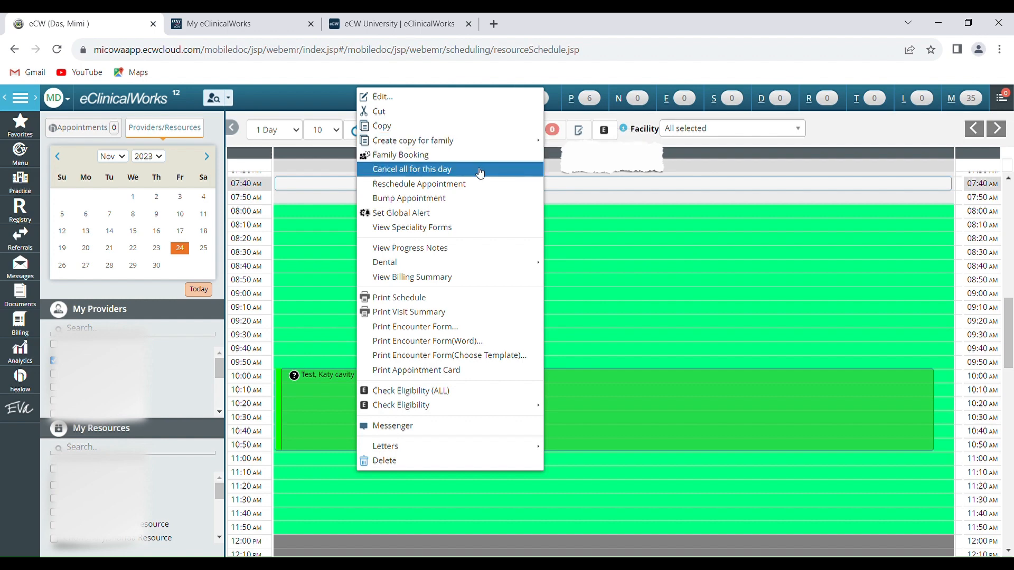
pyautogui.moveTo(418, 183)
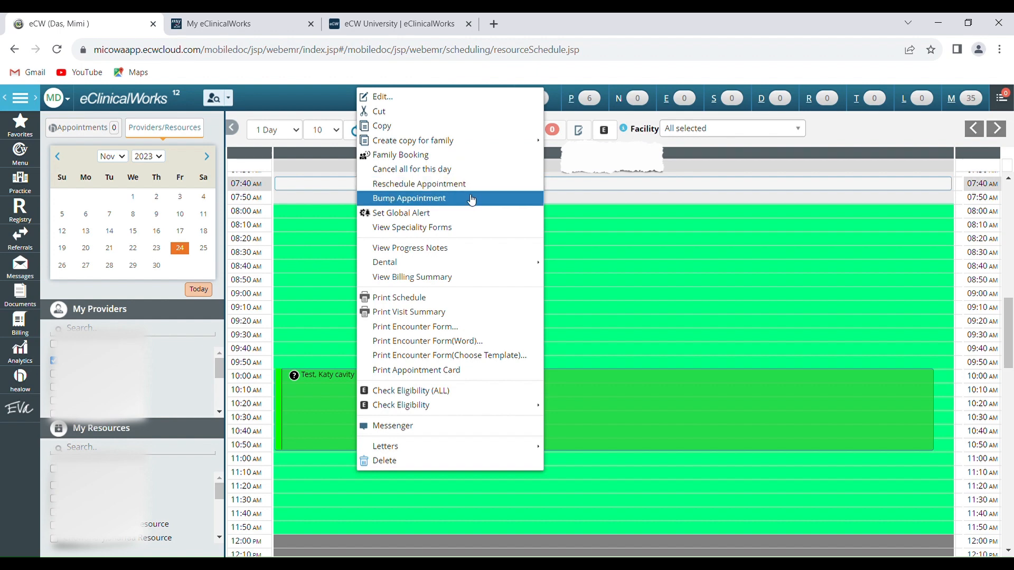
pyautogui.moveTo(474, 213)
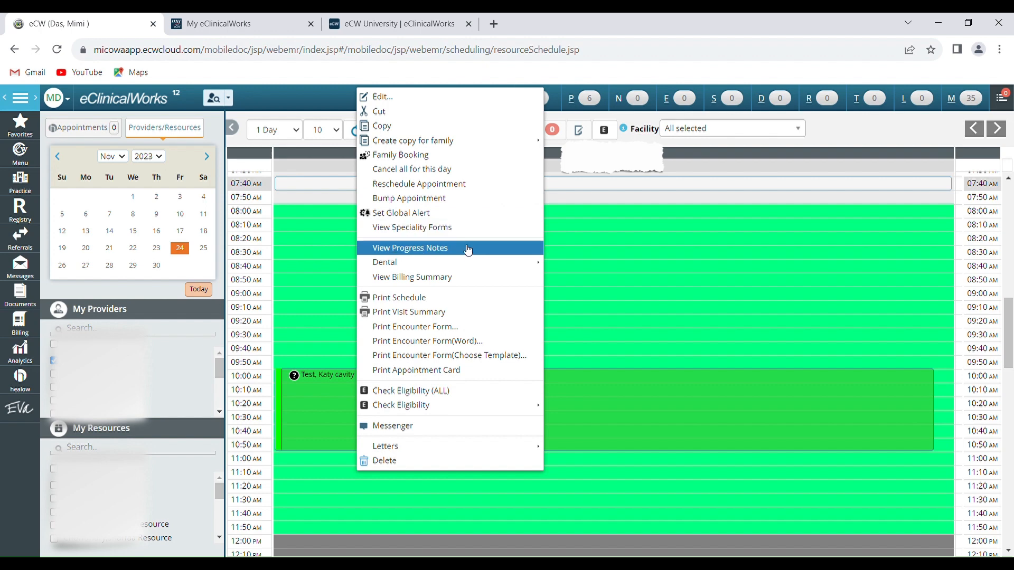
pyautogui.moveTo(411, 276)
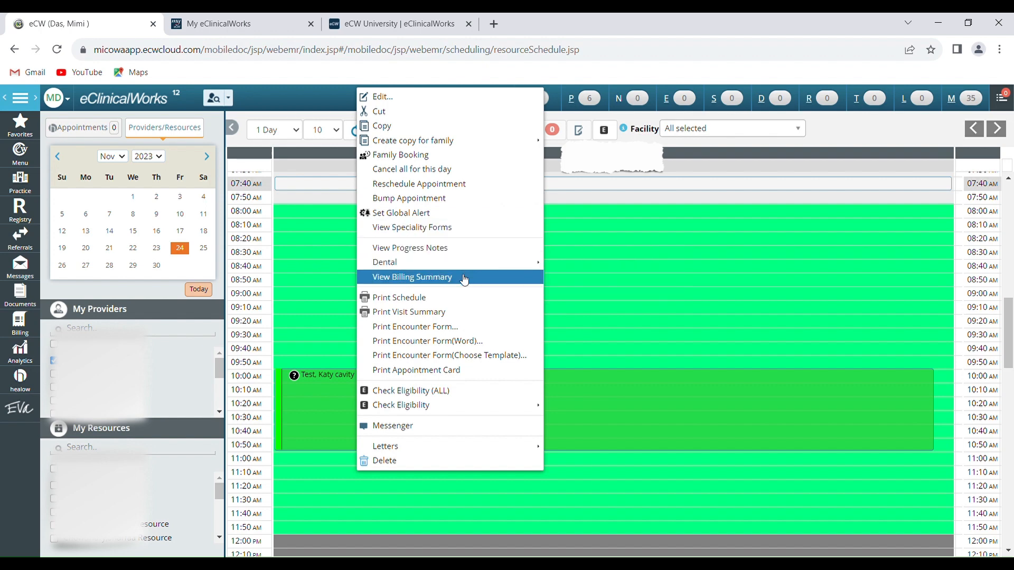
pyautogui.moveTo(475, 394)
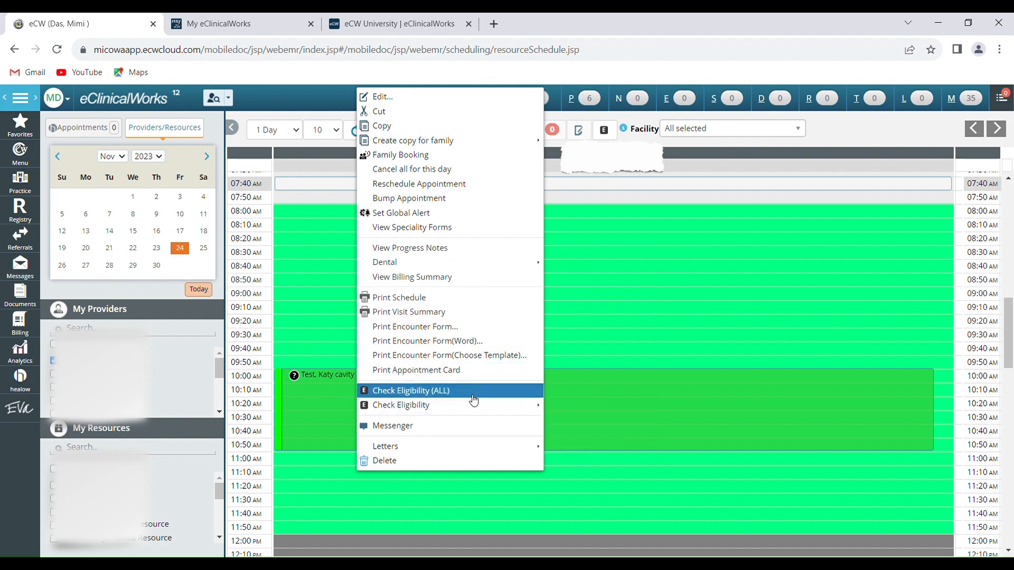
pyautogui.moveTo(385, 446)
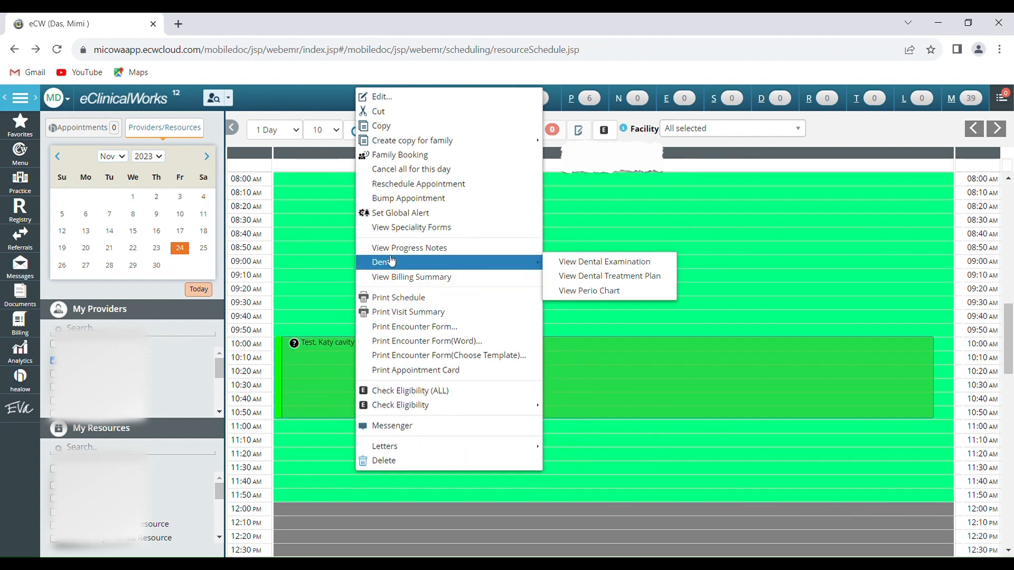
pyautogui.moveTo(409, 248)
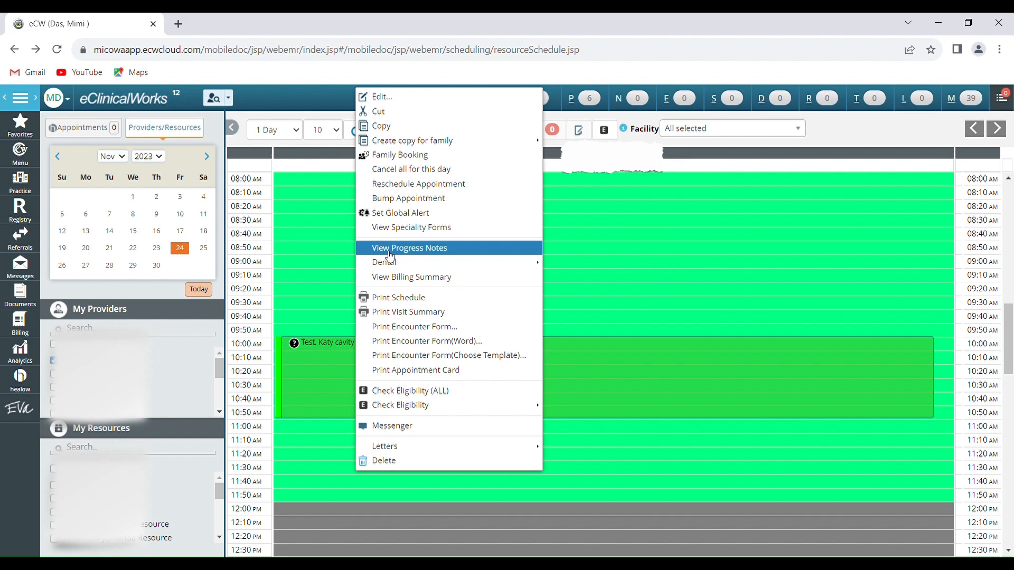
# - Open Katy's Dental Examination and scroll through its procedure list
pyautogui.click(408, 248)
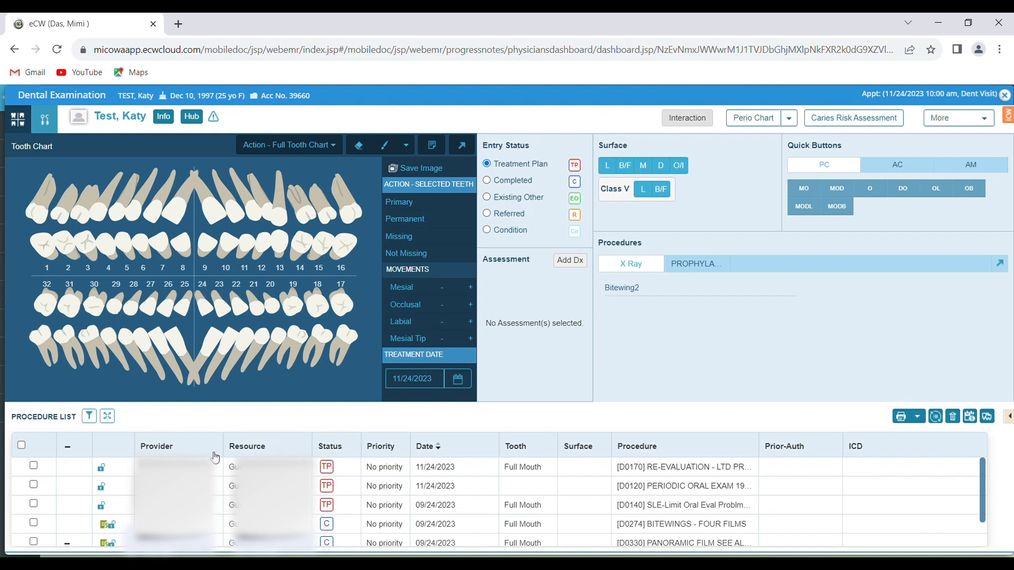
pyautogui.scroll(-3)
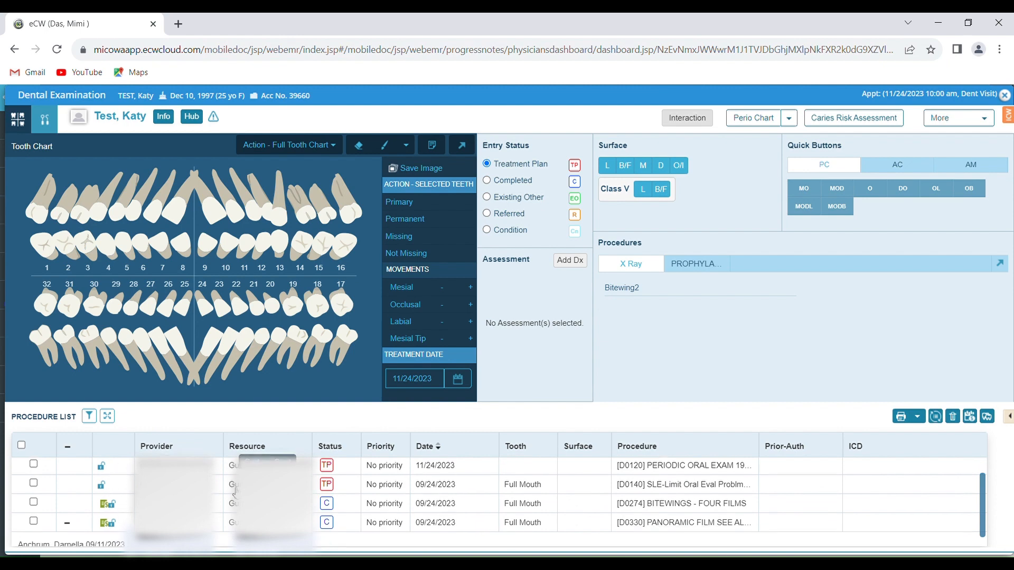
# - Mark D0140 limited oral evaluation Completed on 11/24/2023 with a timestamped note
pyautogui.doubleClick(682, 485)
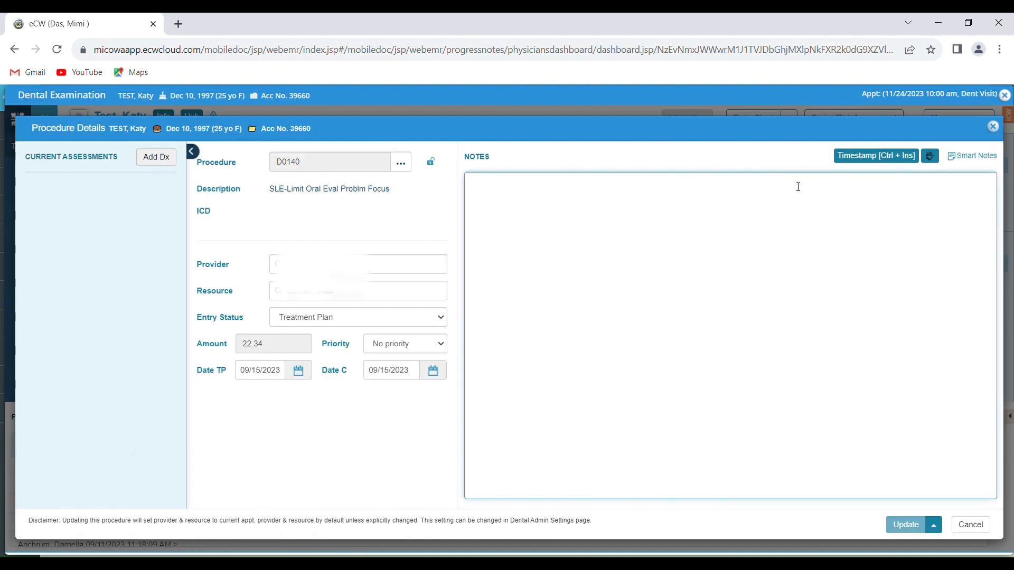
pyautogui.click(874, 155)
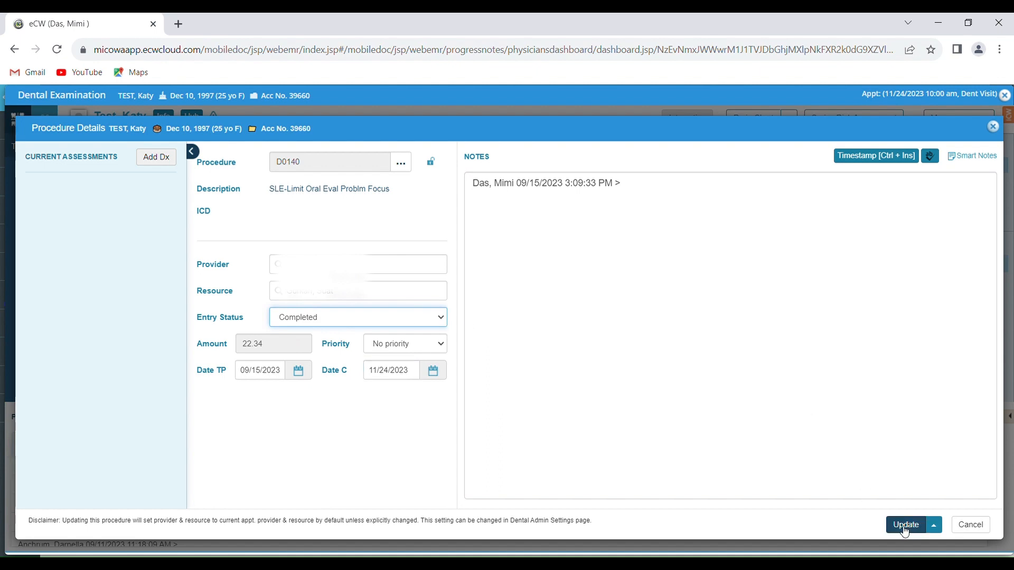
pyautogui.click(905, 524)
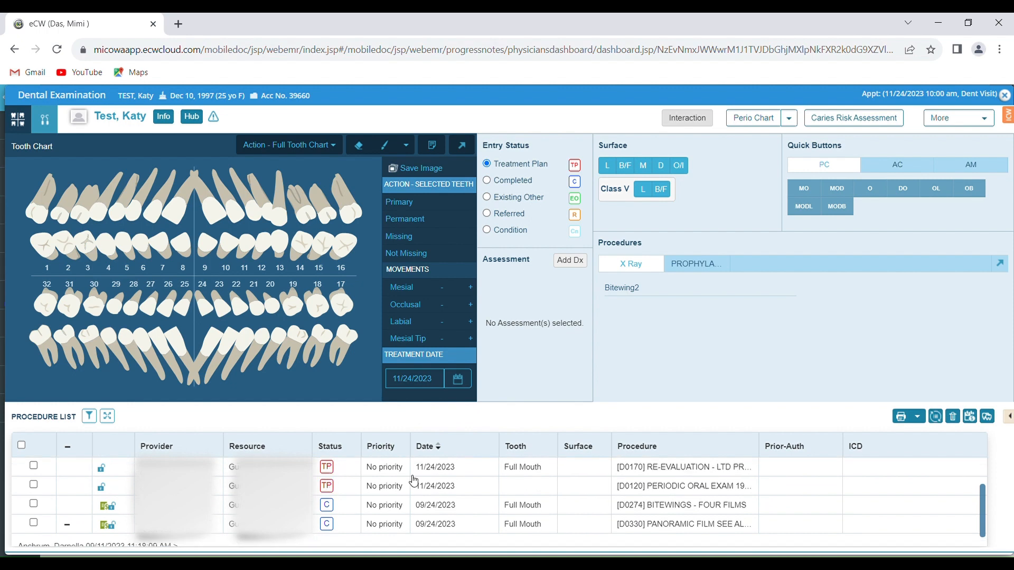
pyautogui.moveTo(999, 276)
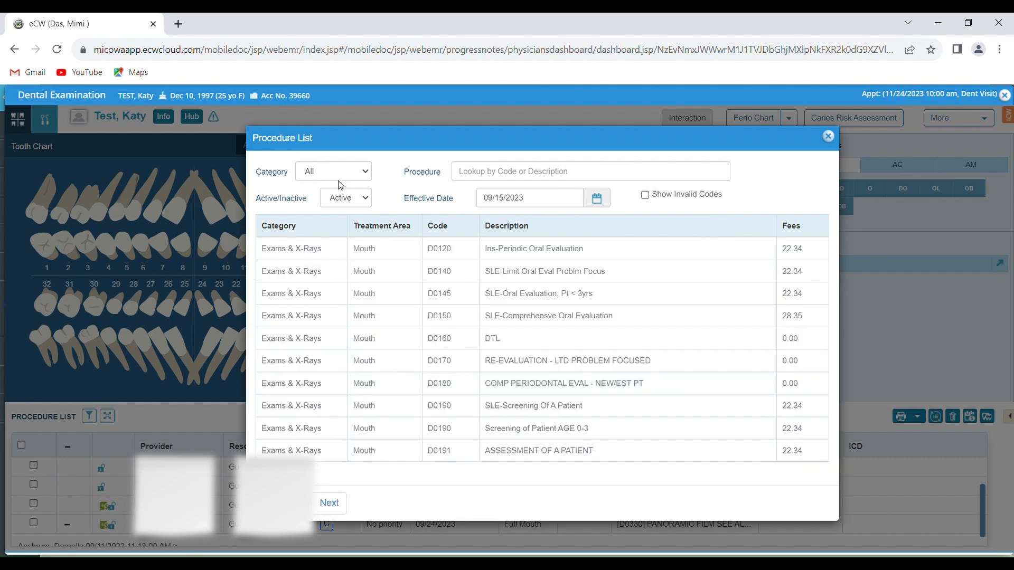
pyautogui.click(329, 503)
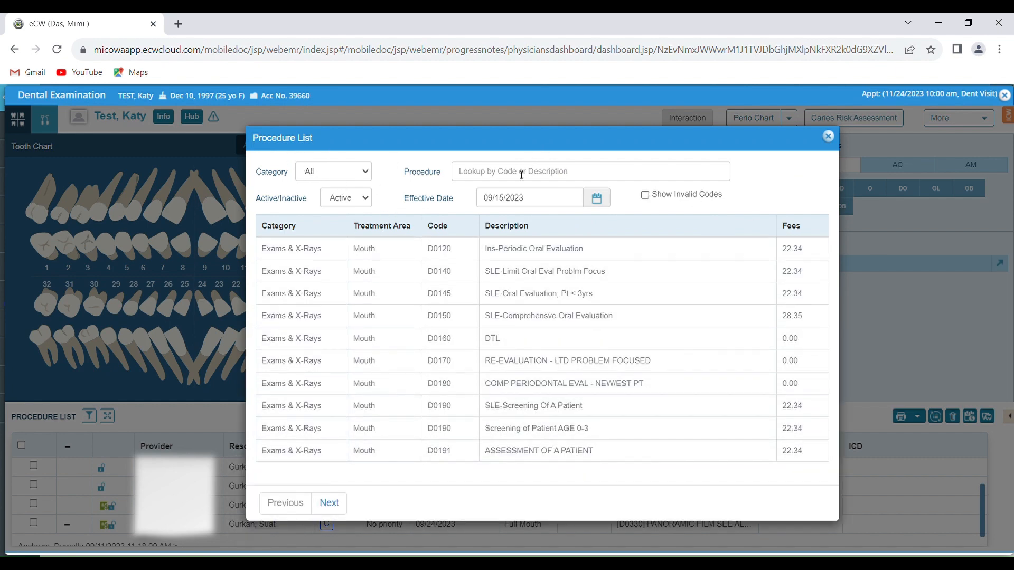
pyautogui.click(588, 171)
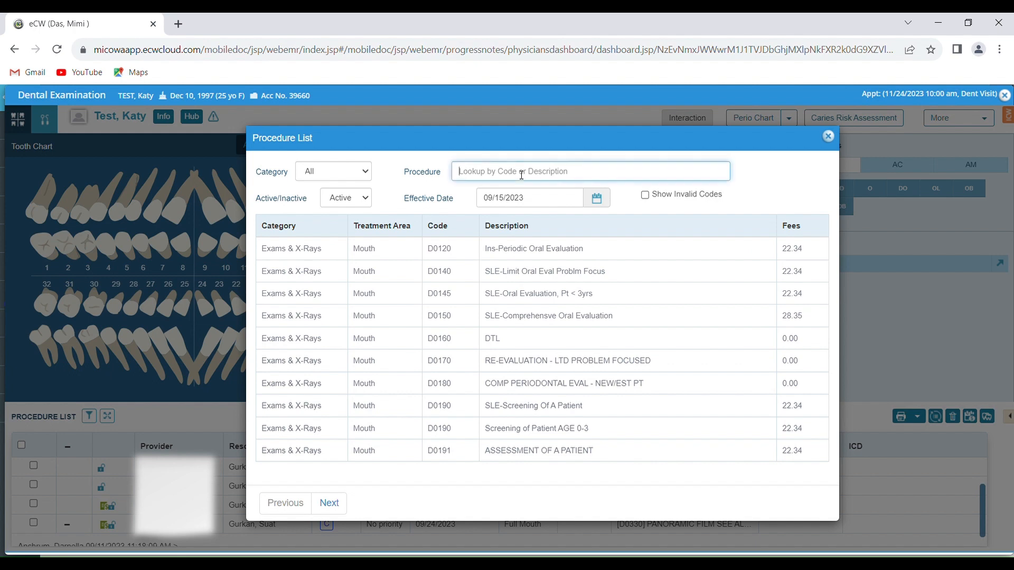
pyautogui.write('D0150')
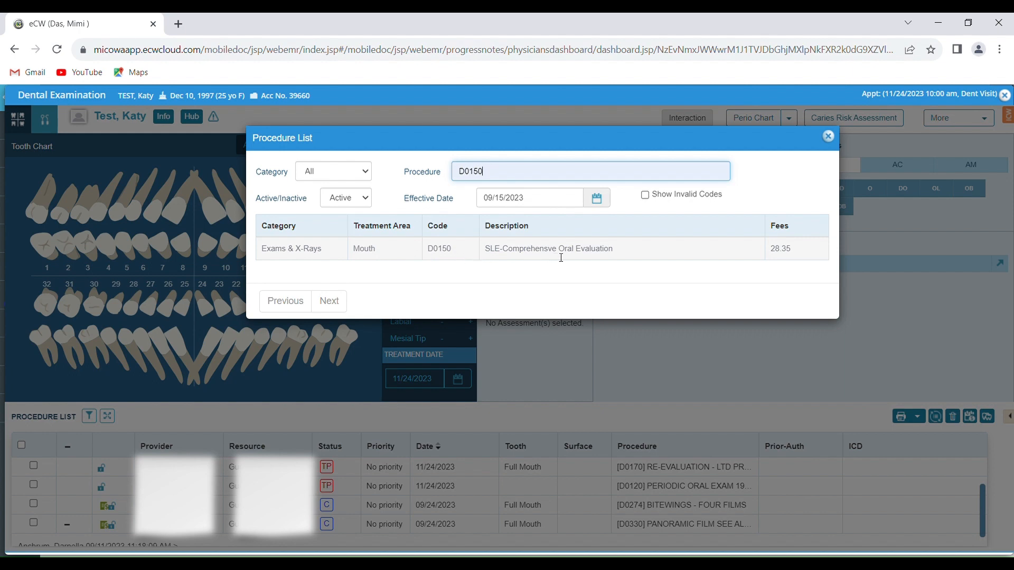
pyautogui.moveTo(786, 248)
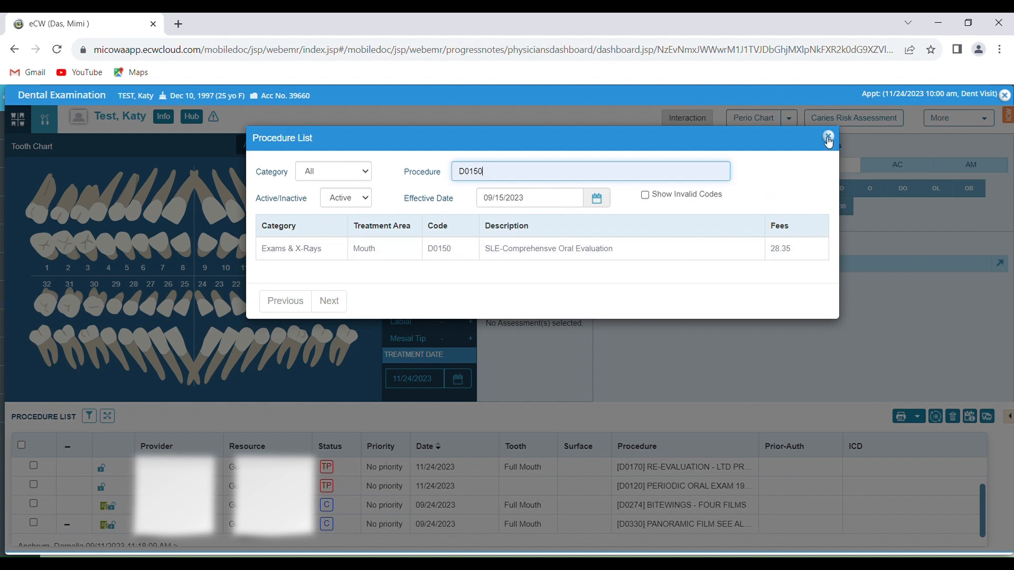
pyautogui.click(827, 138)
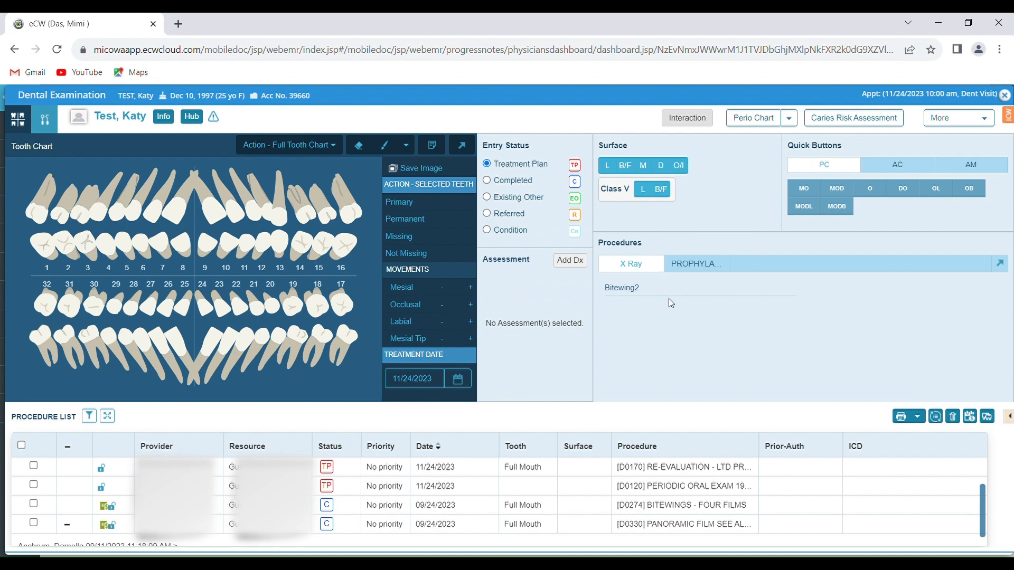
pyautogui.moveTo(1004, 84)
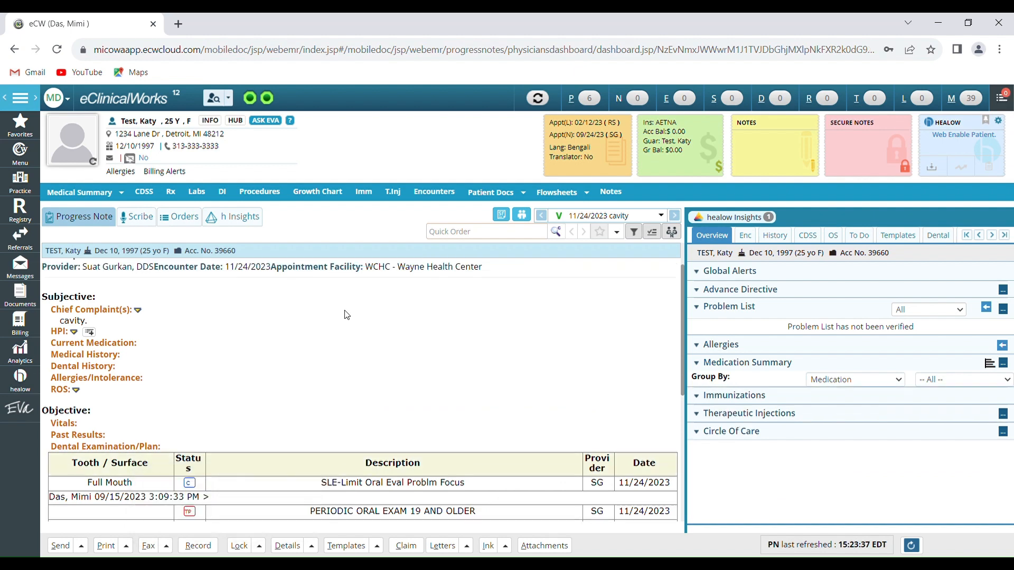
# - Open the 10:00 cavity appointment from the schedule and review its treatment plan without changes
pyautogui.click(20, 181)
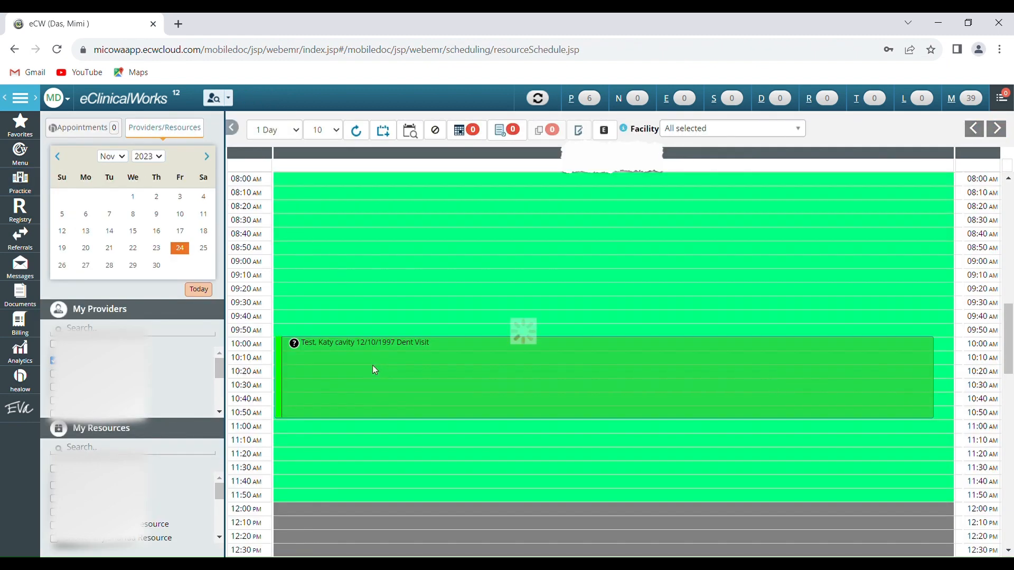
pyautogui.doubleClick(365, 342)
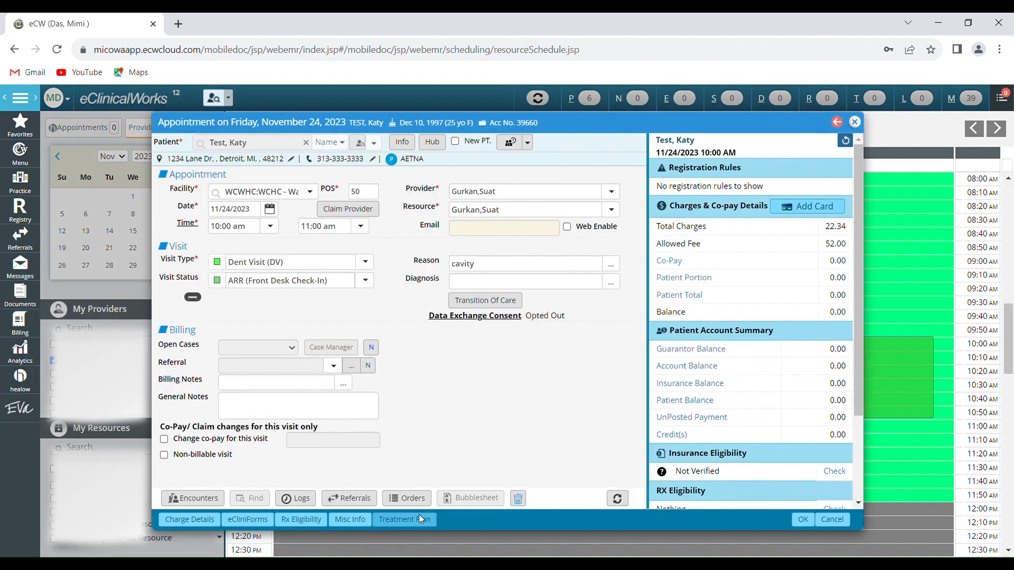
pyautogui.click(400, 519)
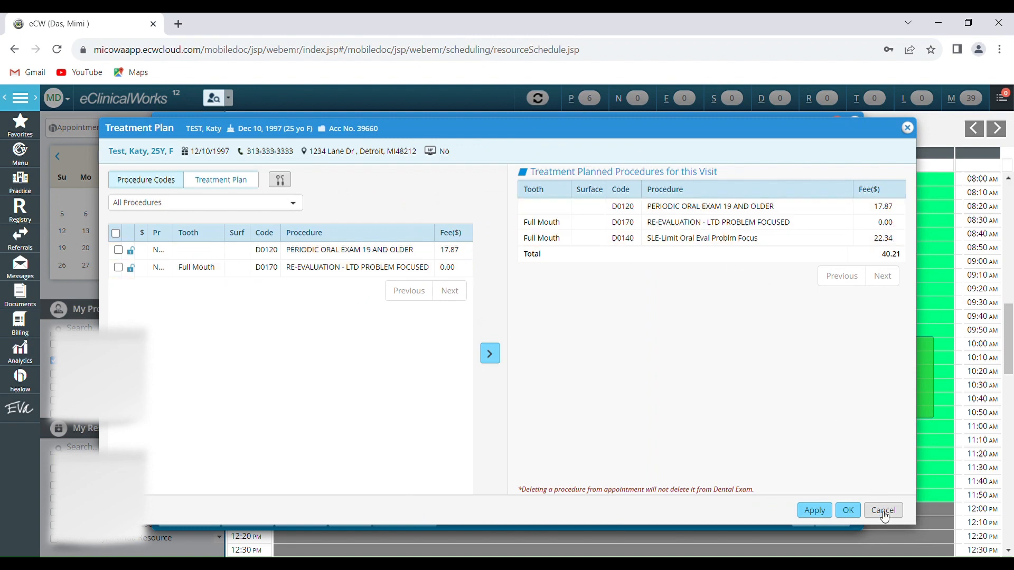
pyautogui.click(882, 510)
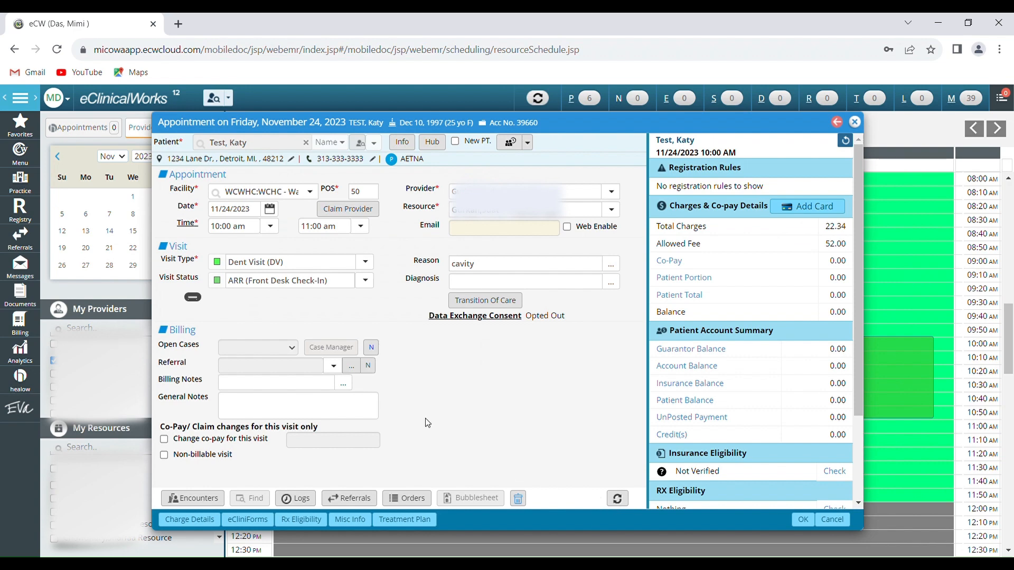
# - Set the visit status to CHK (Front Desk Check Out) and save the appointment
pyautogui.click(364, 280)
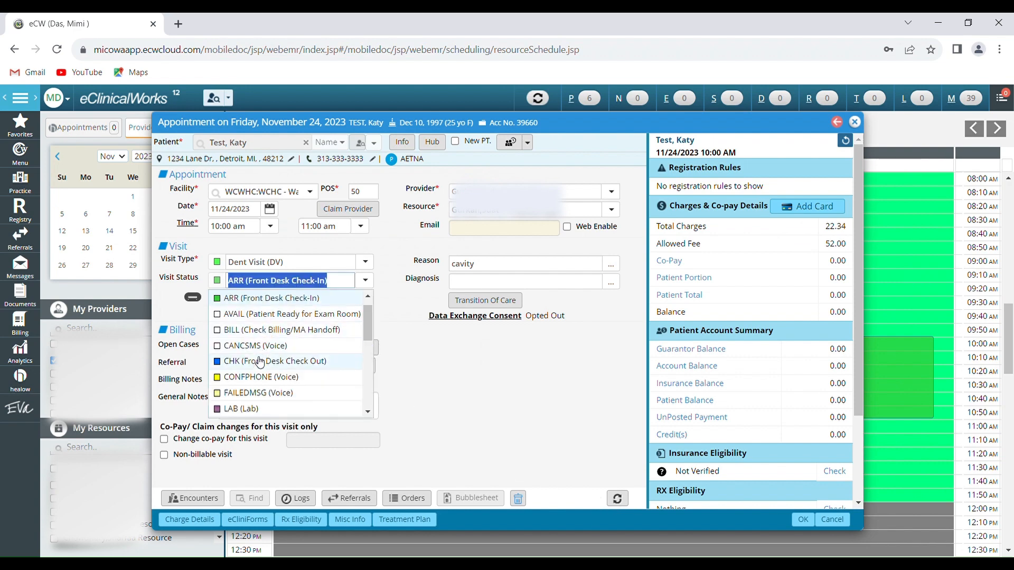
pyautogui.click(275, 361)
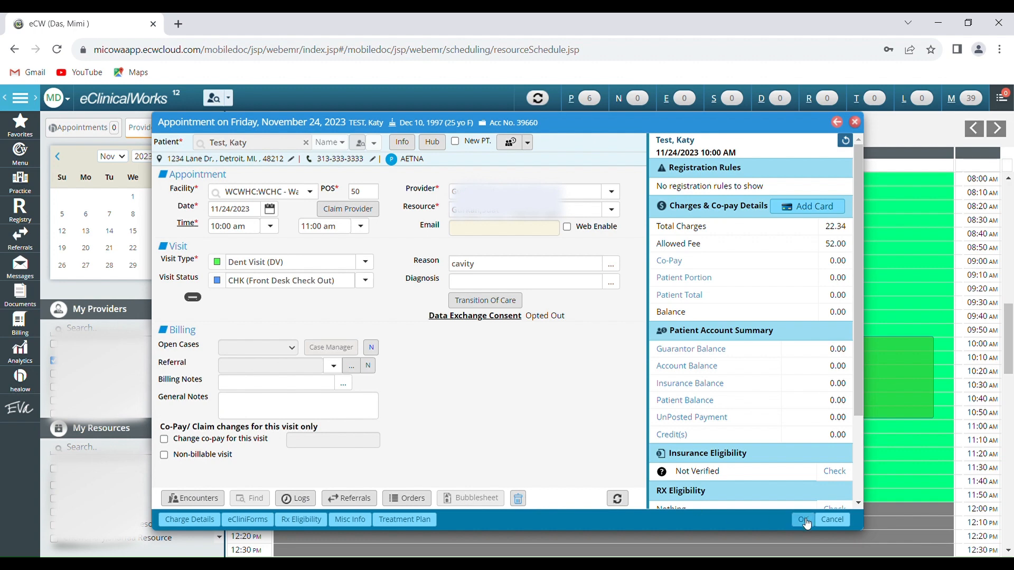
pyautogui.click(801, 519)
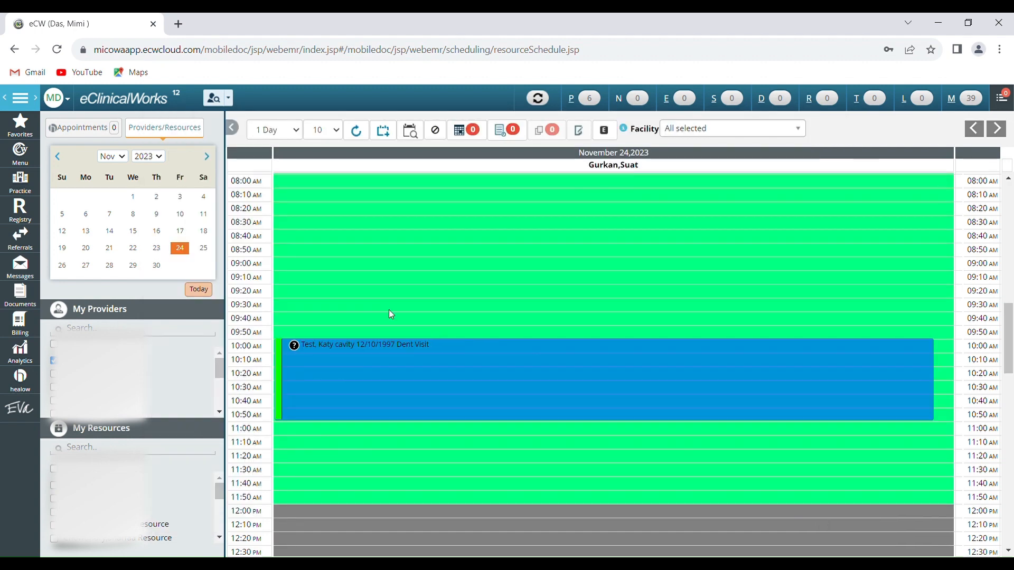
pyautogui.moveTo(387, 312)
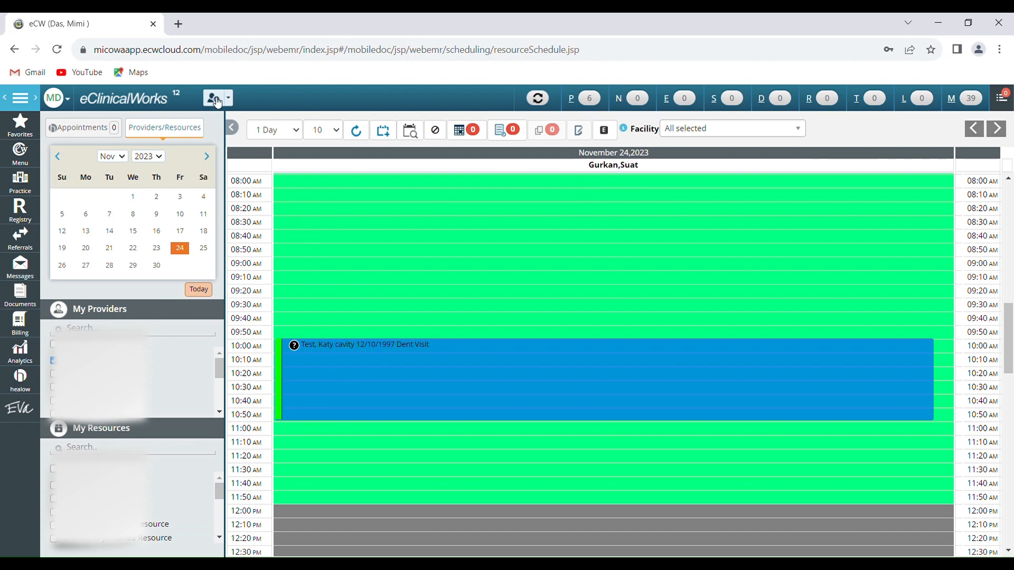
# - Start a new patient registration in Patient Lookup for Test, Kia, born 07/16/1997
pyautogui.click(212, 97)
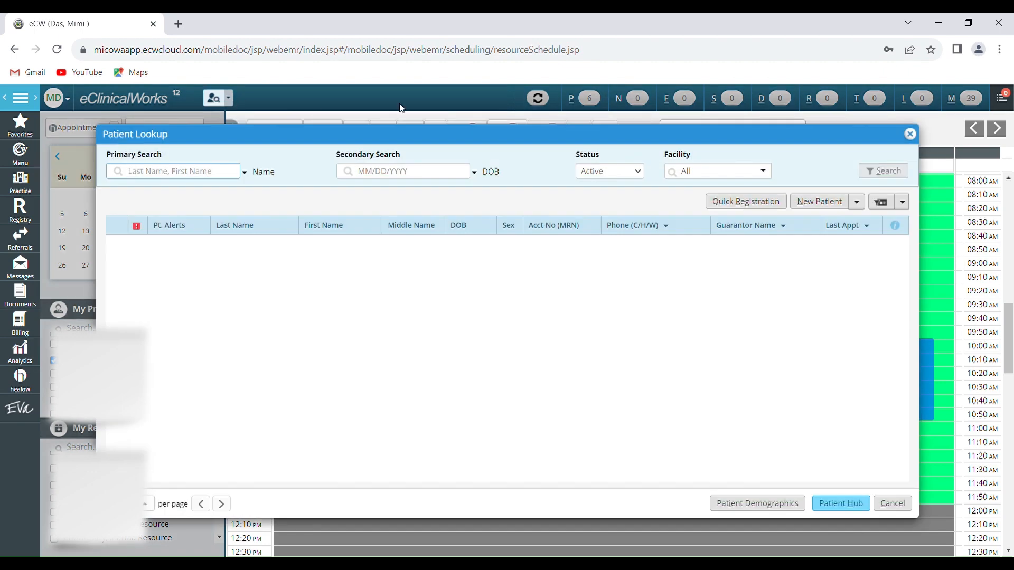
pyautogui.click(819, 201)
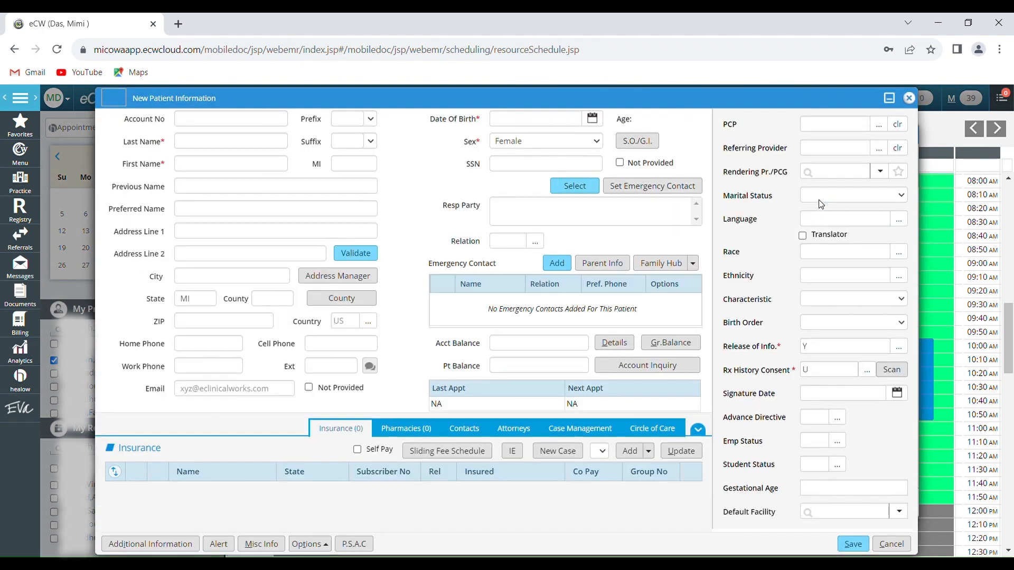
pyautogui.write('Test')
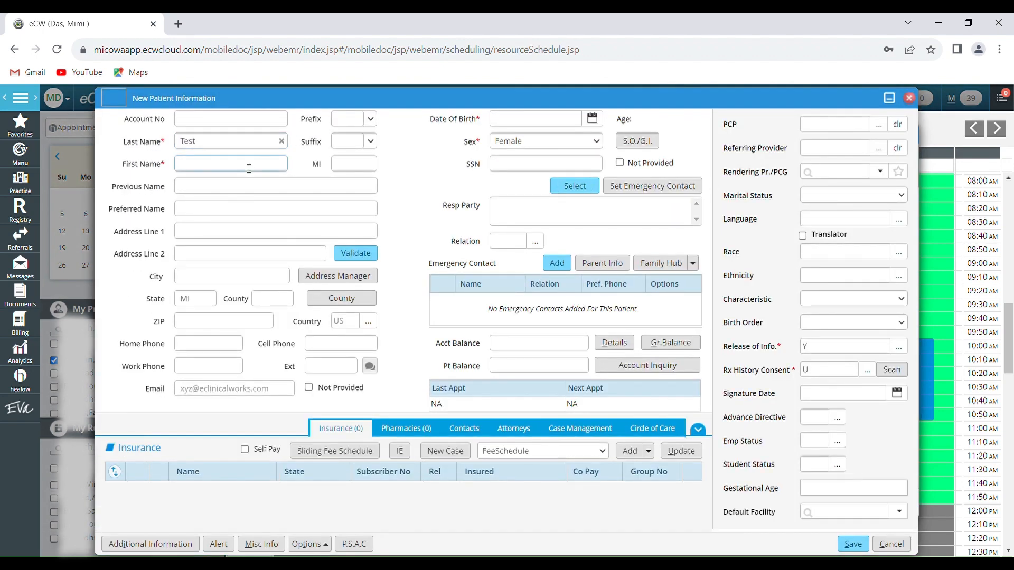
pyautogui.write('Kia')
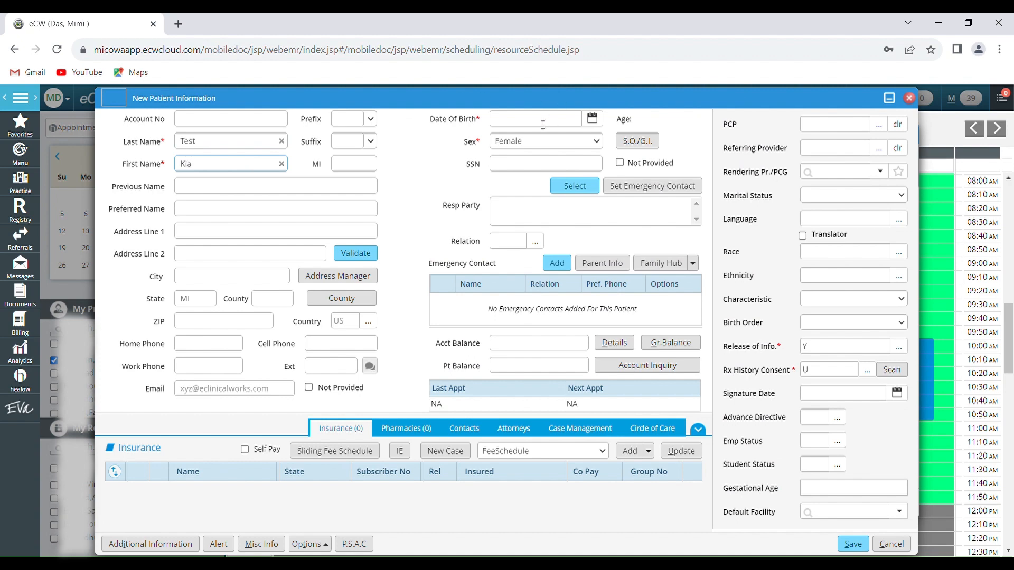
pyautogui.click(591, 118)
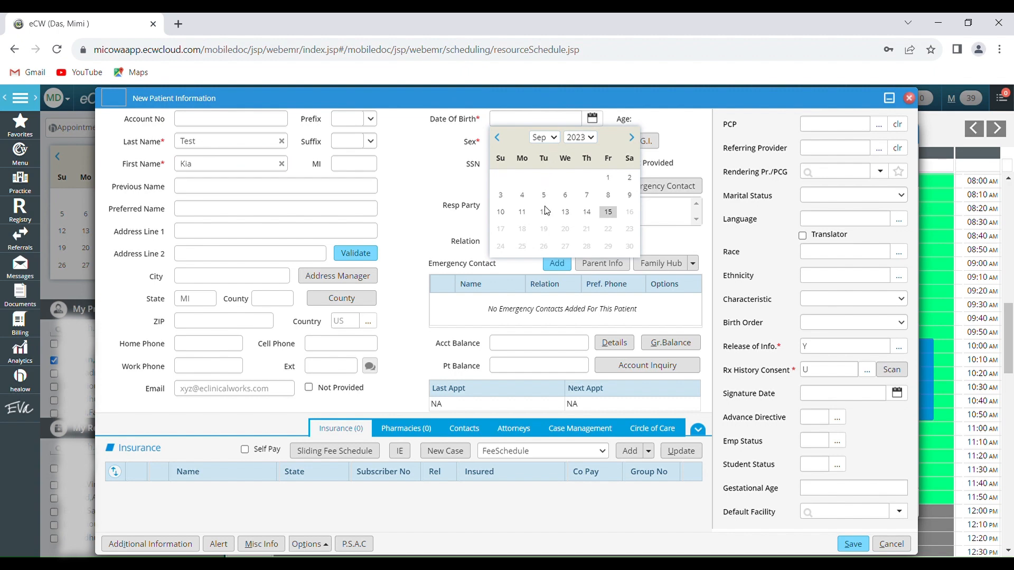
pyautogui.click(498, 137)
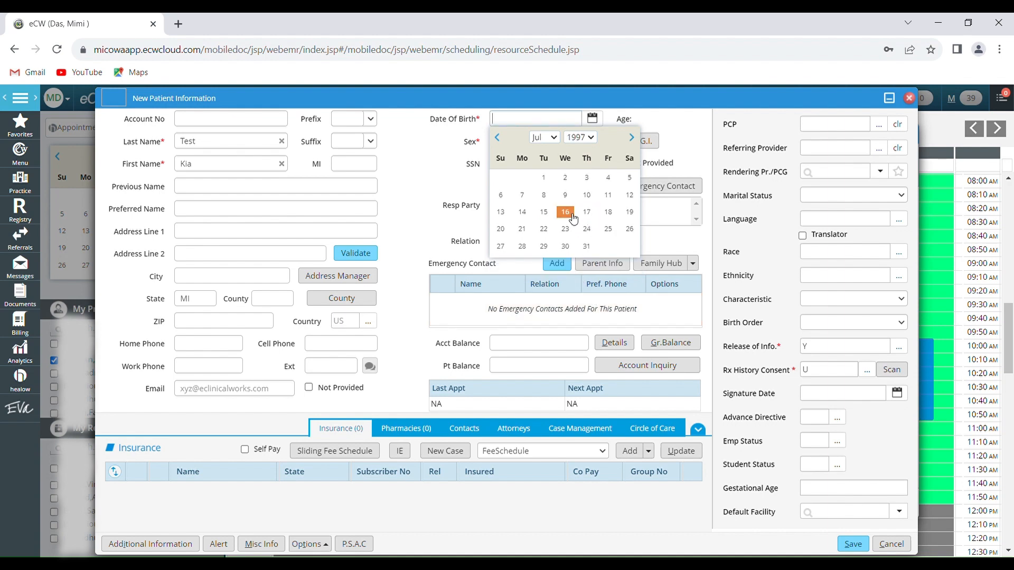
pyautogui.click(565, 211)
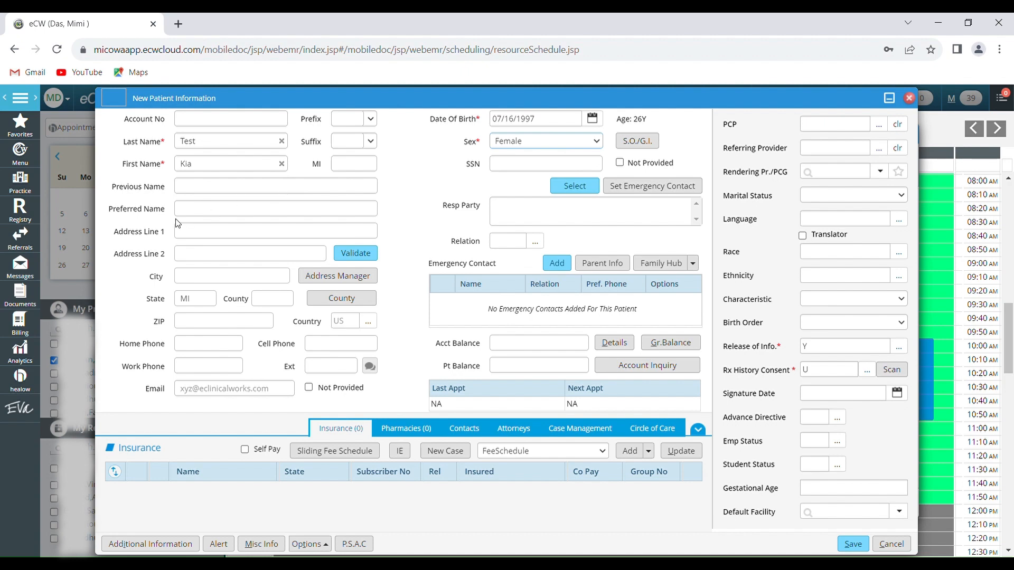
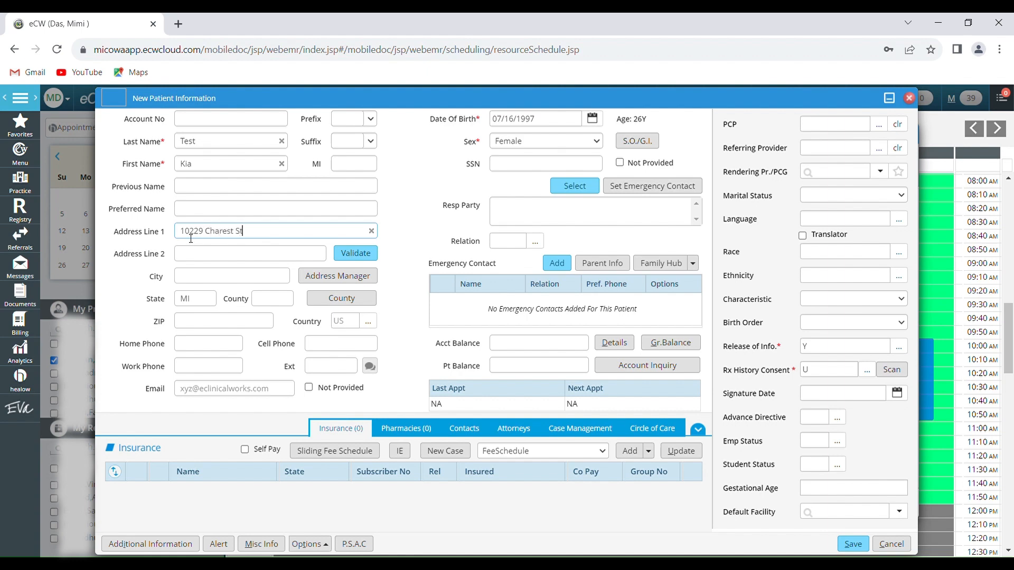
pyautogui.click(231, 277)
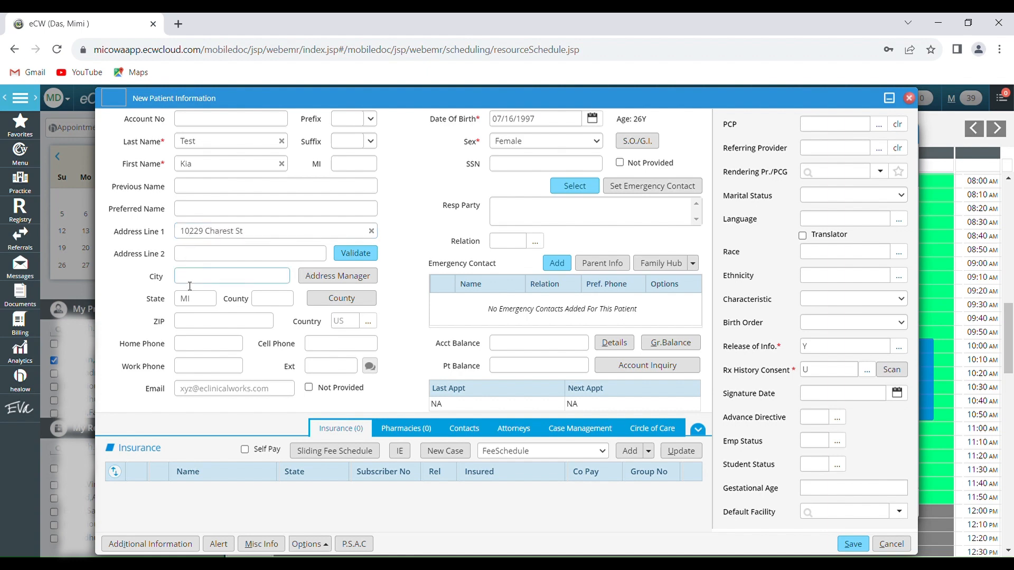
pyautogui.write('Hamtra')
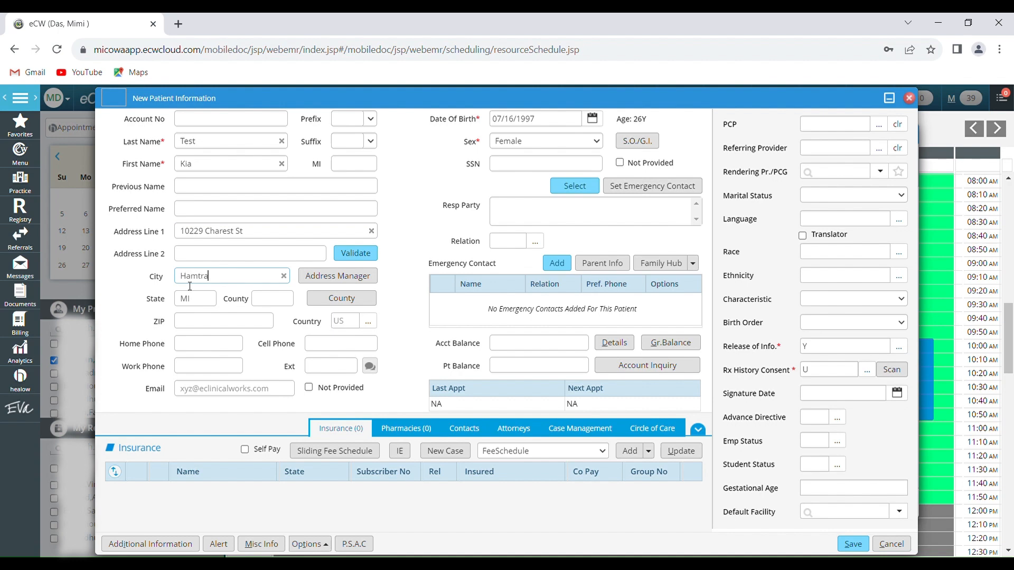
pyautogui.write('mck')
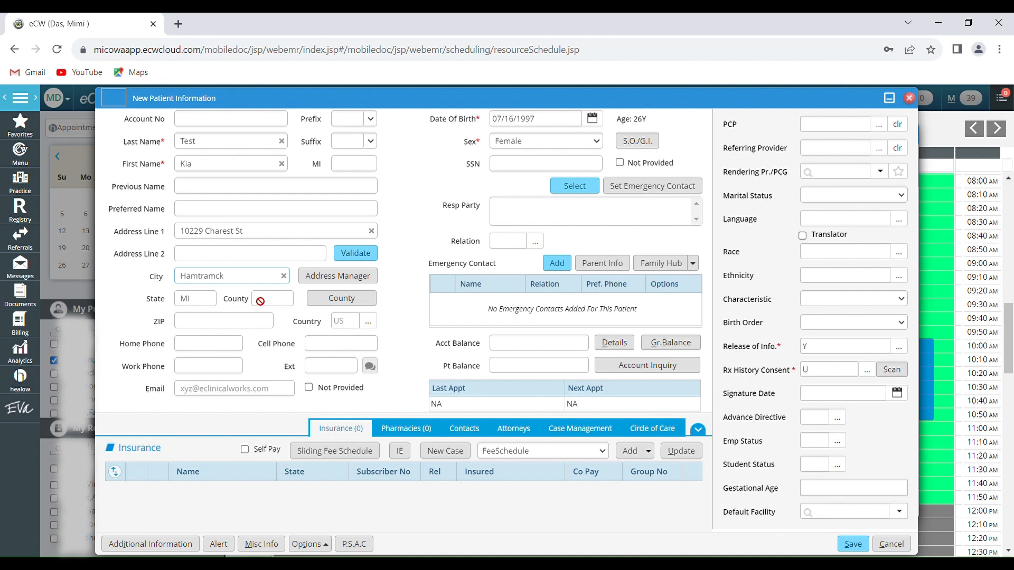
# - Enter ZIP 48212 and the home phone, and start typing the email address
pyautogui.write('48212')
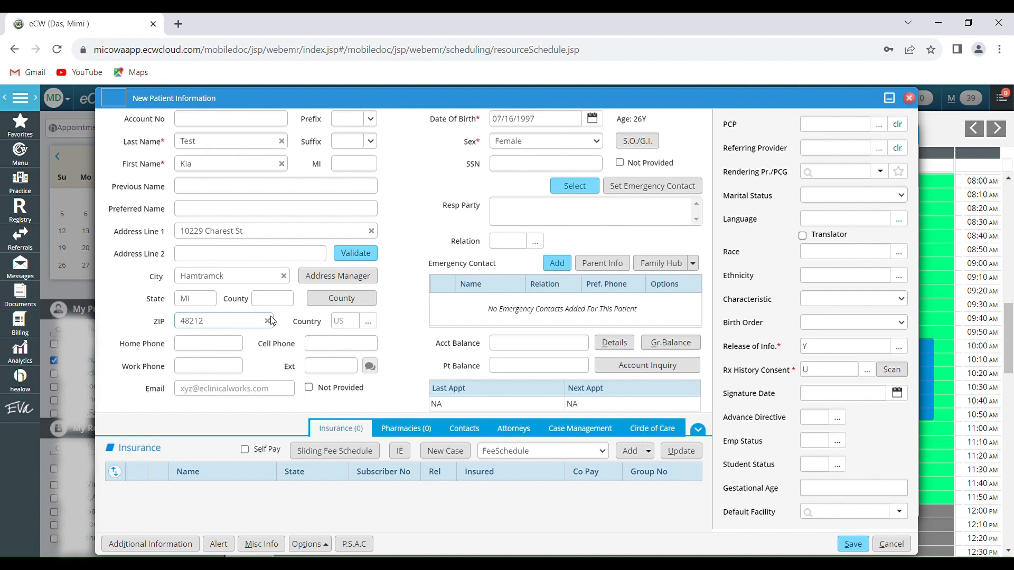
pyautogui.write('313')
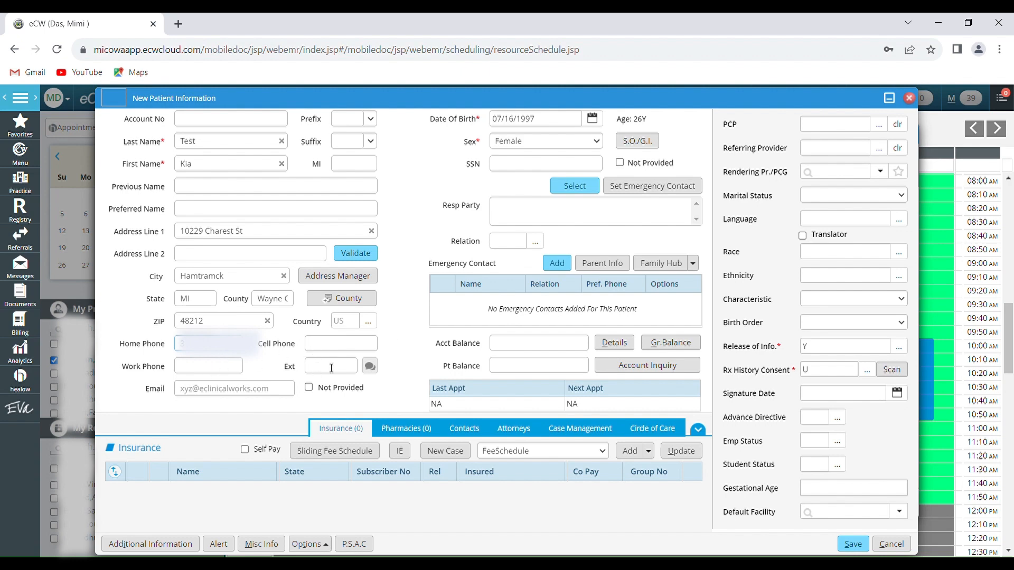
pyautogui.moveTo(630, 200)
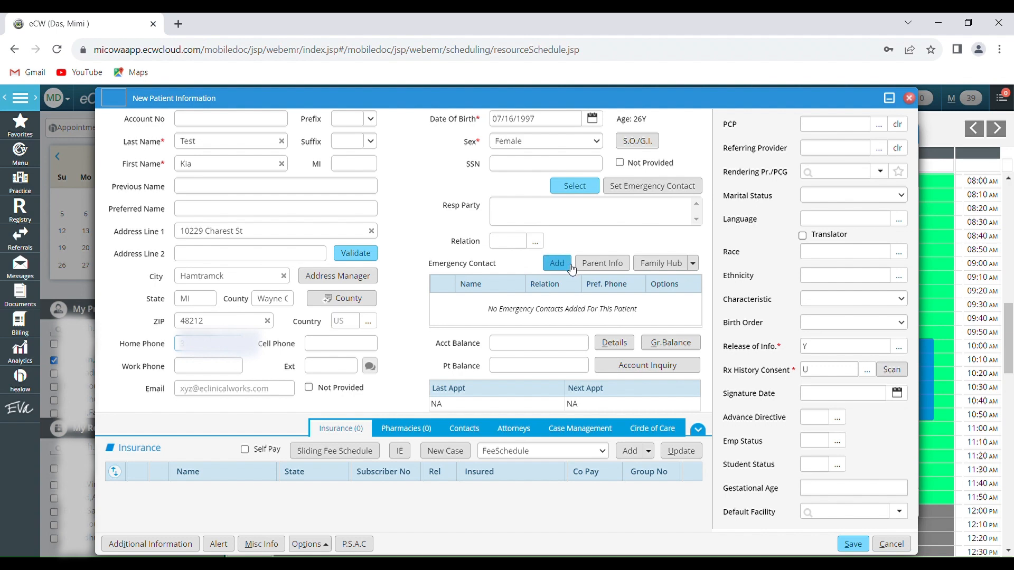
pyautogui.moveTo(652, 272)
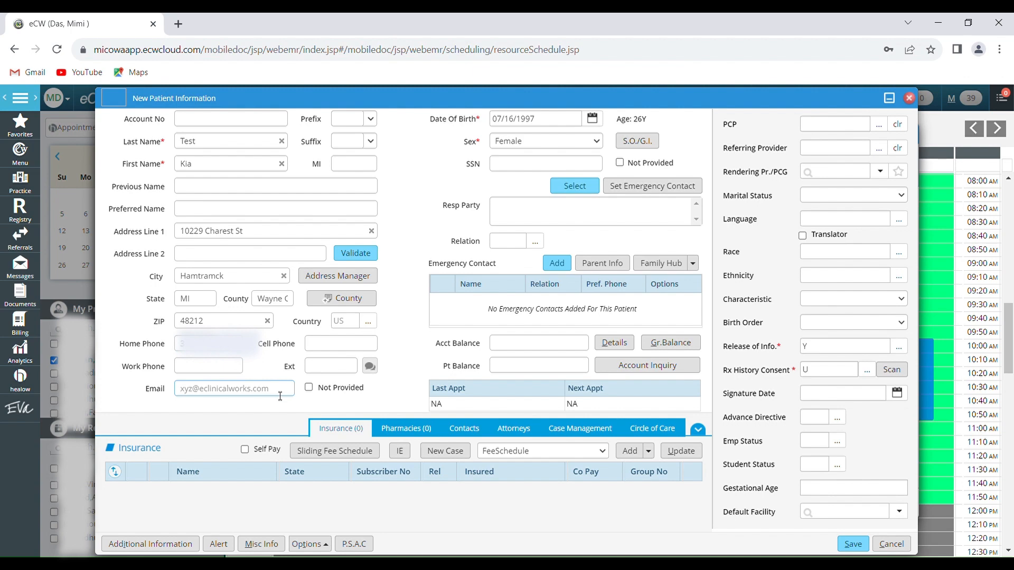
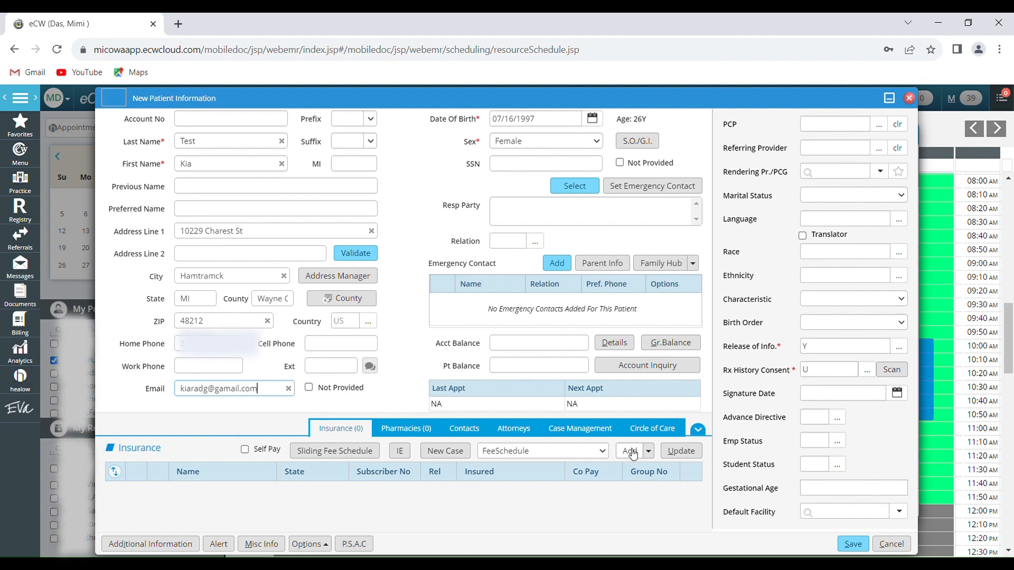
pyautogui.moveTo(847, 143)
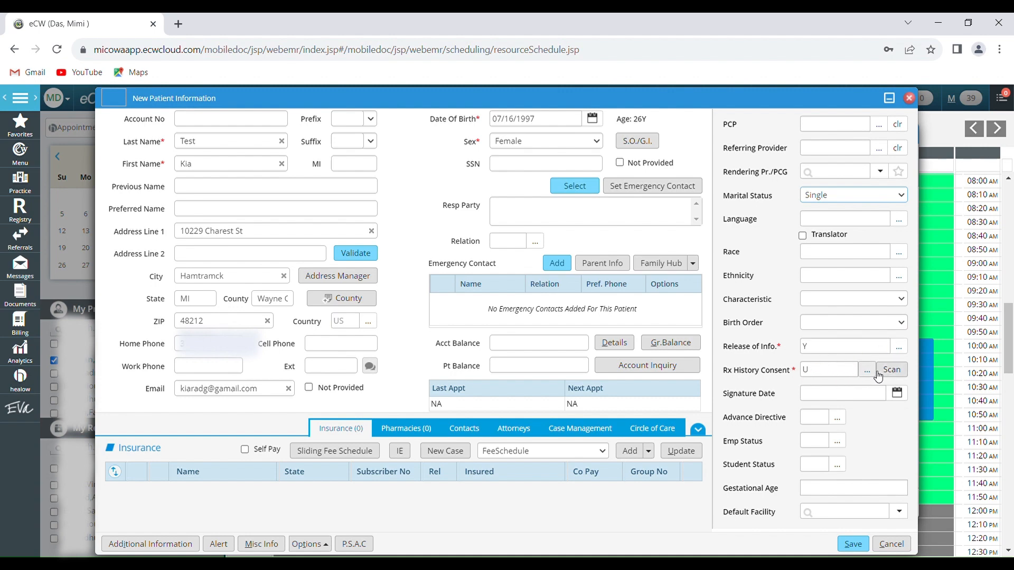
pyautogui.moveTo(849, 413)
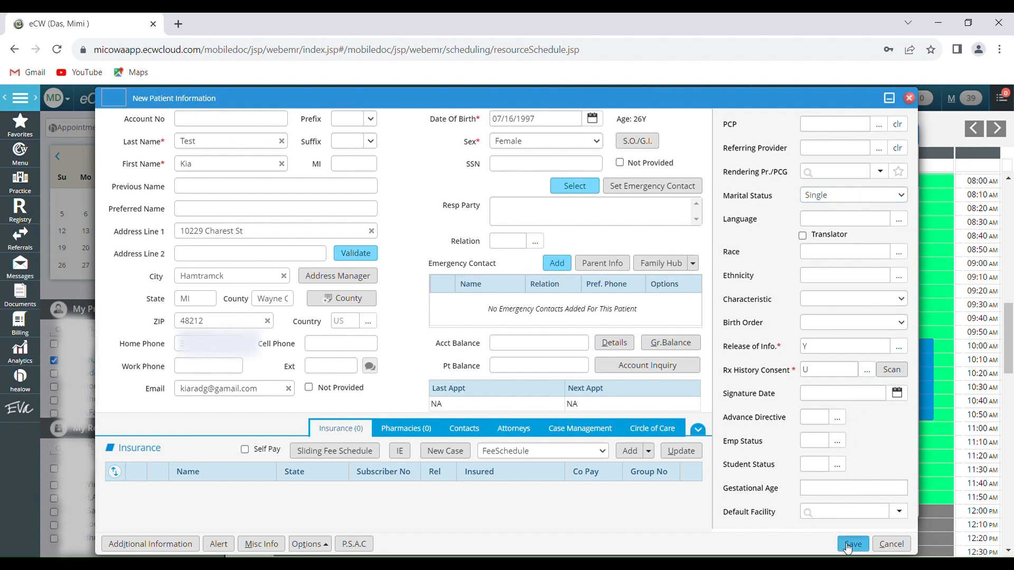
pyautogui.click(852, 544)
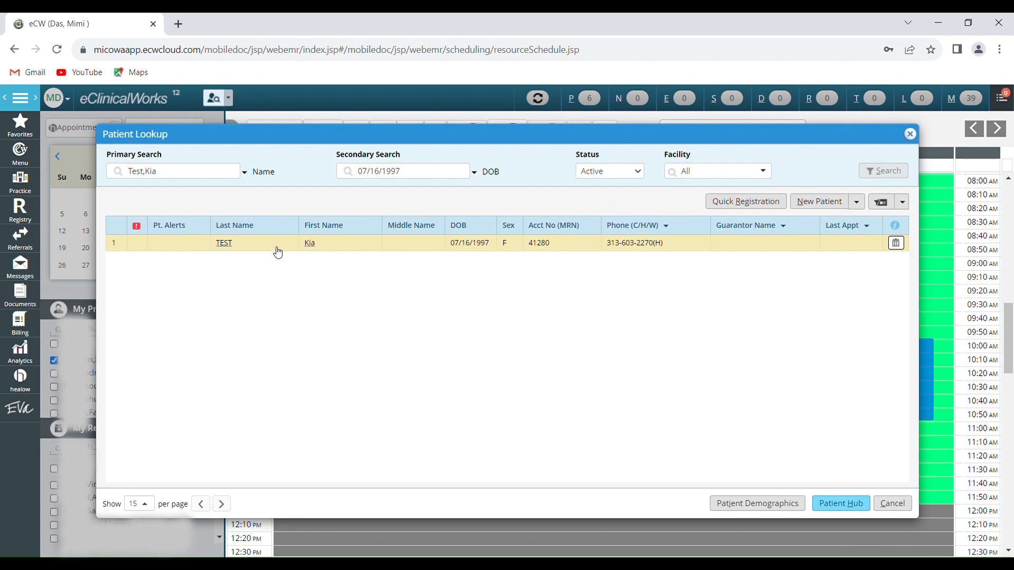
pyautogui.moveTo(841, 504)
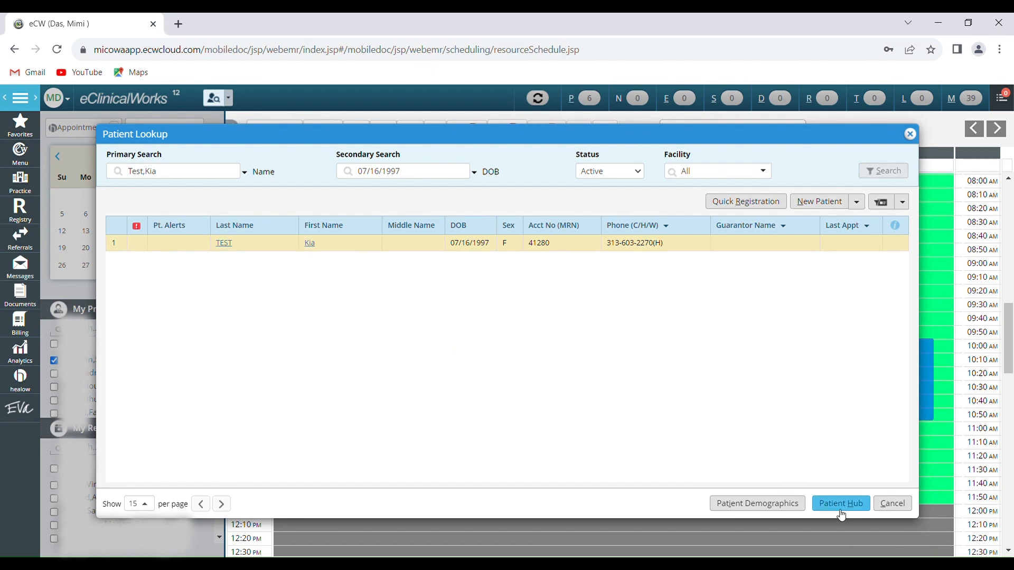